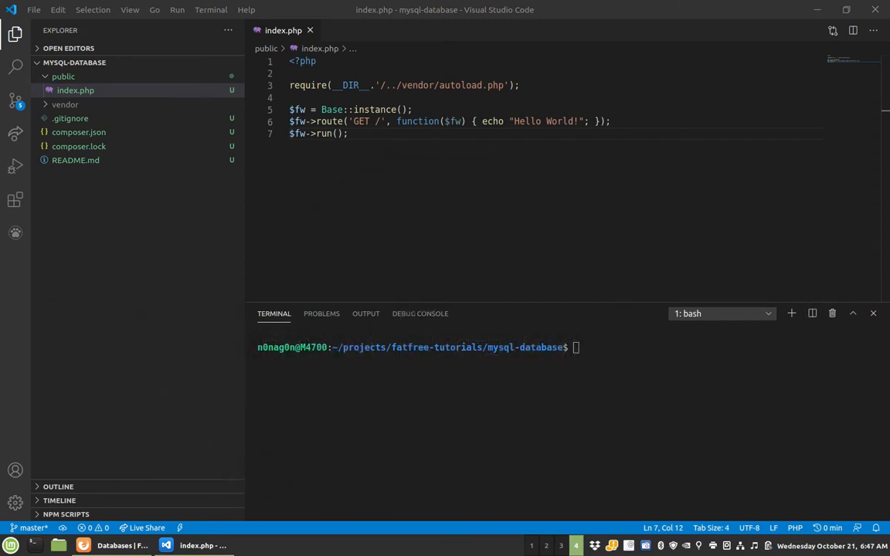
mouse_move(569, 244)
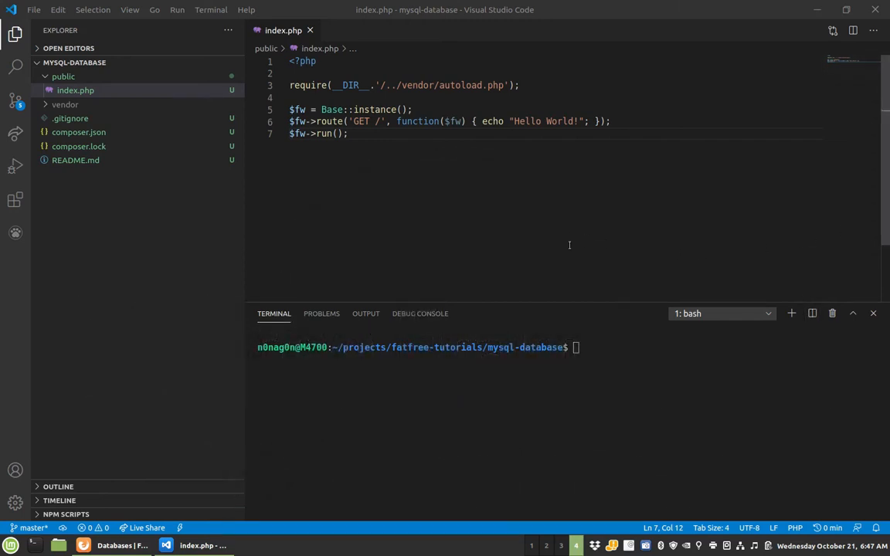
Add a '// install mariadb/mysql' comment on the blank line after the require
left_click(605, 348)
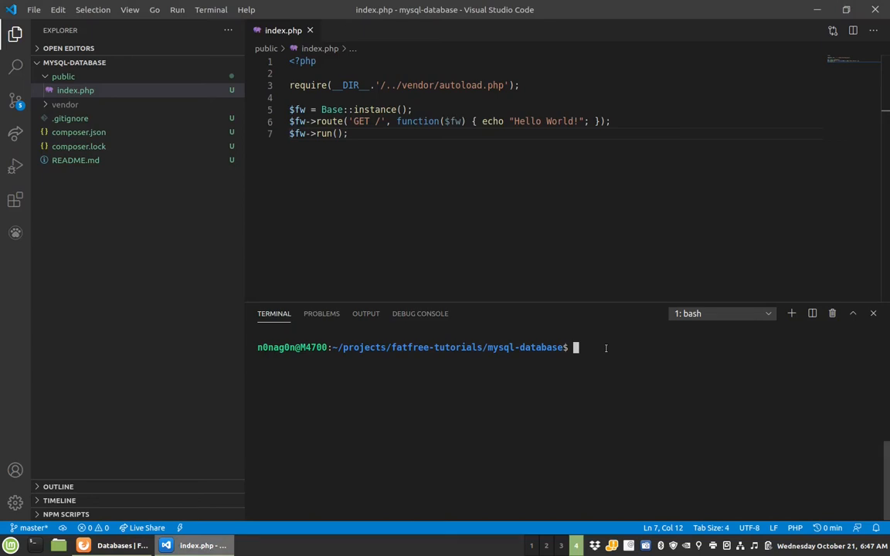
mouse_move(600, 317)
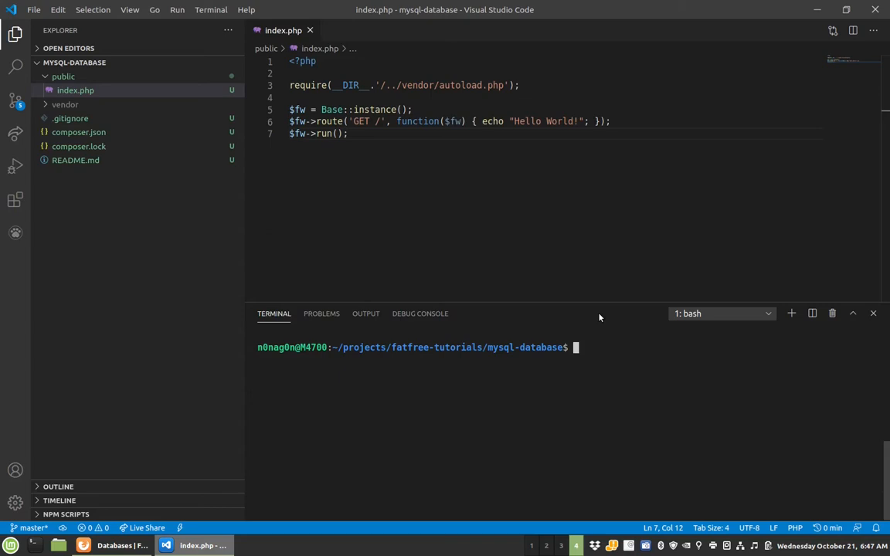
left_click(565, 97)
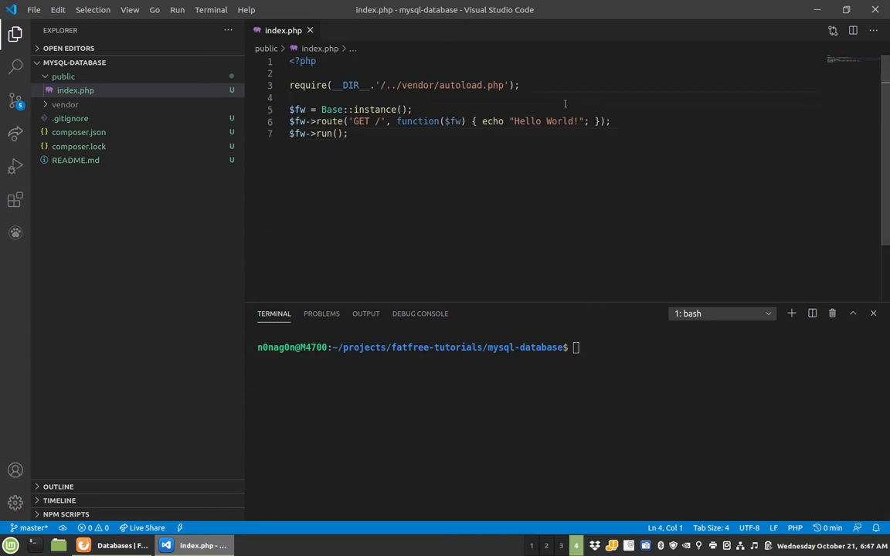
type("//")
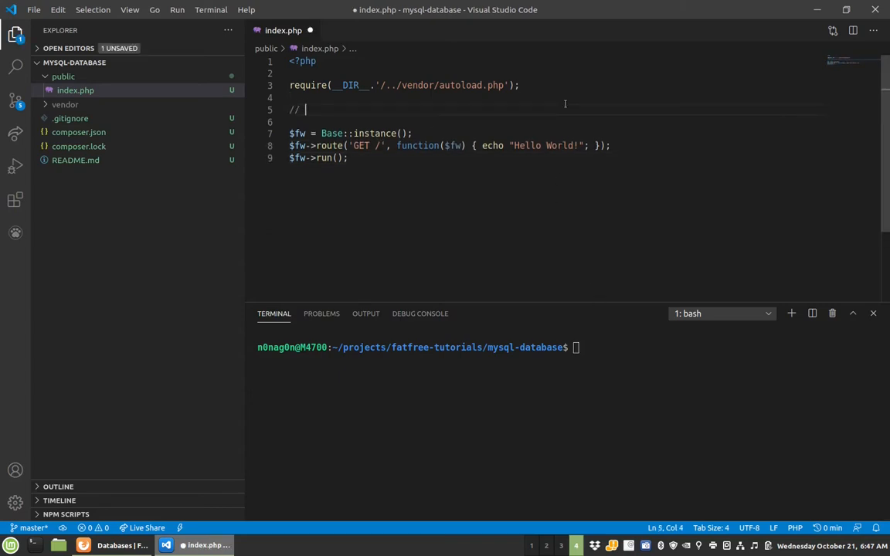
type("install mari")
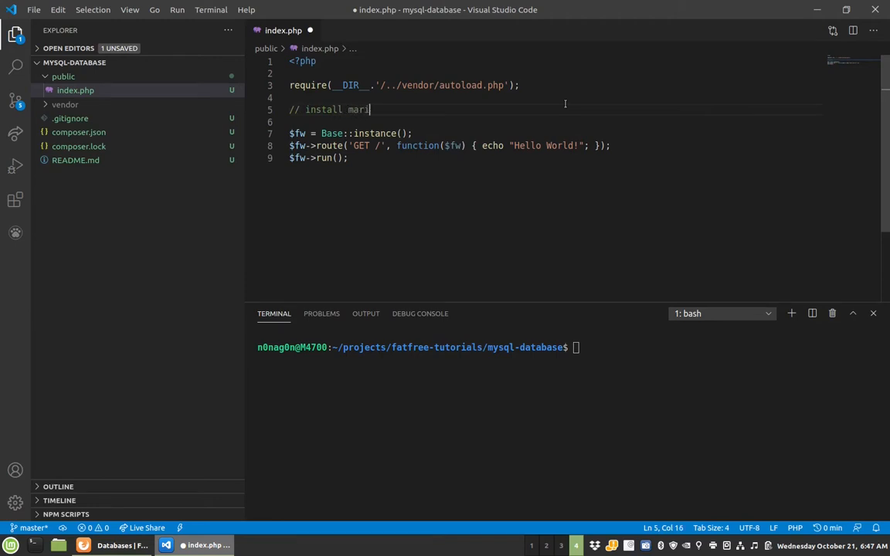
type("adb/mysql")
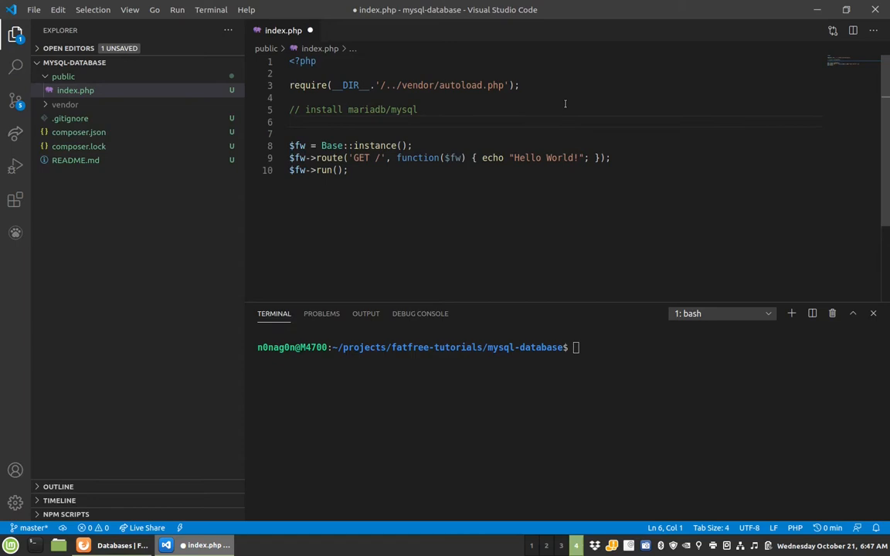
Add the comment '// sudo apt-get install mariadb mariadb-server' below it
type("//")
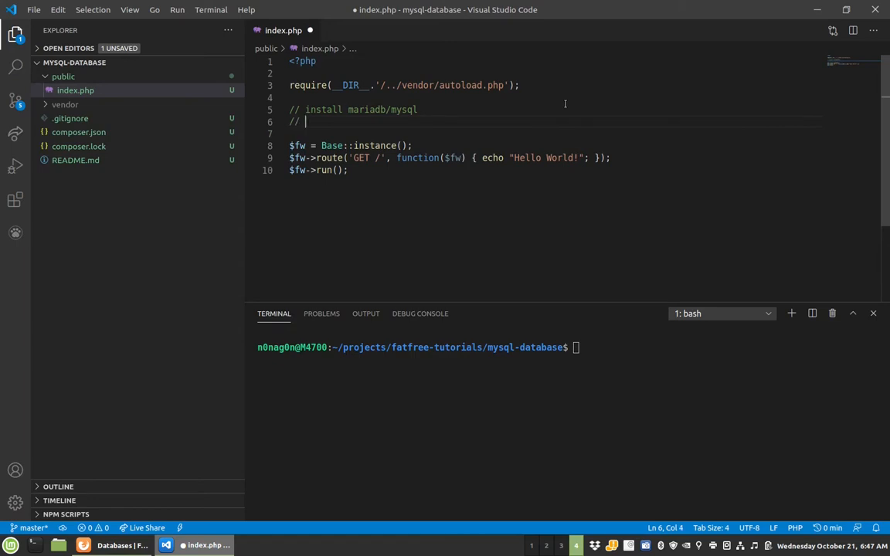
type("sudo apt-get install mar")
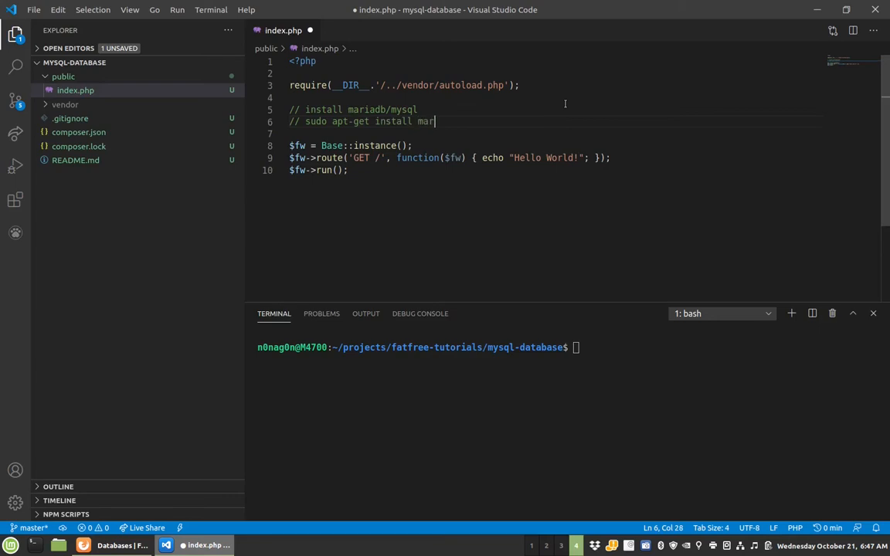
type("iadb")
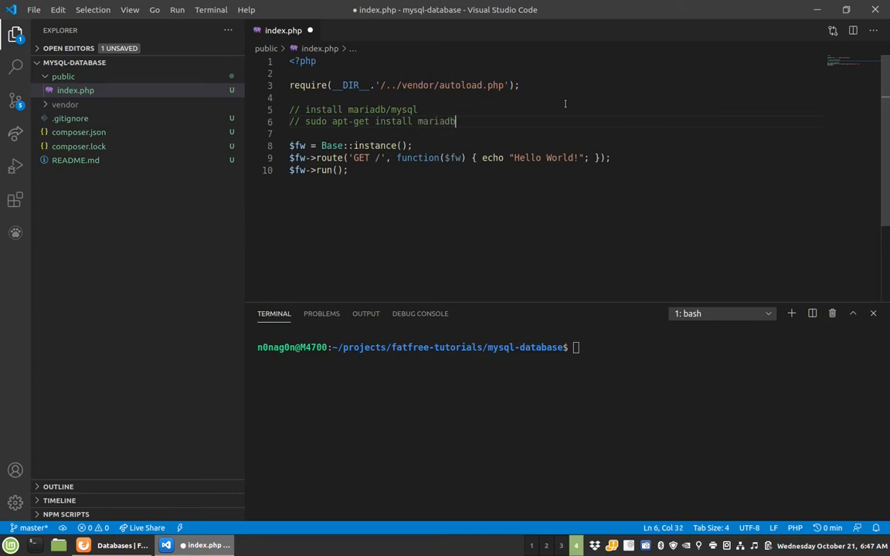
type("mariadb")
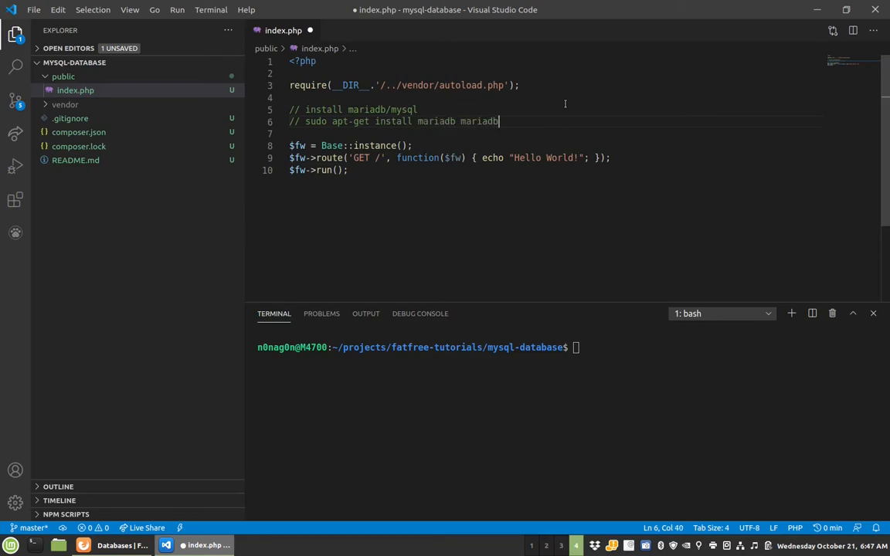
type("-server")
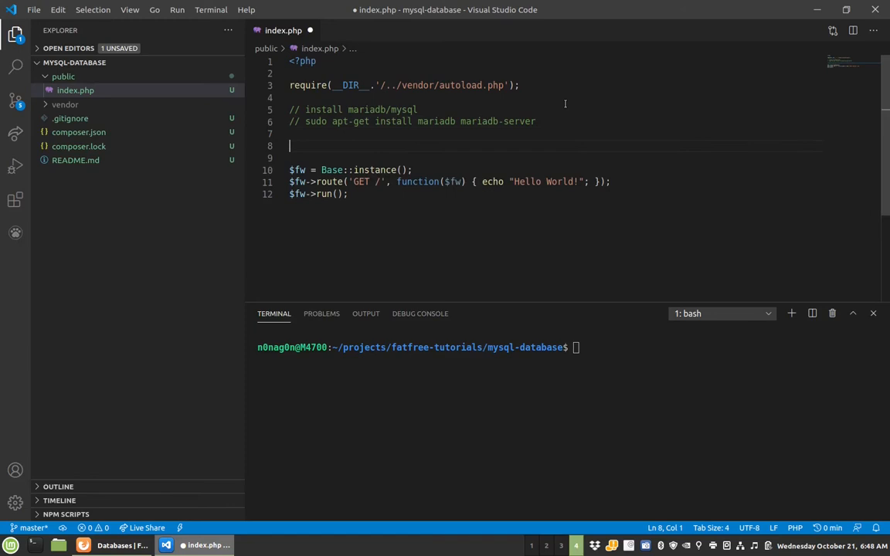
Write the comment '// sudo apt-get install php-pdo php-mysql php-mysqlnd' on a new line
type("//")
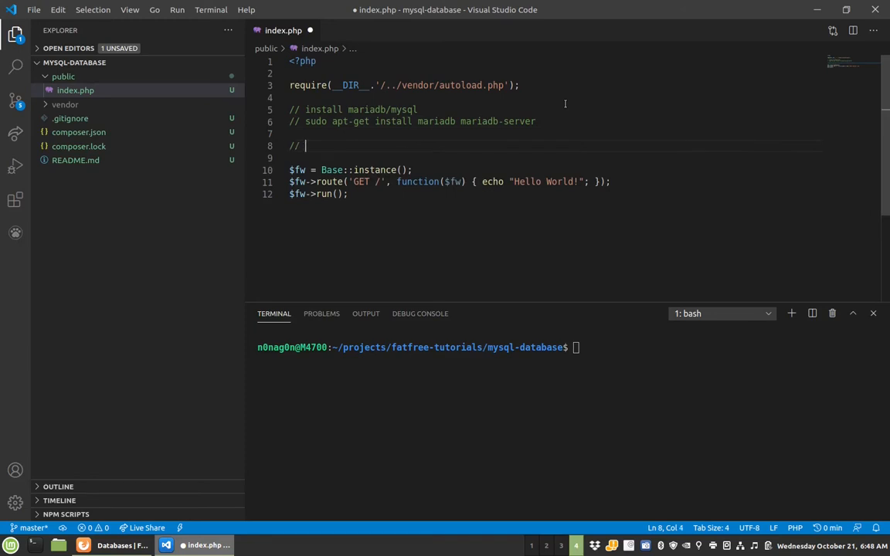
type("s")
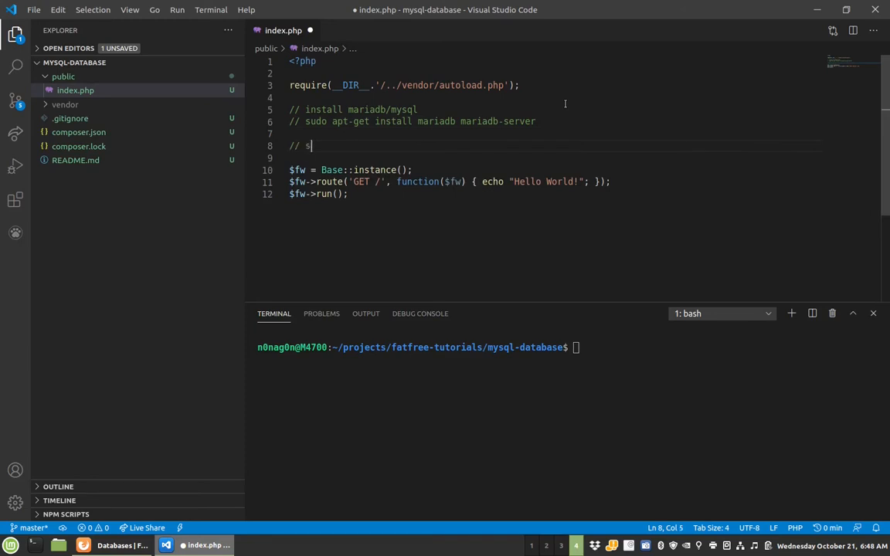
type("sudo apt-get in")
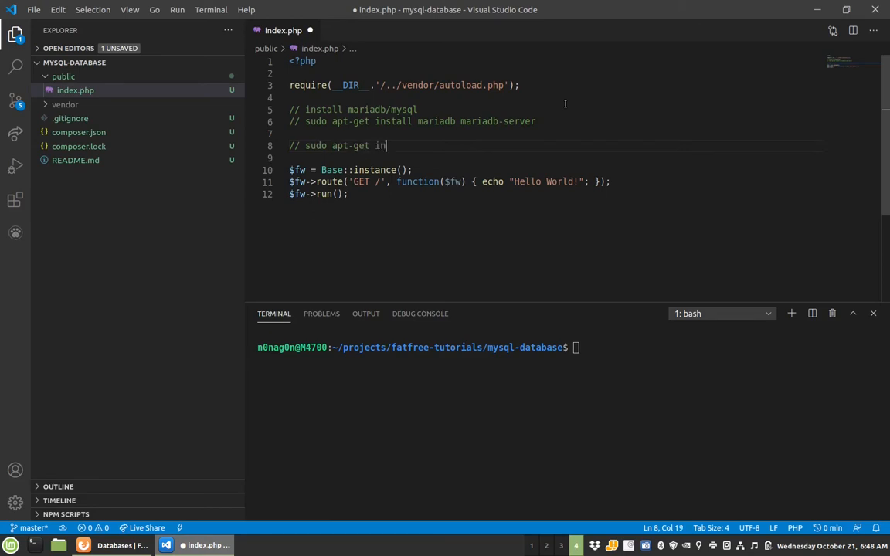
type("tall ph")
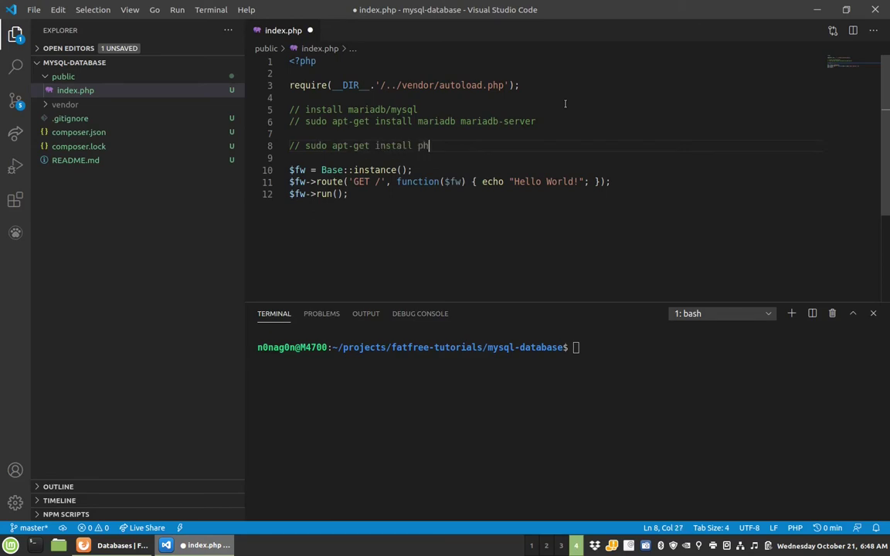
type("p-pdo")
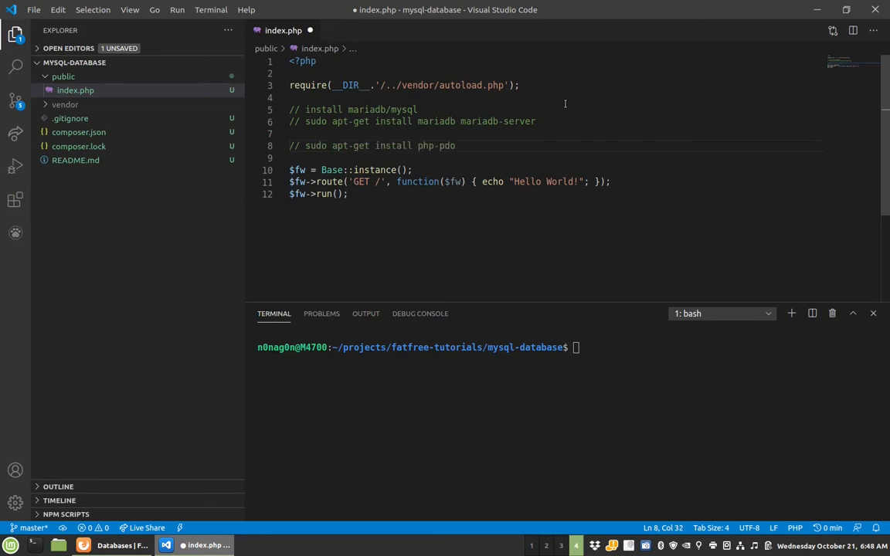
type("php-mysql")
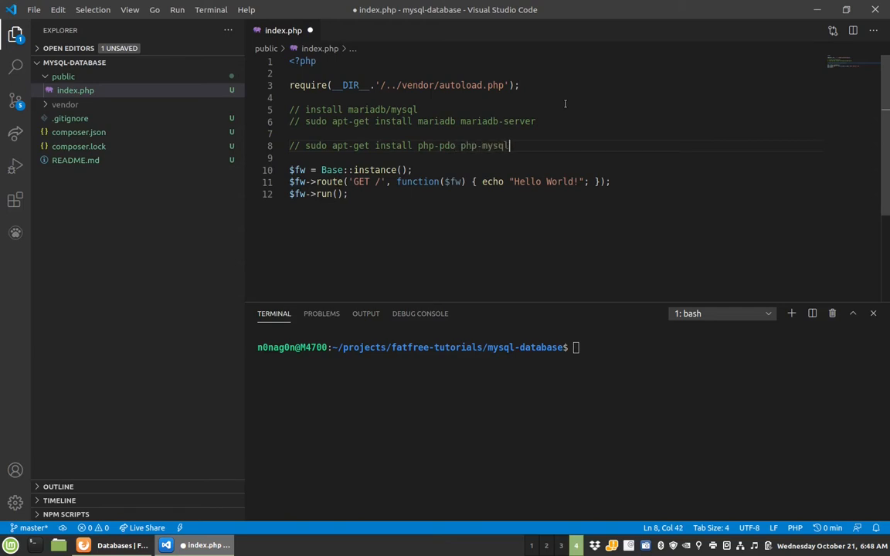
type("php-mysql")
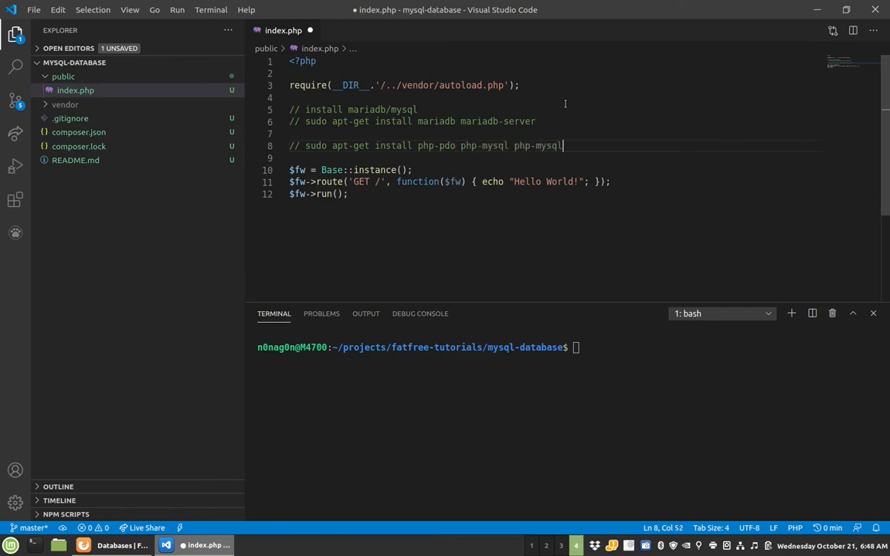
type("nd")
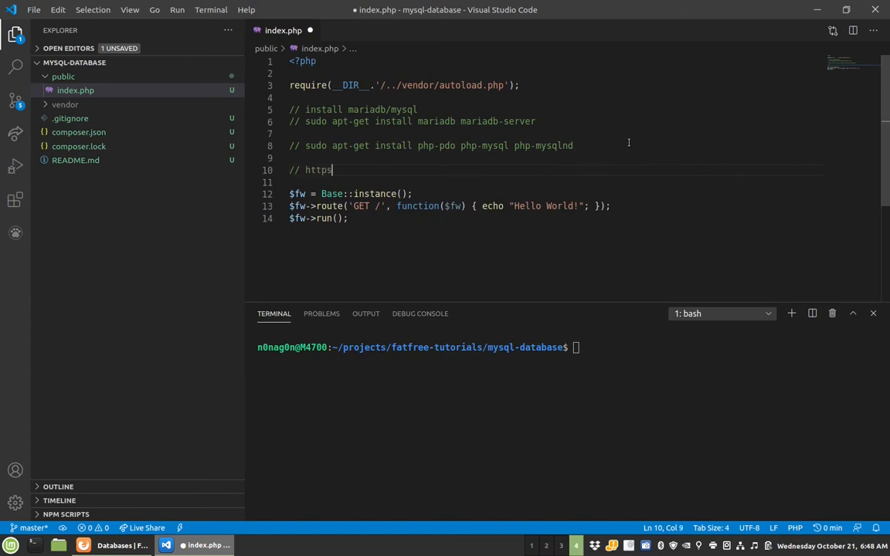
type("://adminer.org")
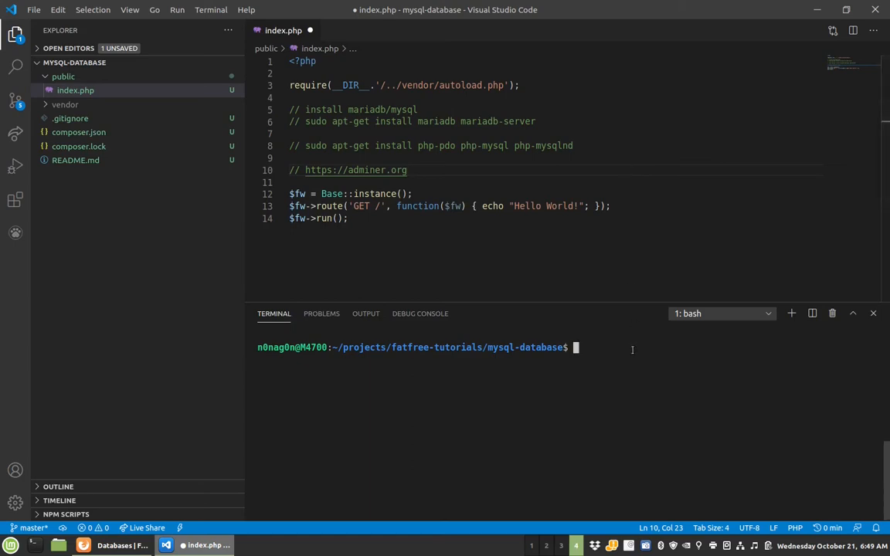
type("wget")
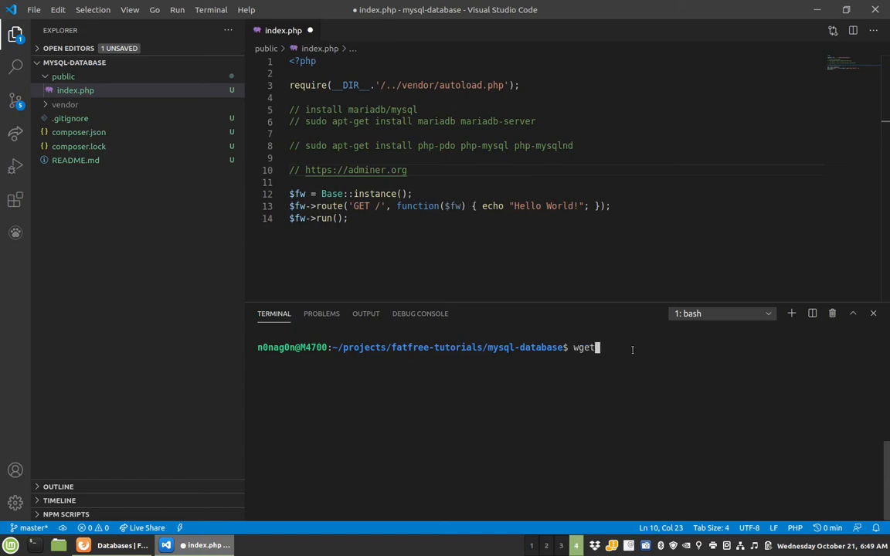
type("https://")
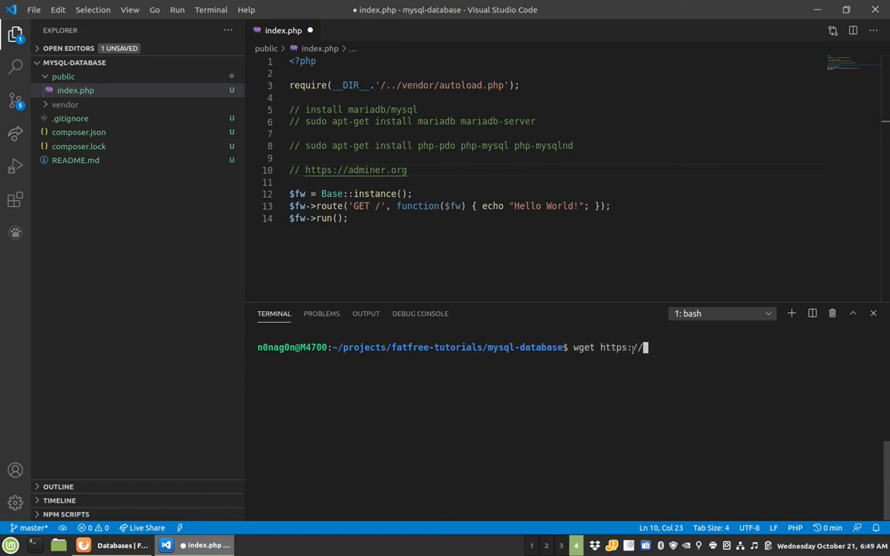
type("adminer.org/")
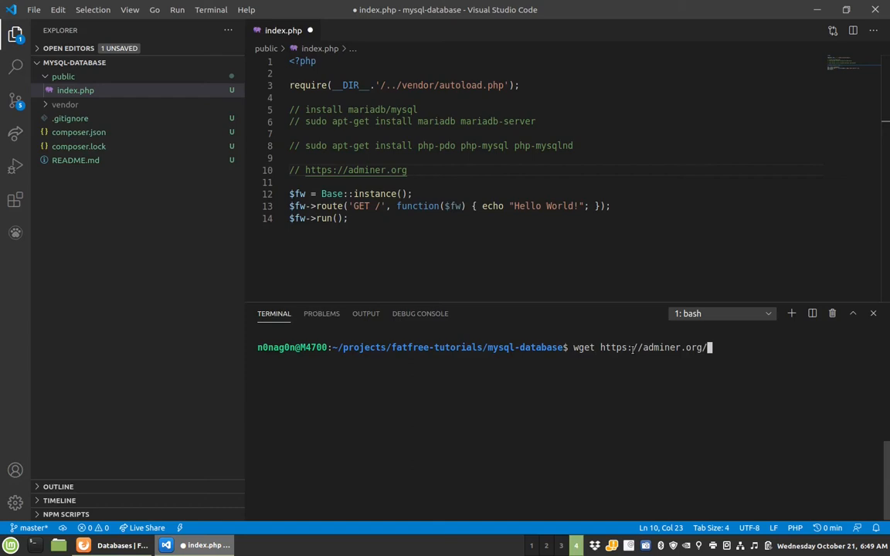
type("latest-mysql")
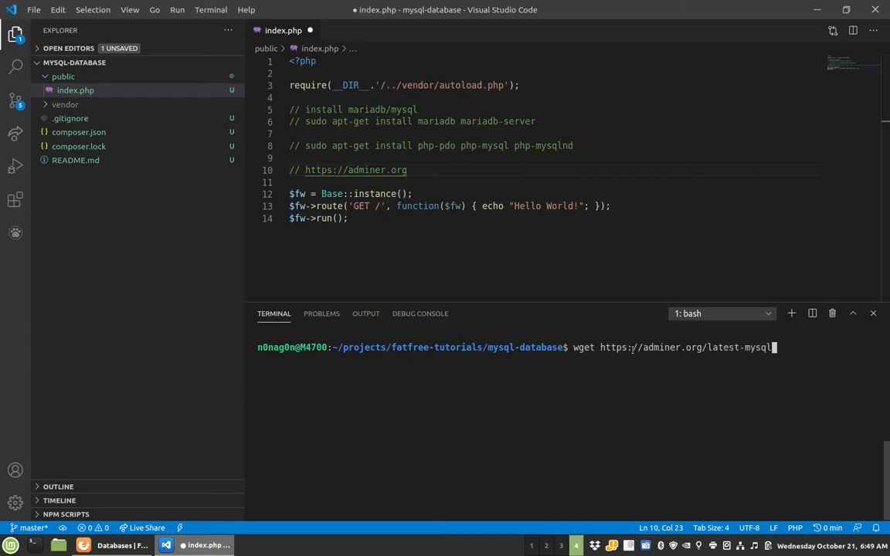
key("Return")
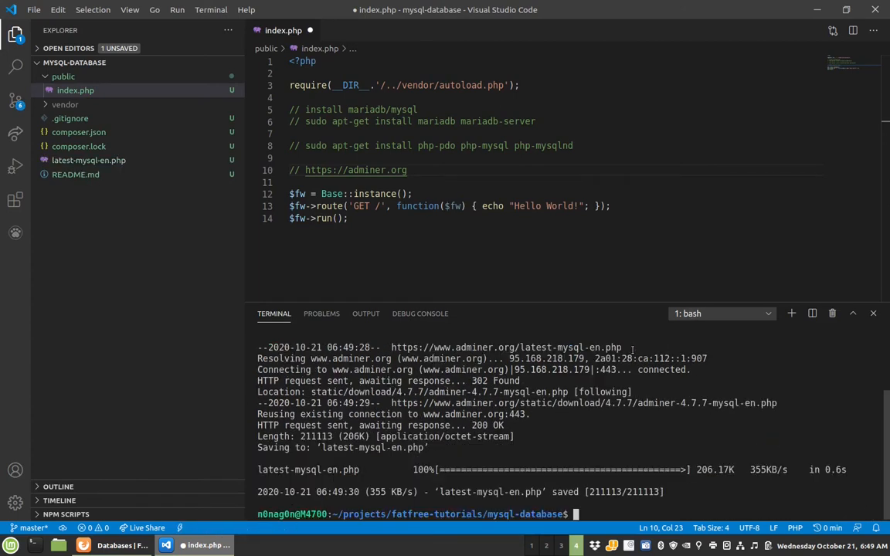
Move latest-mysql-en.php into public as adminer.php
type("mv")
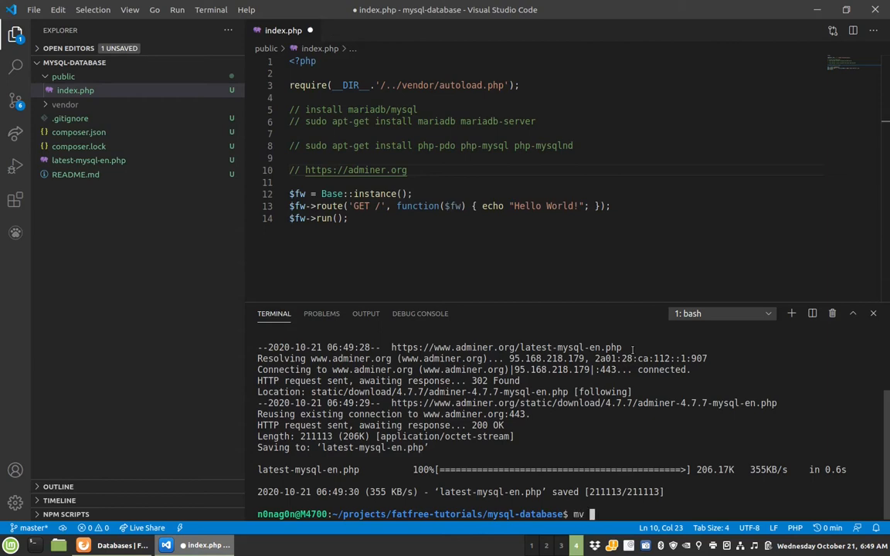
type("latest-mysql-en.php")
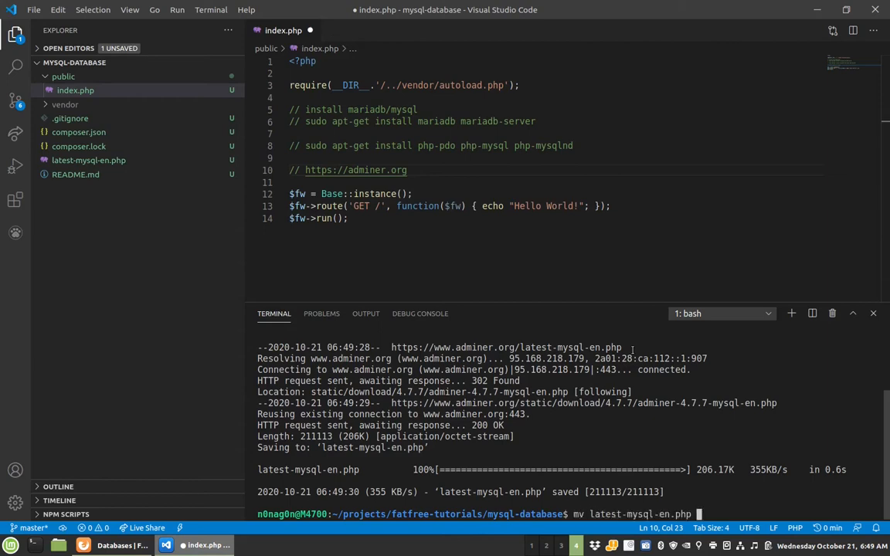
type("public/adminer.p")
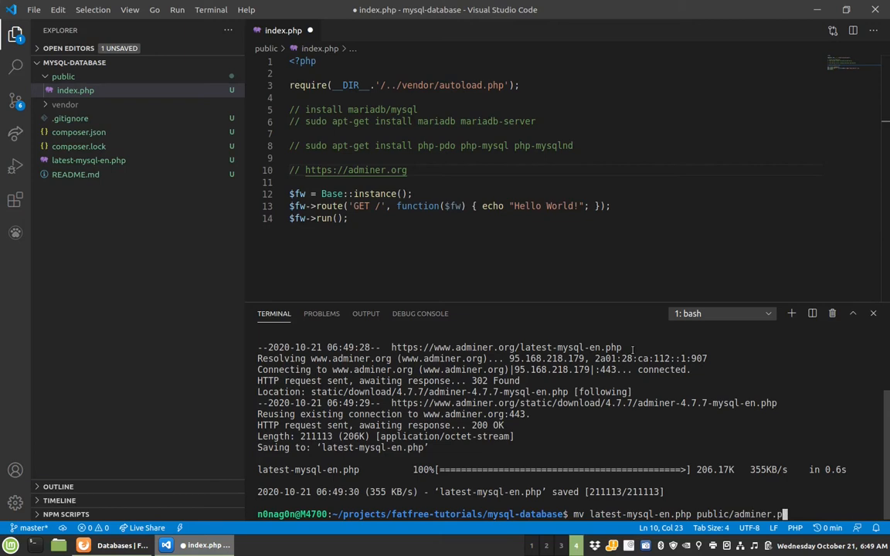
key("Return")
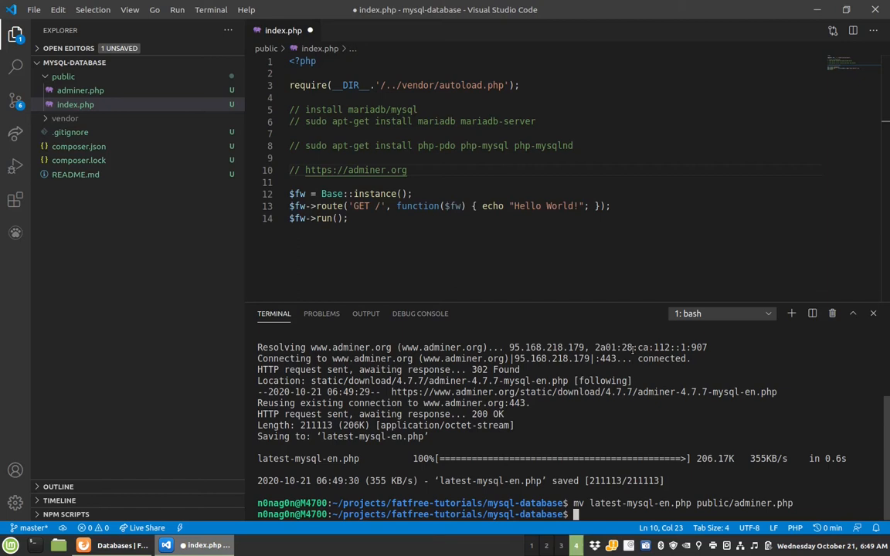
Start sudo mysql and create the fatfree_tutorial database
type("sudo mysql")
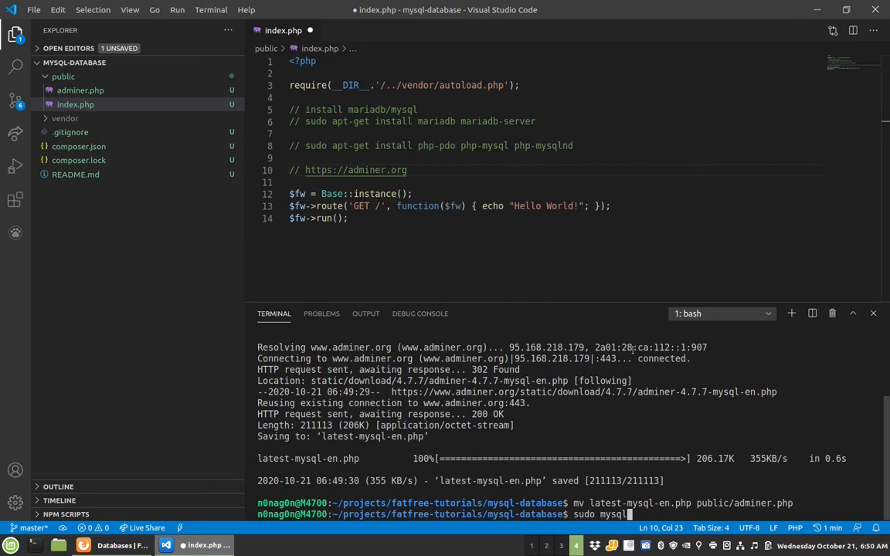
key("Return")
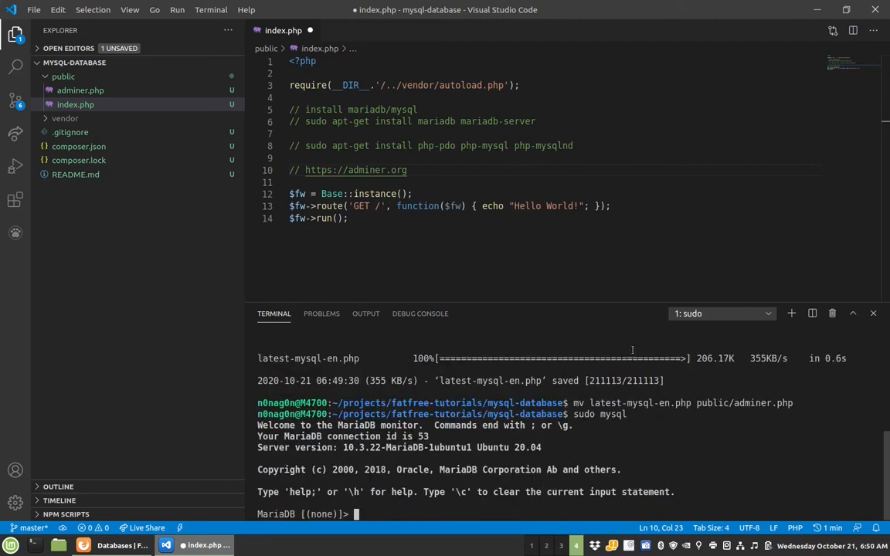
type("create database")
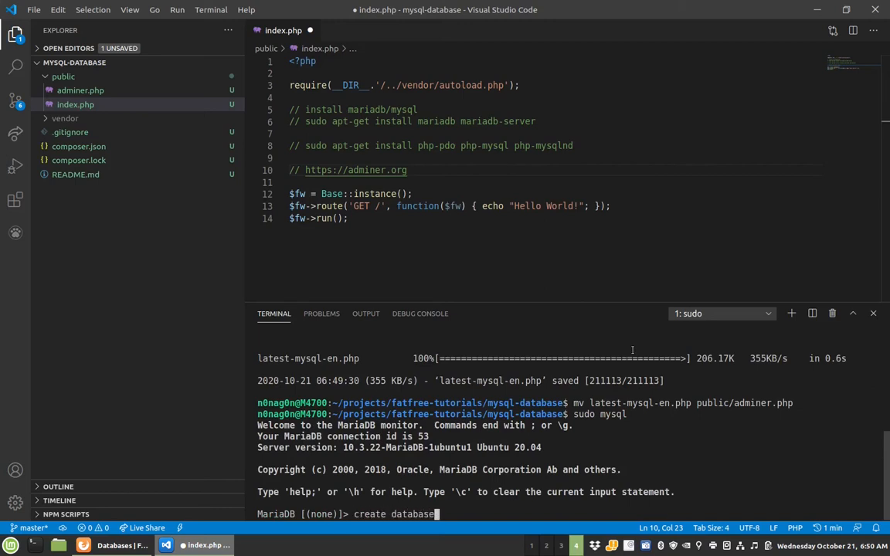
type("fatfree_tu")
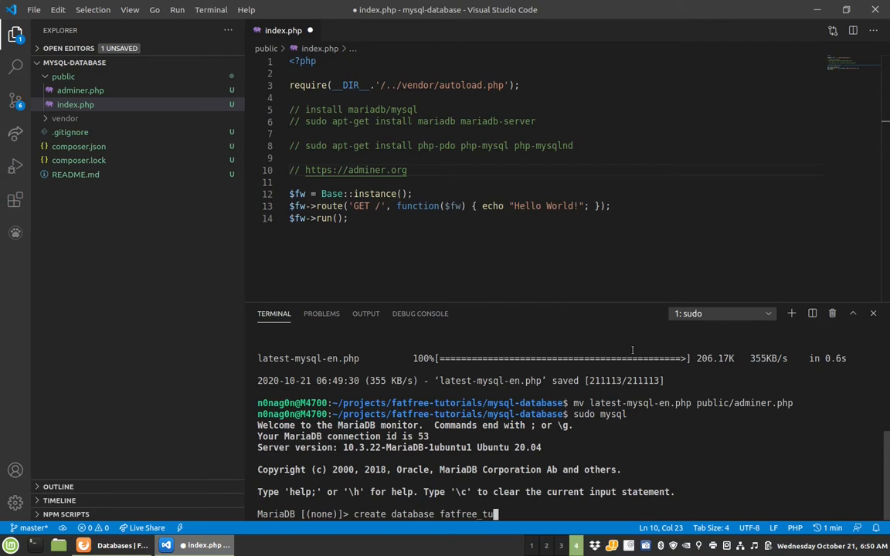
key("Return")
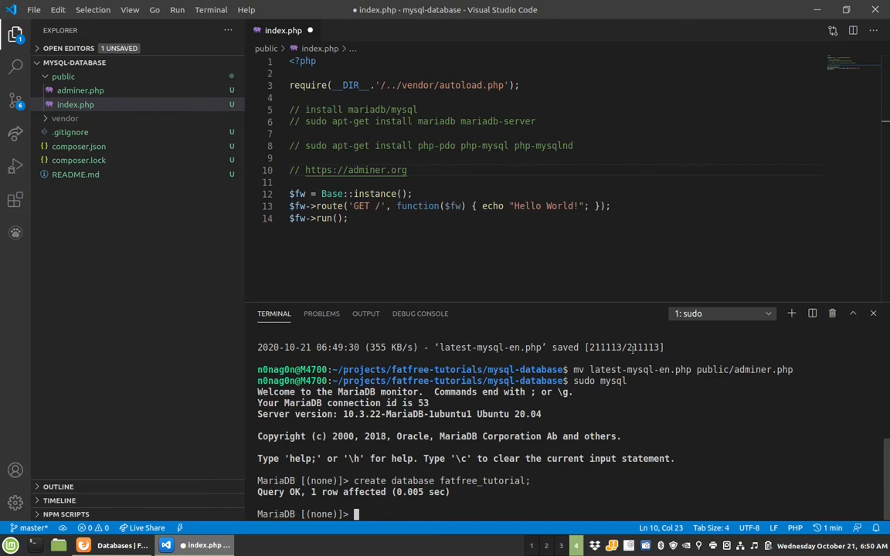
Write GRANT ALL PRIVILEGES ON fatfree_tutorial.*, correcting the misspelled keyword
type("GRANT ALL PIRIV")
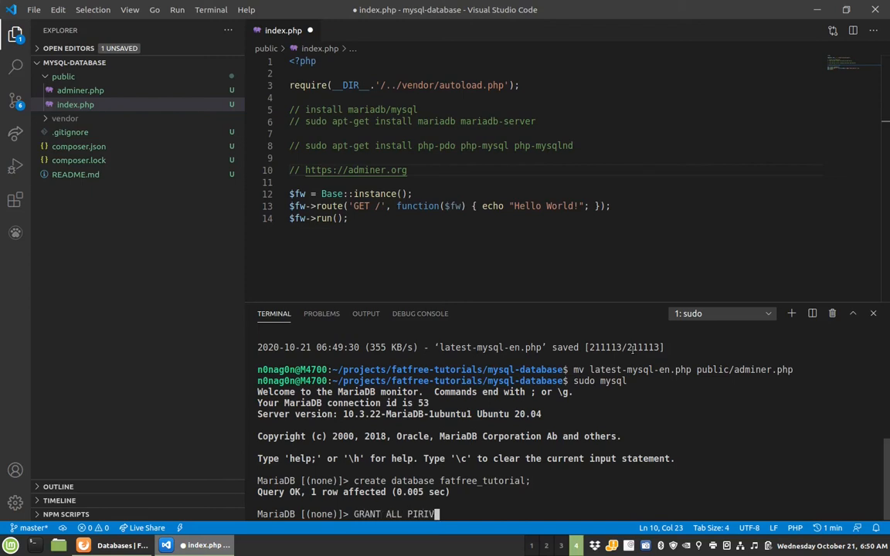
type("RILEV")
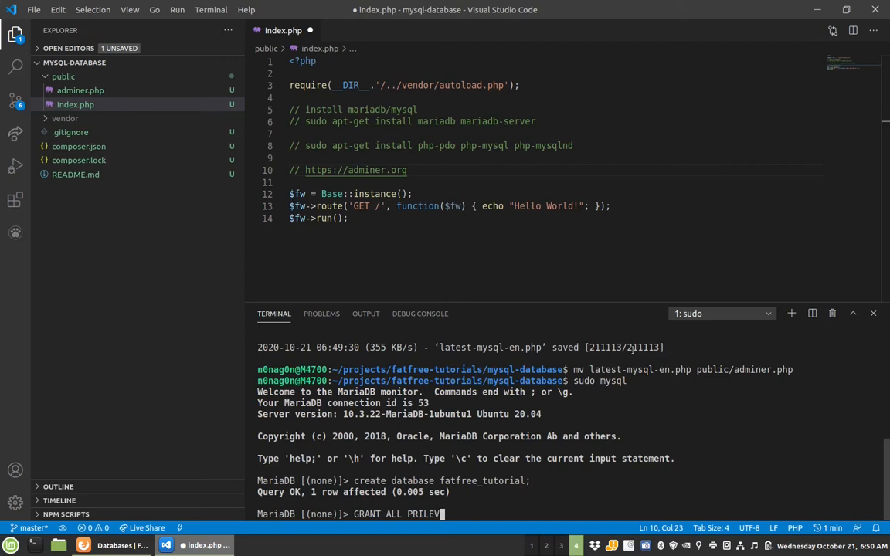
key("BackSpace")
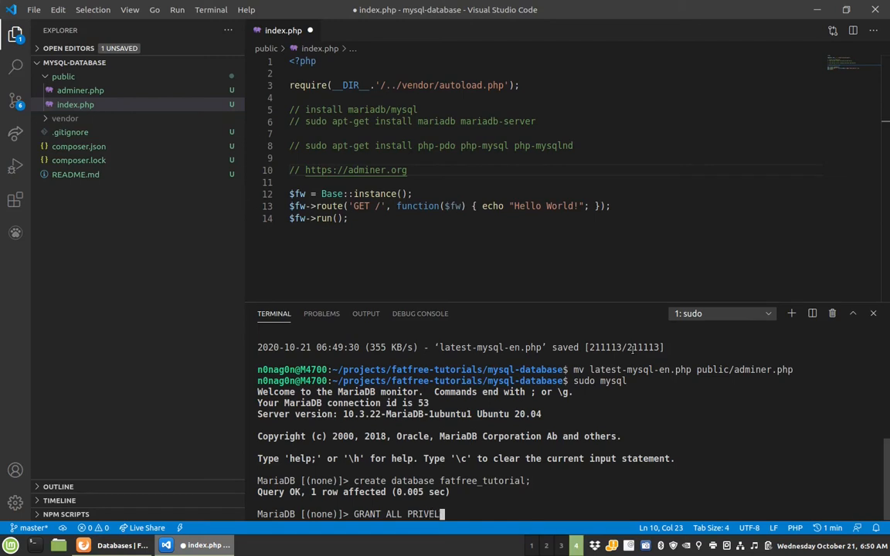
key("BackSpace")
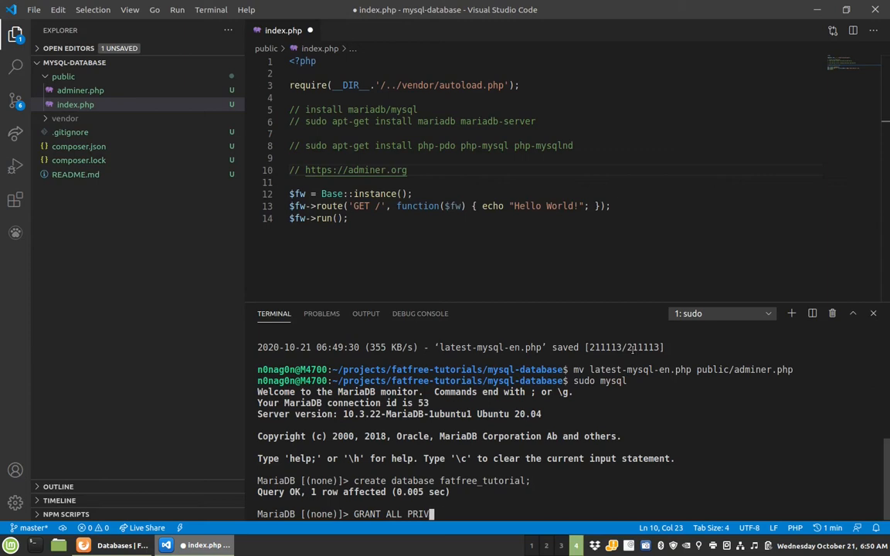
type("ILEGE")
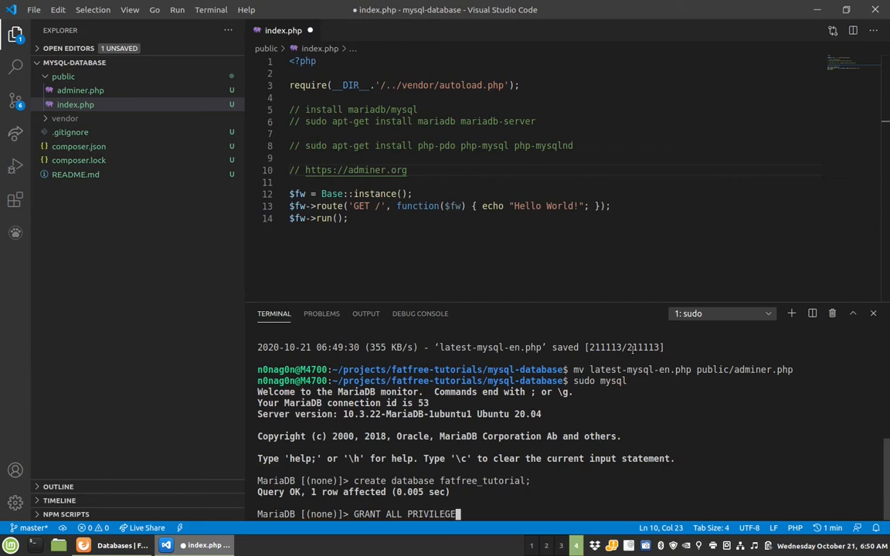
type("ON")
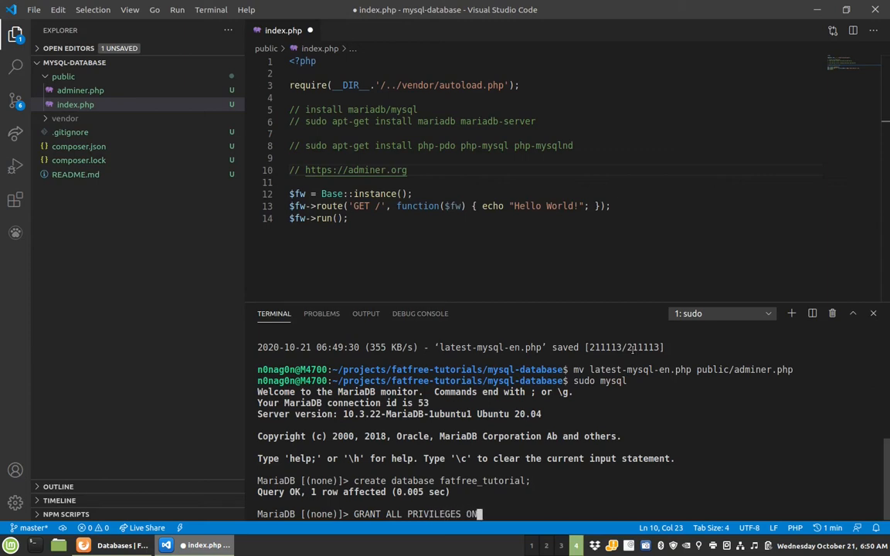
type("fatfree_tutorial.*")
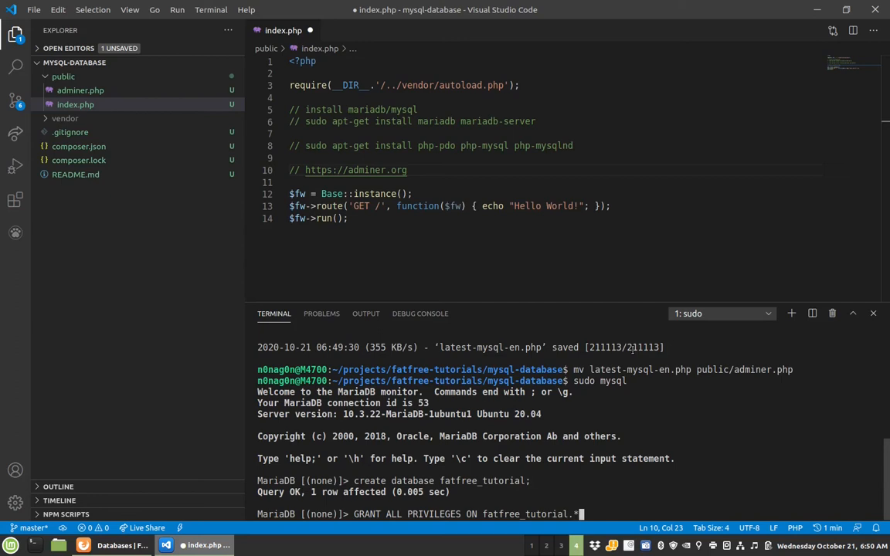
type("TO")
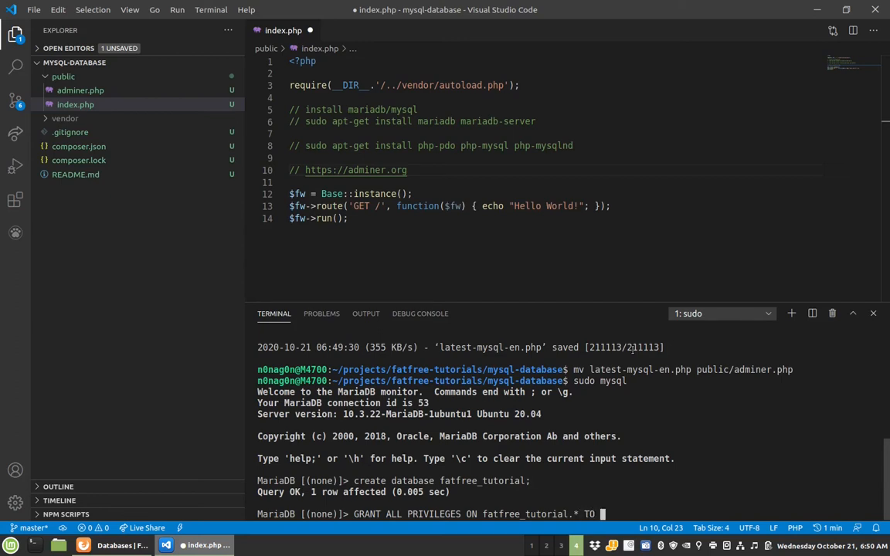
type("fatfree_")
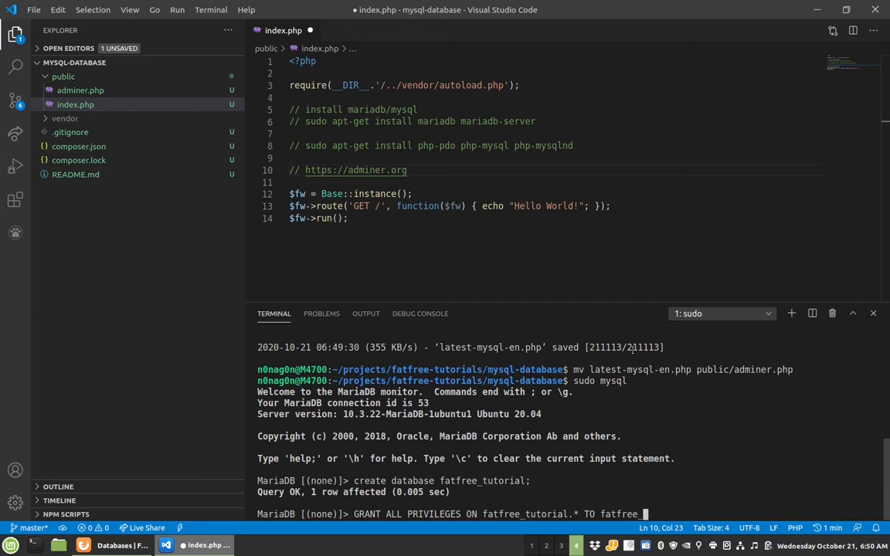
type("_user@")
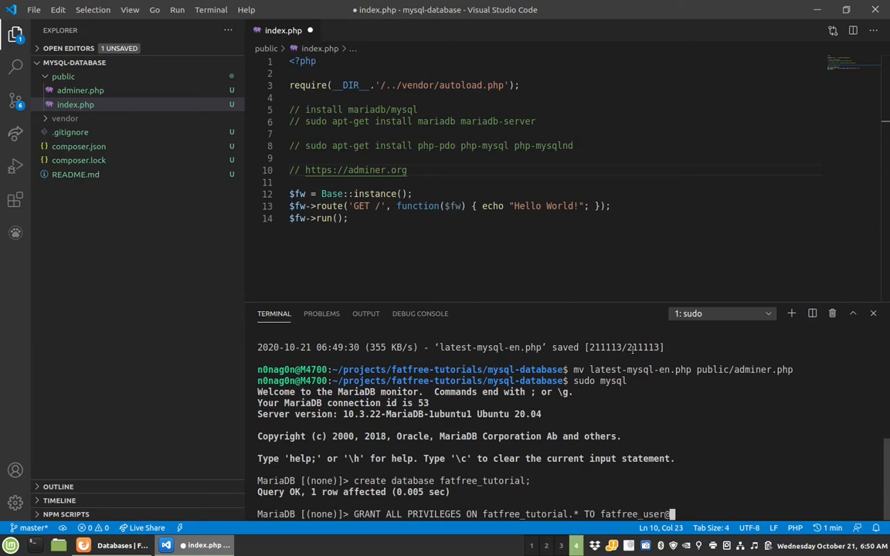
type("localhost")
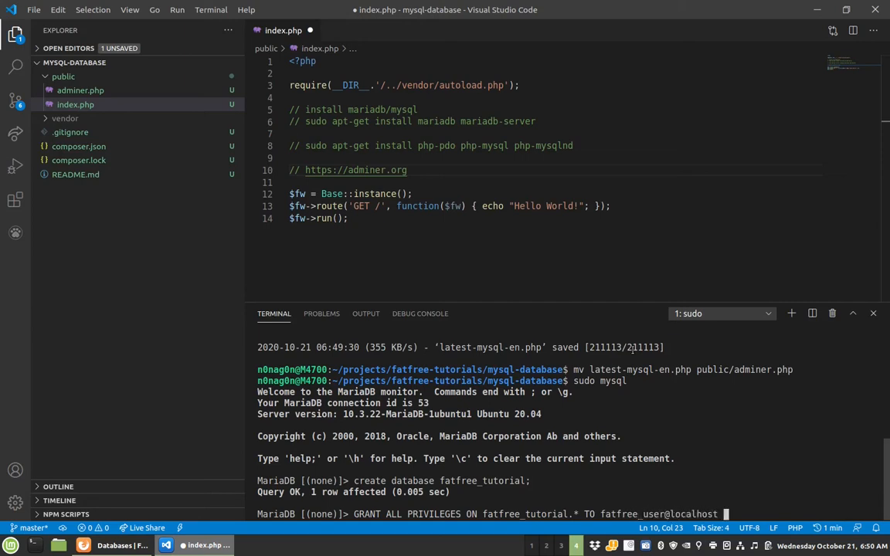
type("IDENTIFIED BY '")
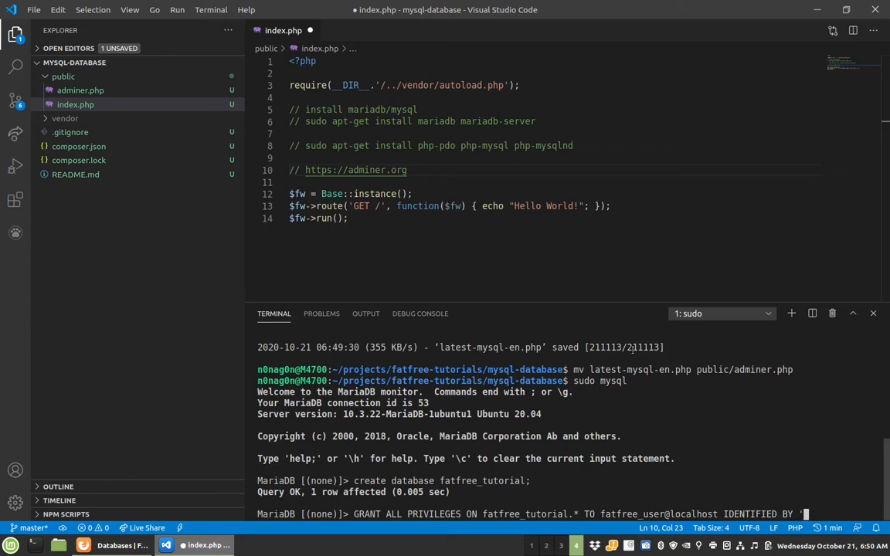
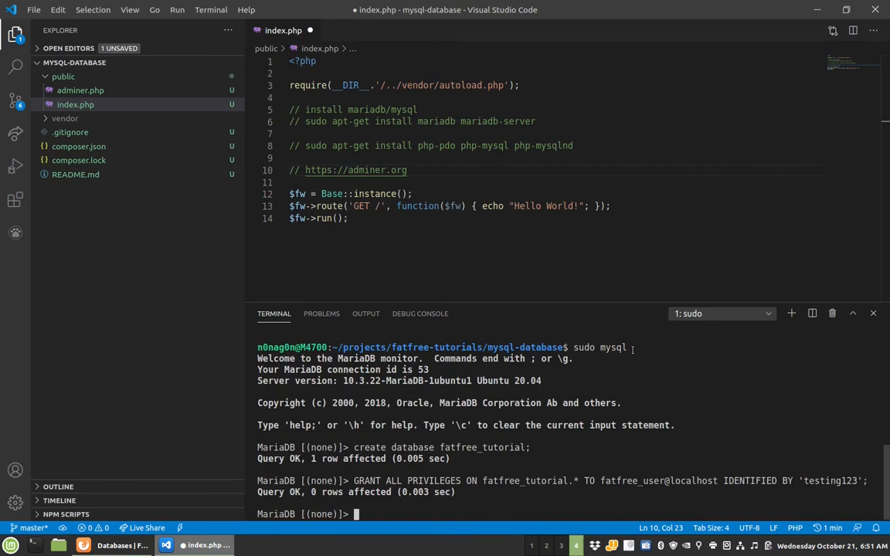
Reload the database privileges with flush privileges
type("flush privileges;")
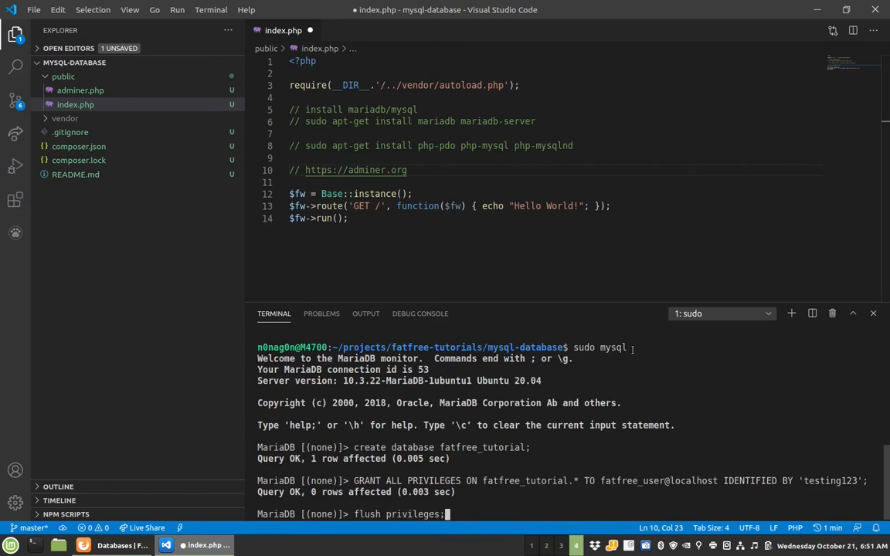
key("Return")
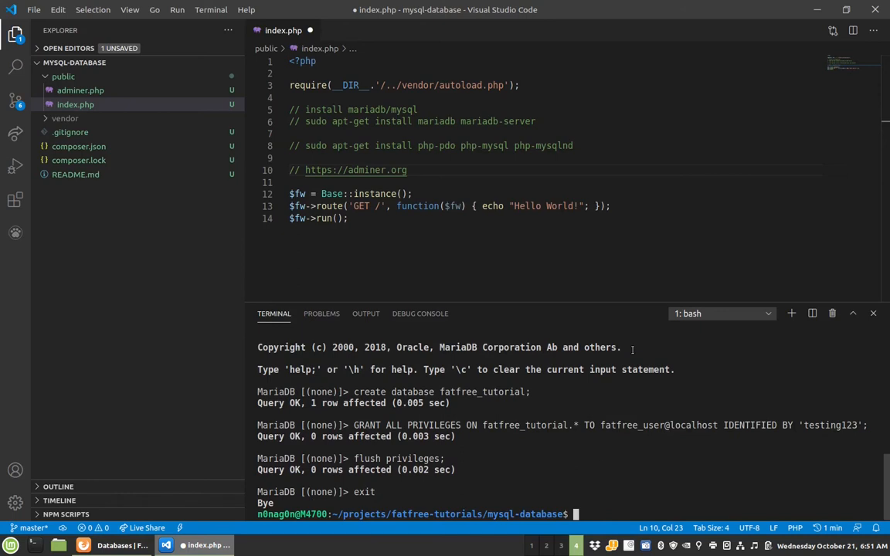
Serve the public folder with php -S localhost:8000
type("php")
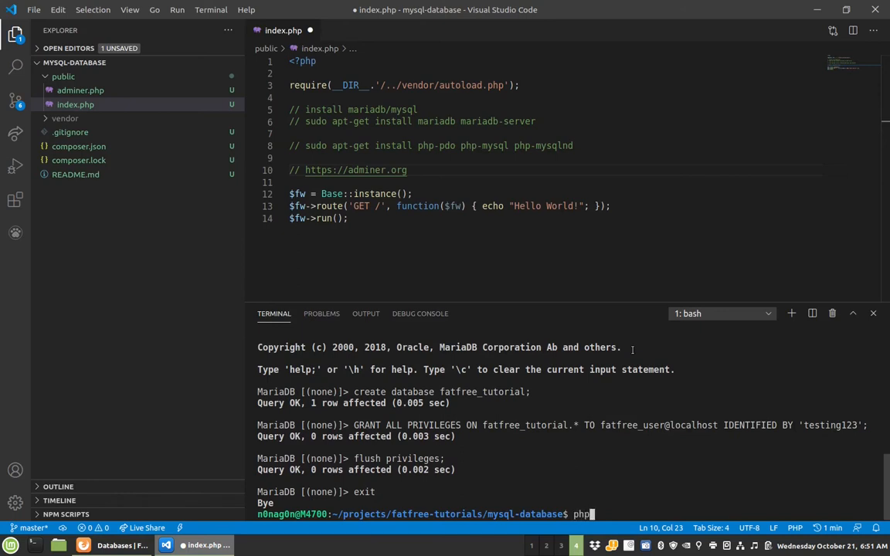
type("-S localhost:")
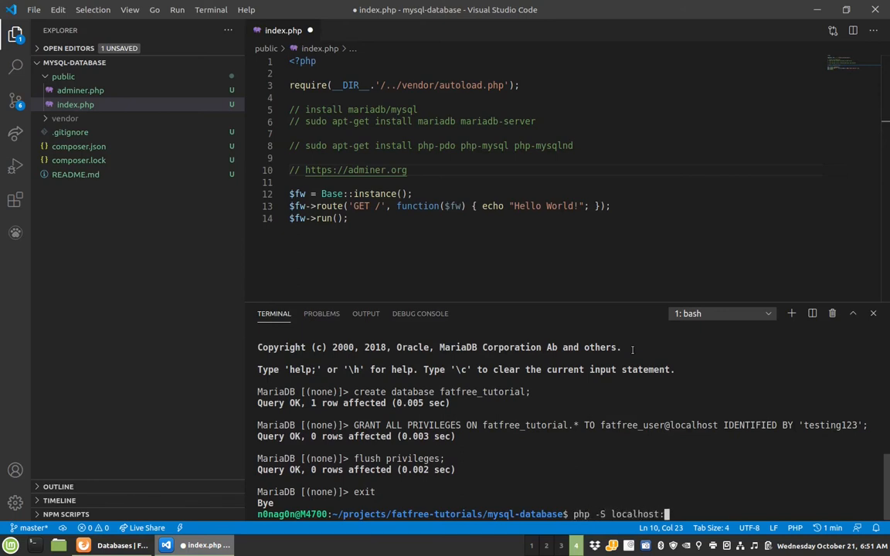
type("8000 -t public/")
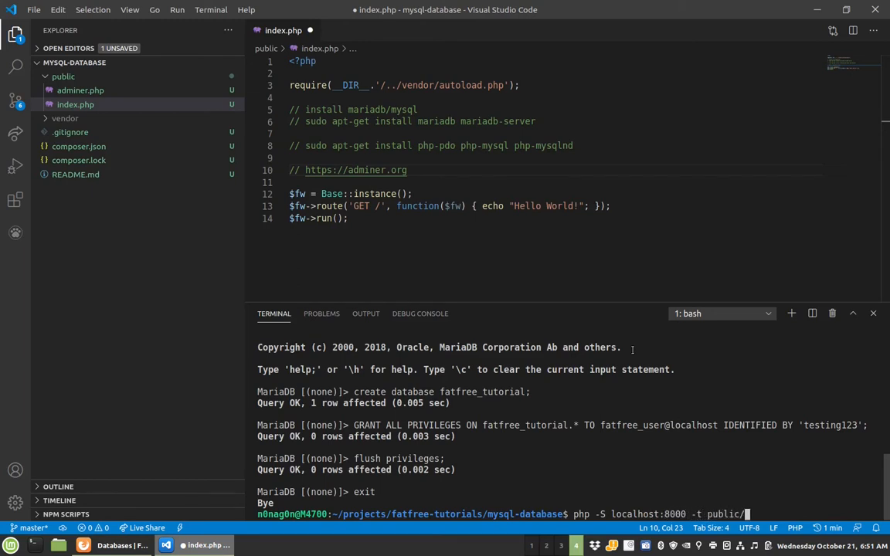
key("Return")
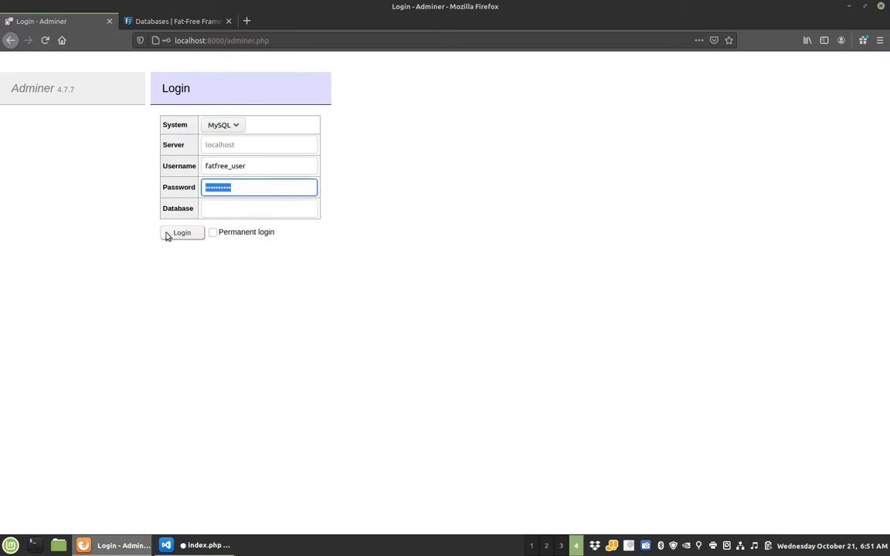
Log in to Adminer as fatfree_user, open fatfree_tutorial and start a new table
left_click(183, 232)
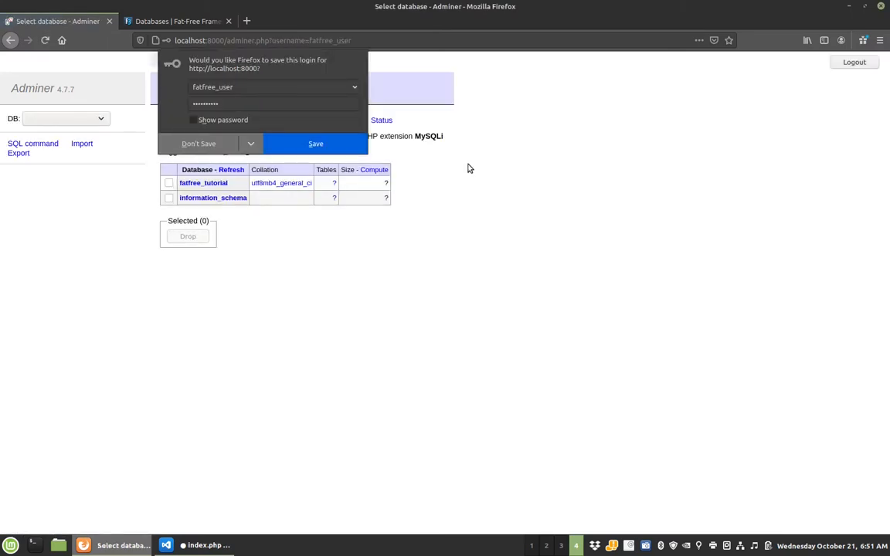
left_click(198, 142)
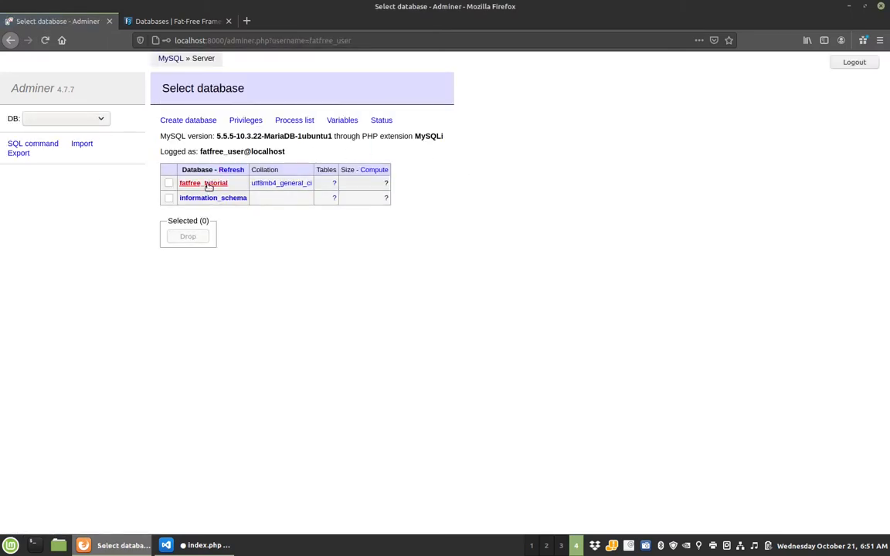
left_click(204, 182)
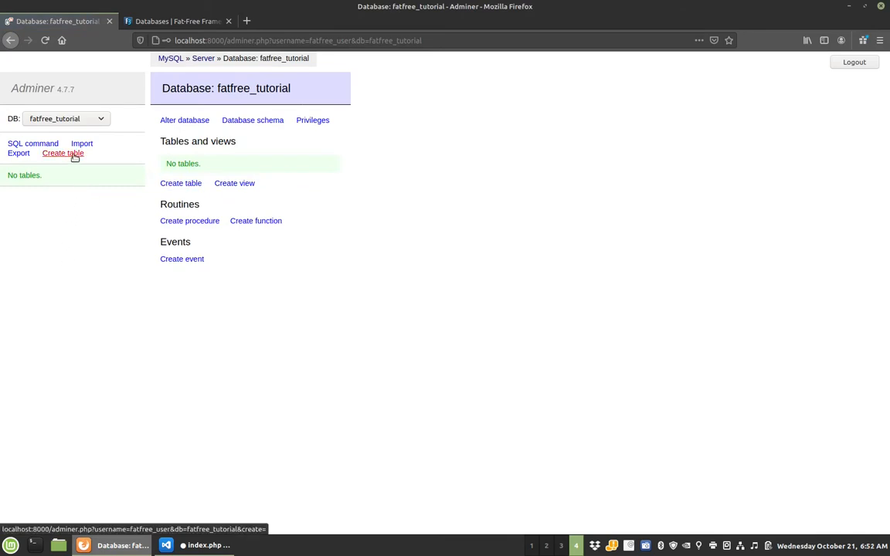
left_click(62, 153)
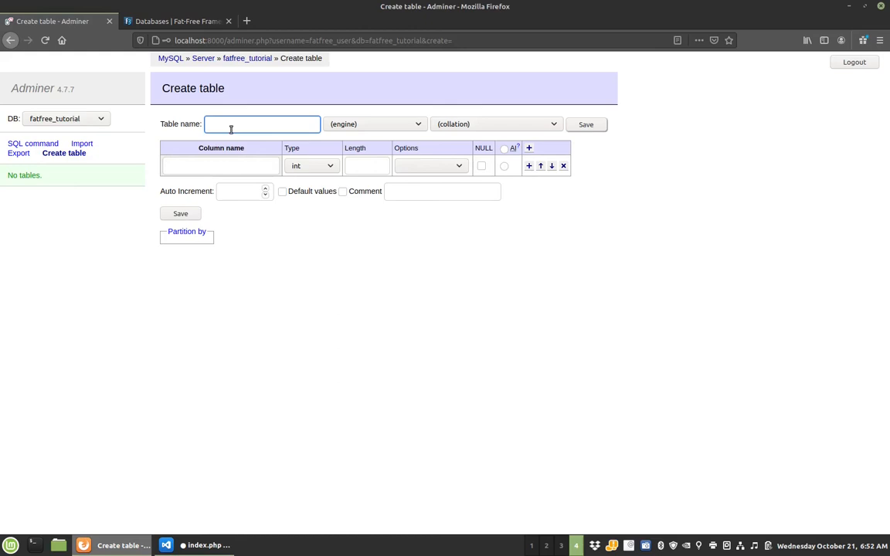
Name the table car_parts and add a second column called name
type("car_")
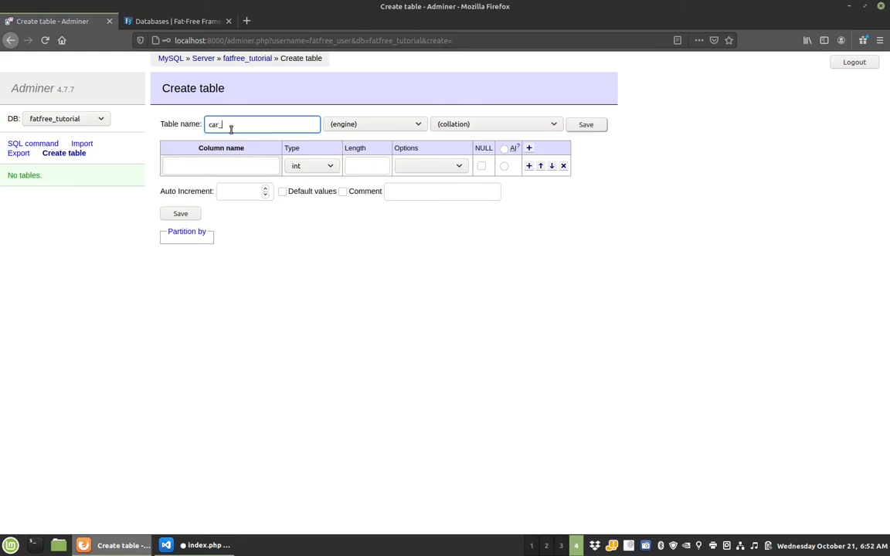
type("parts")
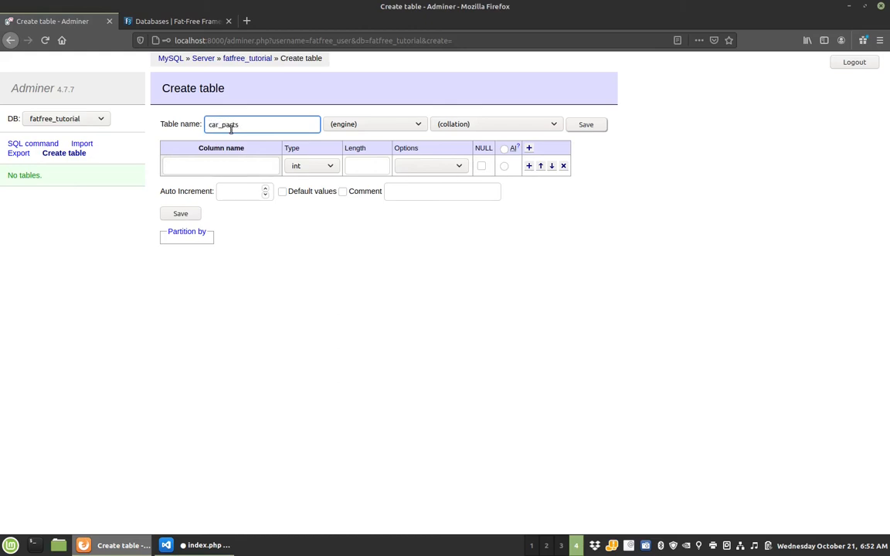
left_click(221, 165)
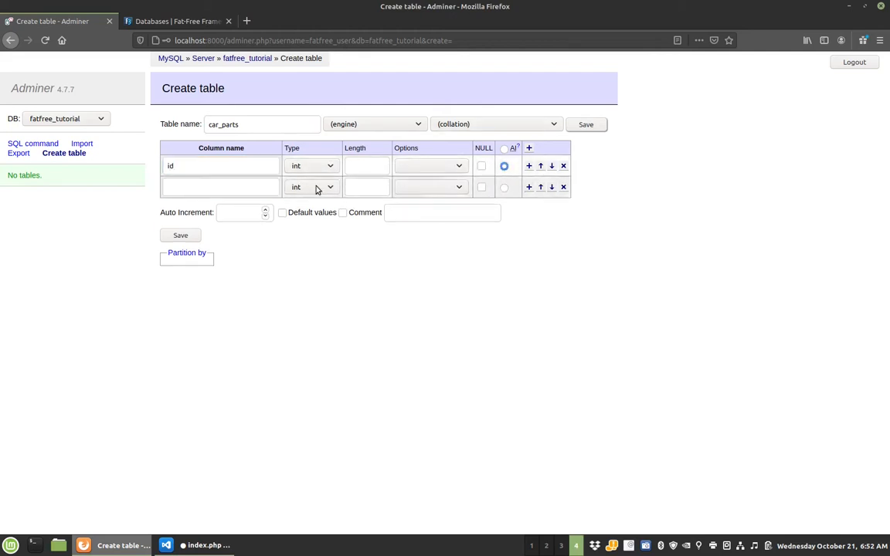
type("name")
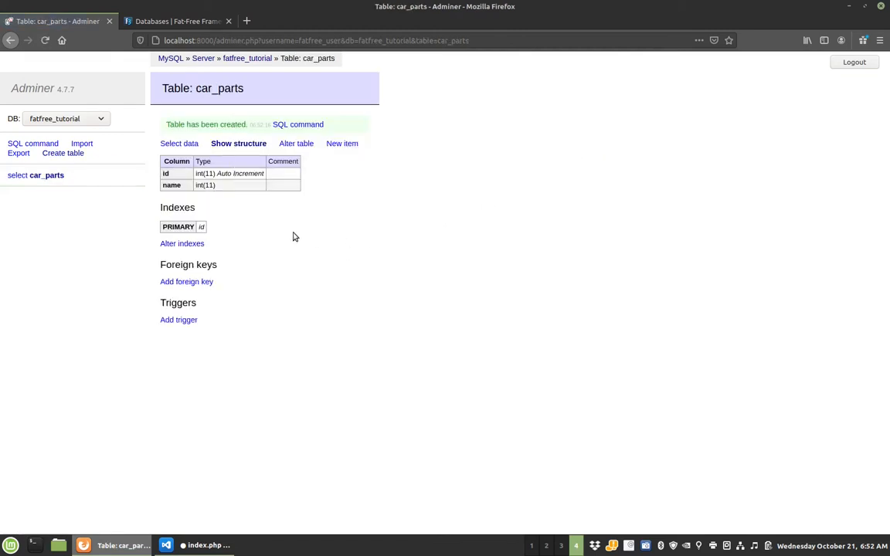
mouse_move(259, 234)
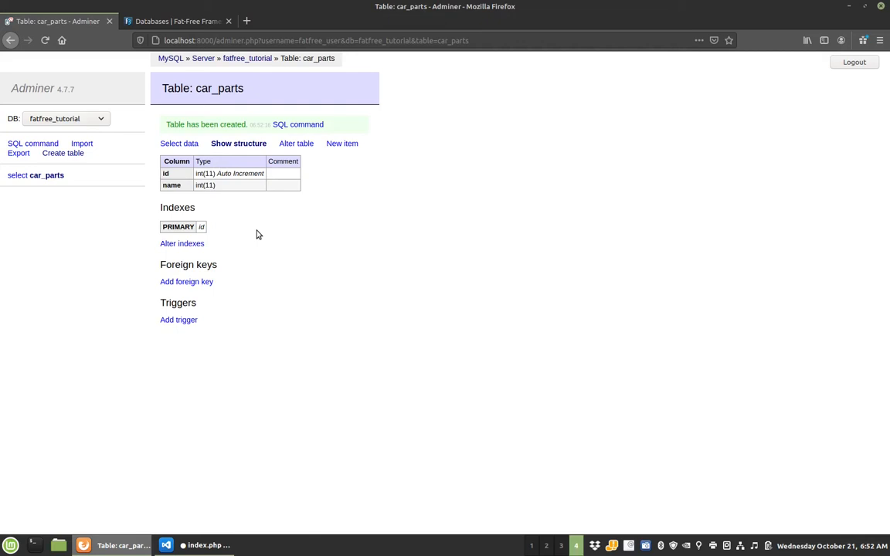
mouse_move(192, 544)
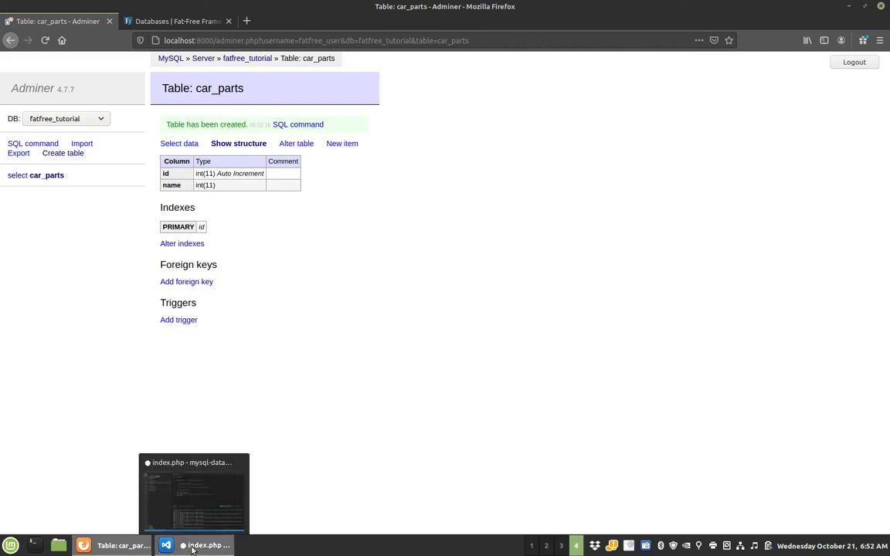
Switch from the code window over to the Fat-Free Databases documentation page
left_click(194, 544)
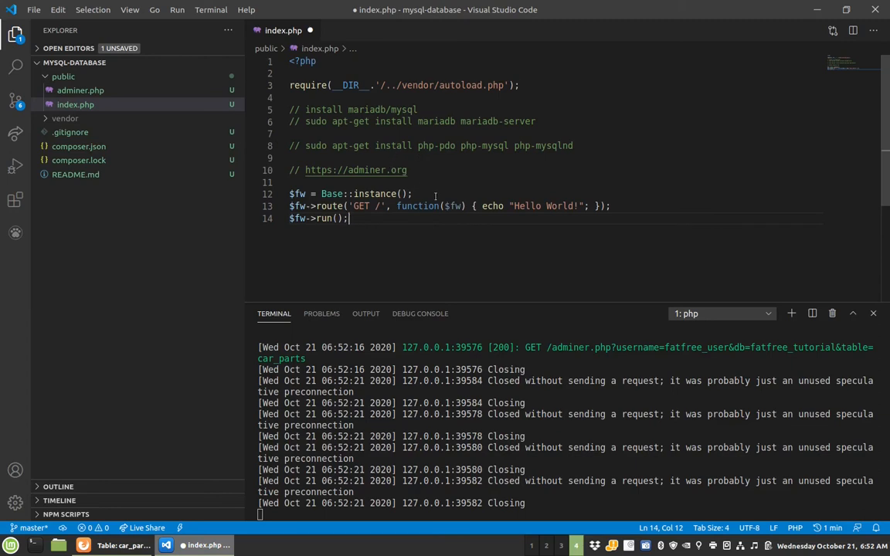
key("Enter")
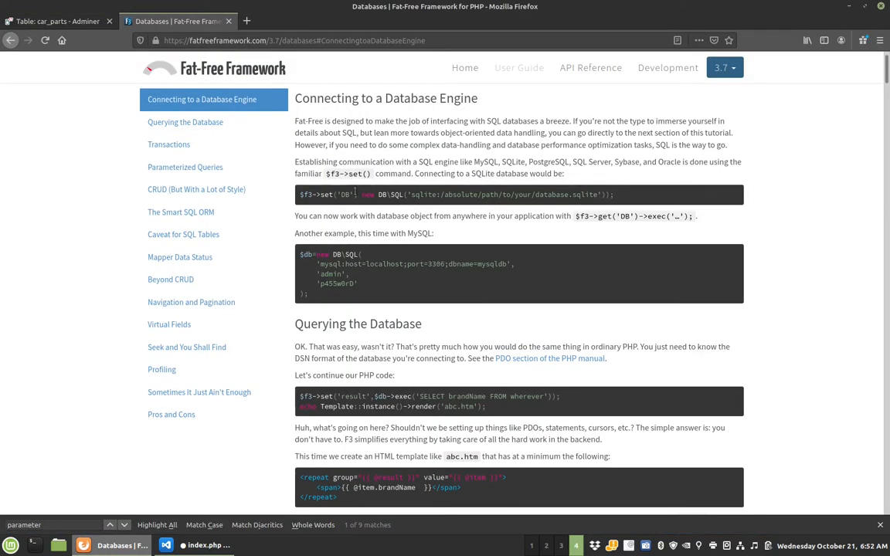
mouse_move(328, 297)
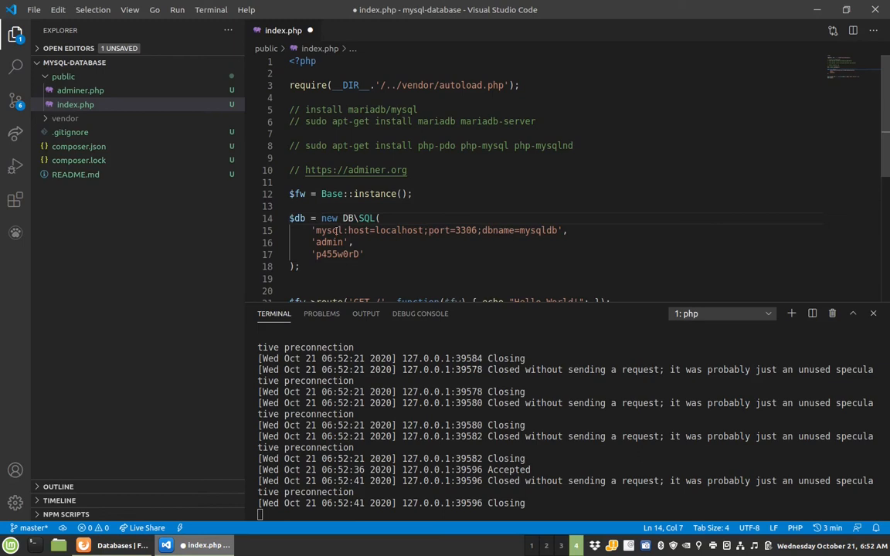
Change the DSN to dbname=fatfree_tutorial;charset=utf8
left_click(538, 230)
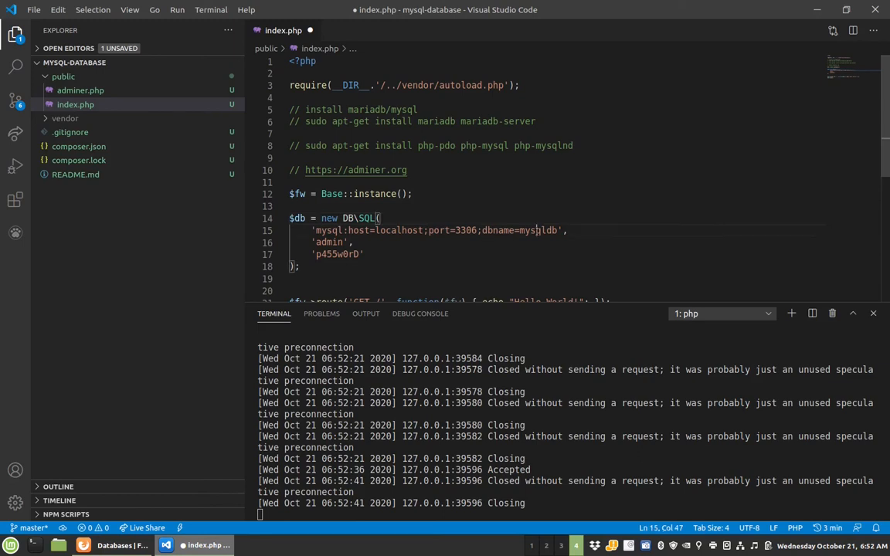
type("fitfre")
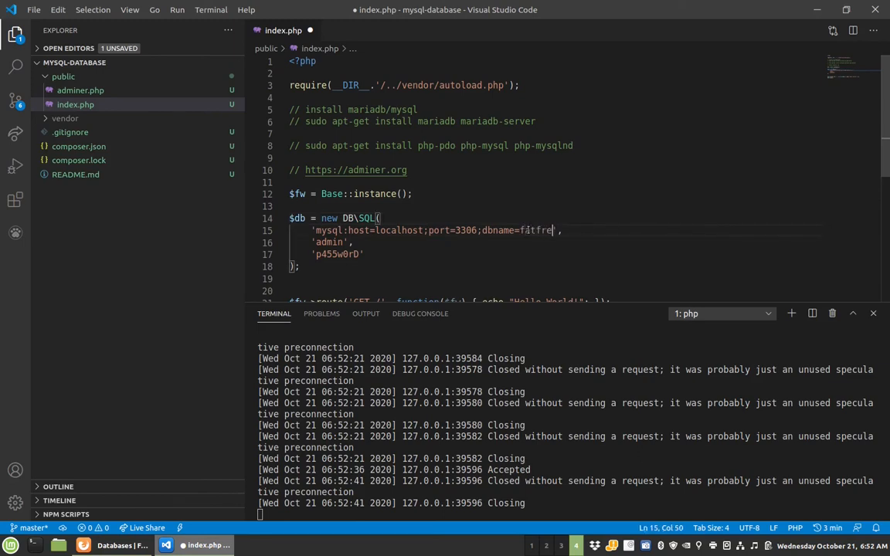
type("_tutorial")
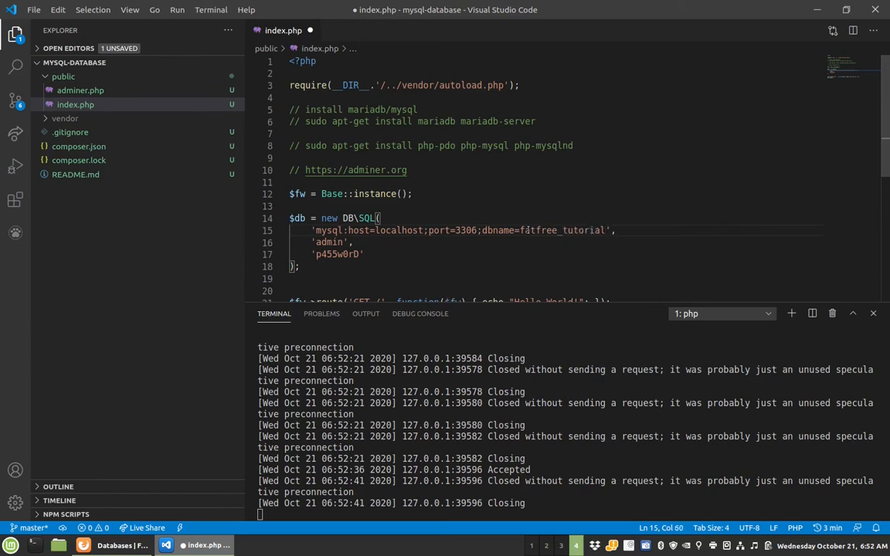
type(";charset")
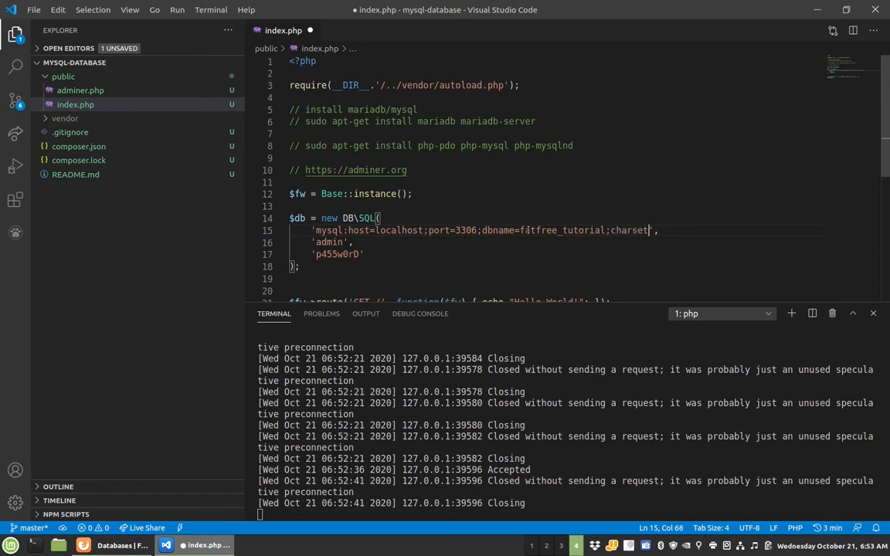
type("=utf8")
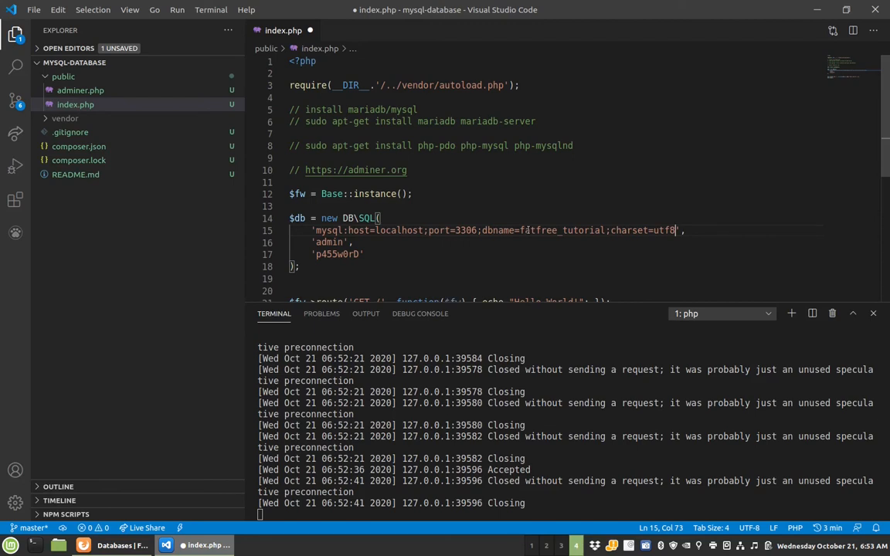
double_click(328, 243)
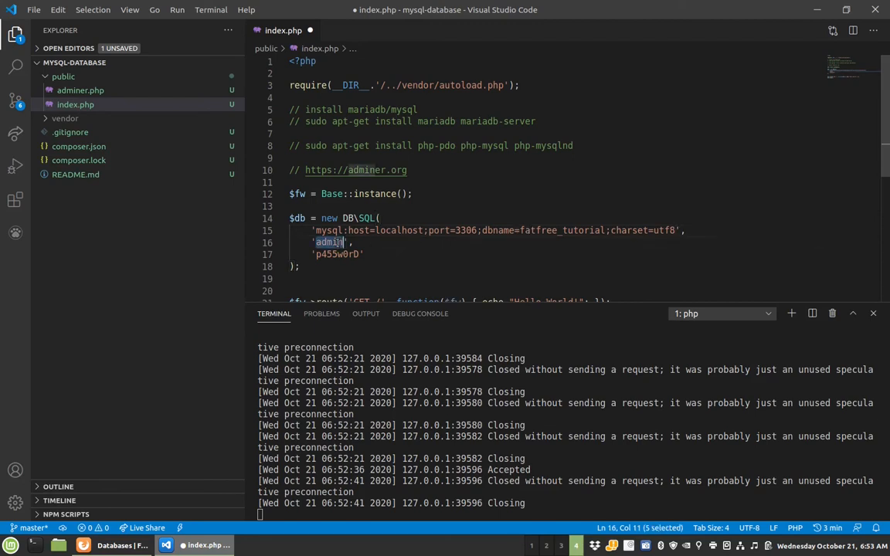
type("fatfree_user")
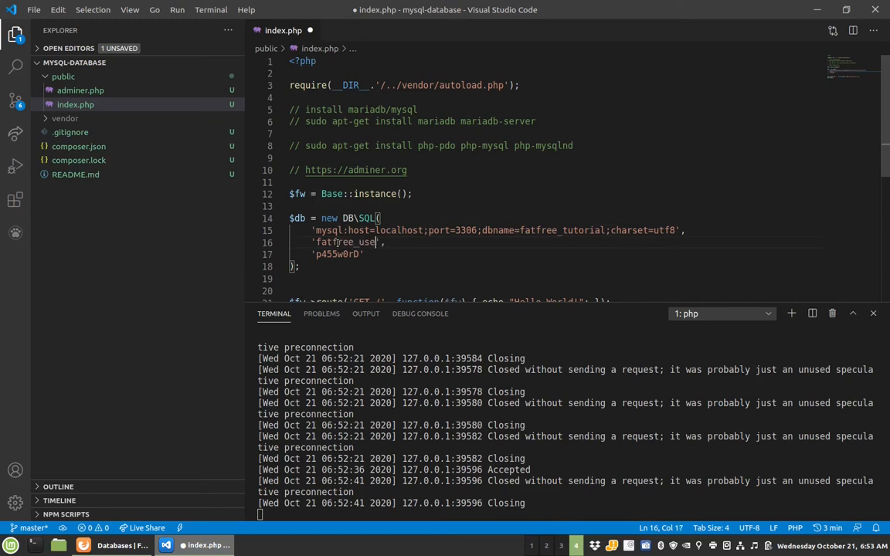
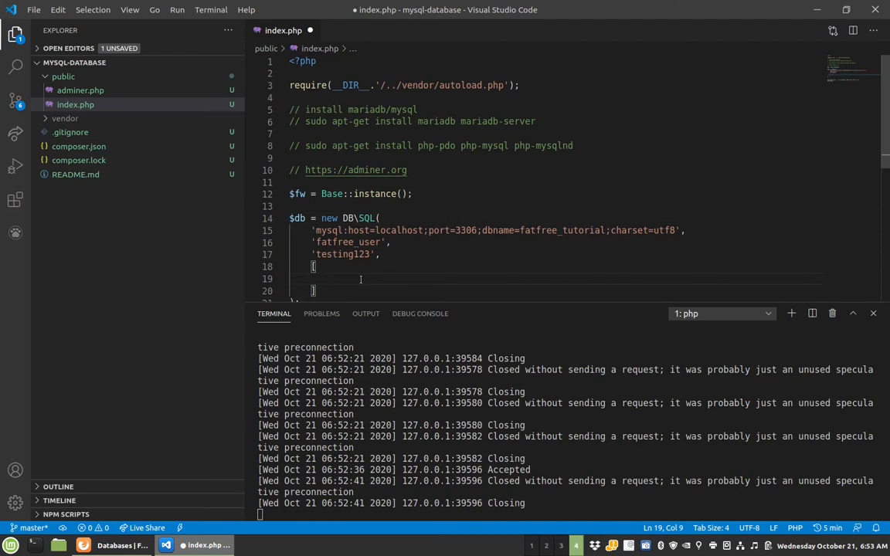
Pass new DB\SQL an options array with PDO::ATTR_EMULATE_PREPARES => false and PDO::ATTR_STRINGIFY_FETCHES => false
type("PDO::")
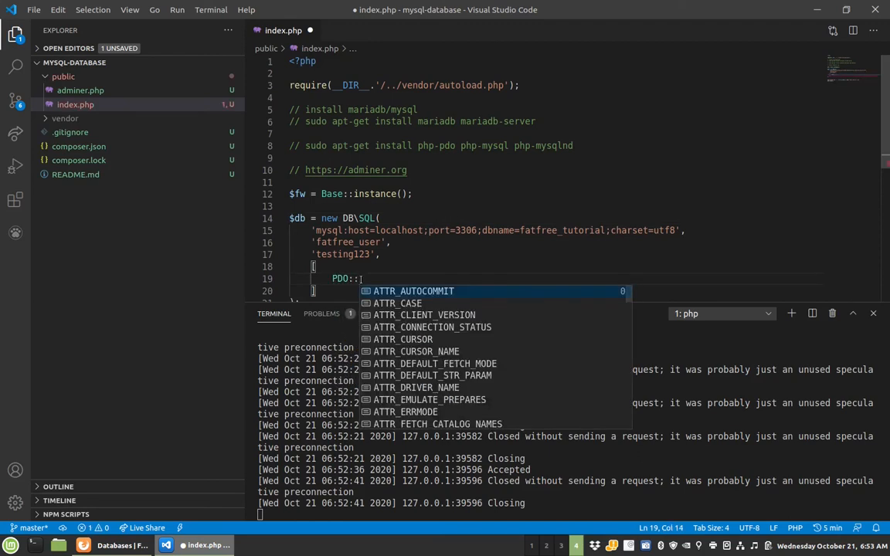
type("att")
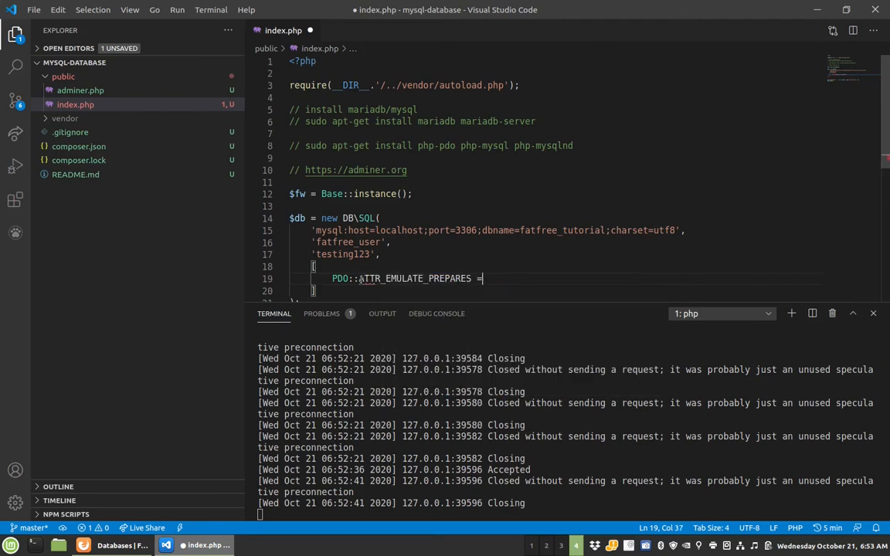
type("> false")
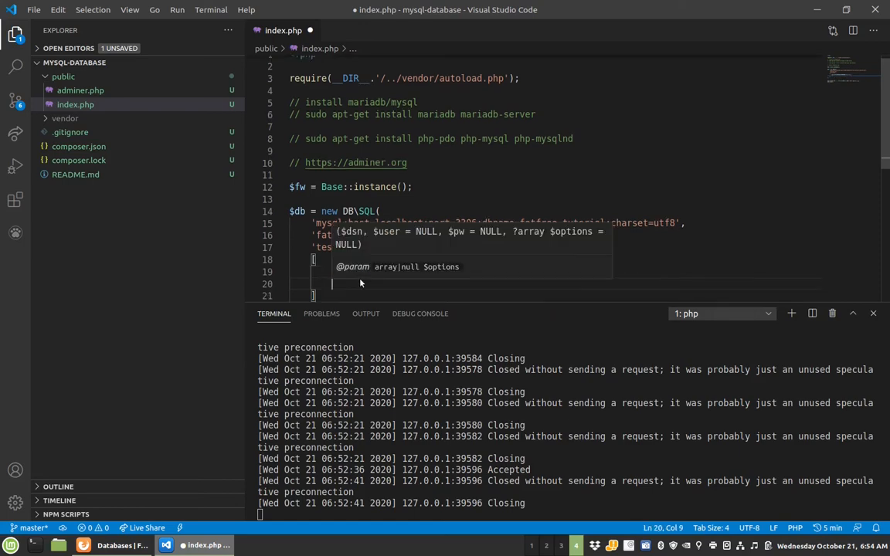
type("PDO::ATTR_STRINGIFY_FETCHES => false")
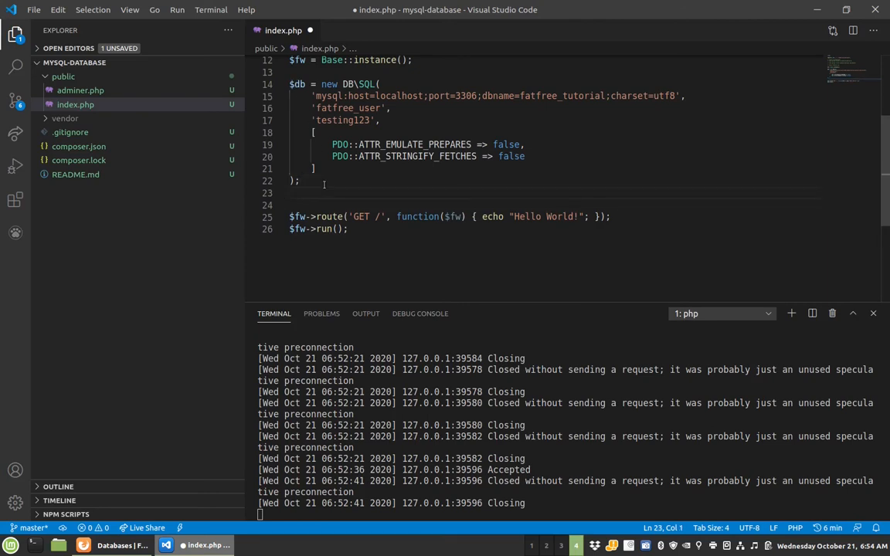
Register the connection with $fw->set('DB', $db) and add a GET /car-parts route
type("$fw->")
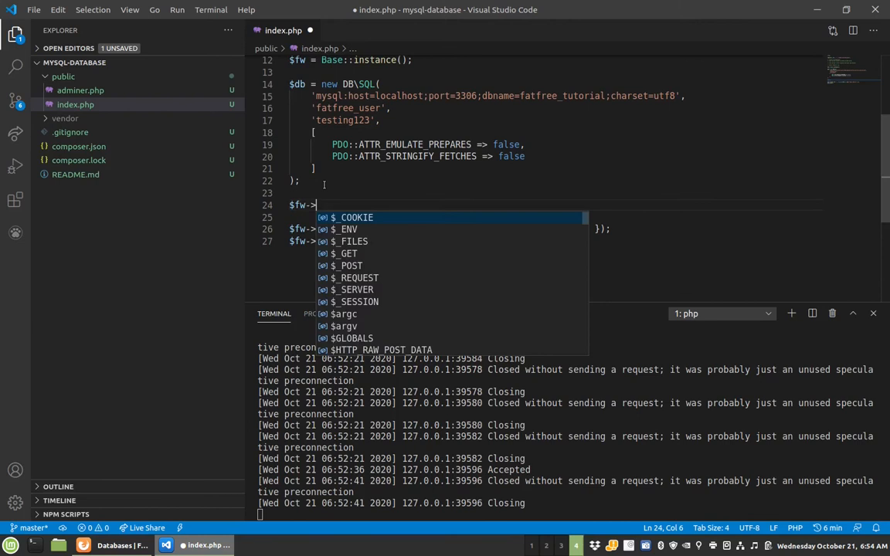
type("set('DB', $db);")
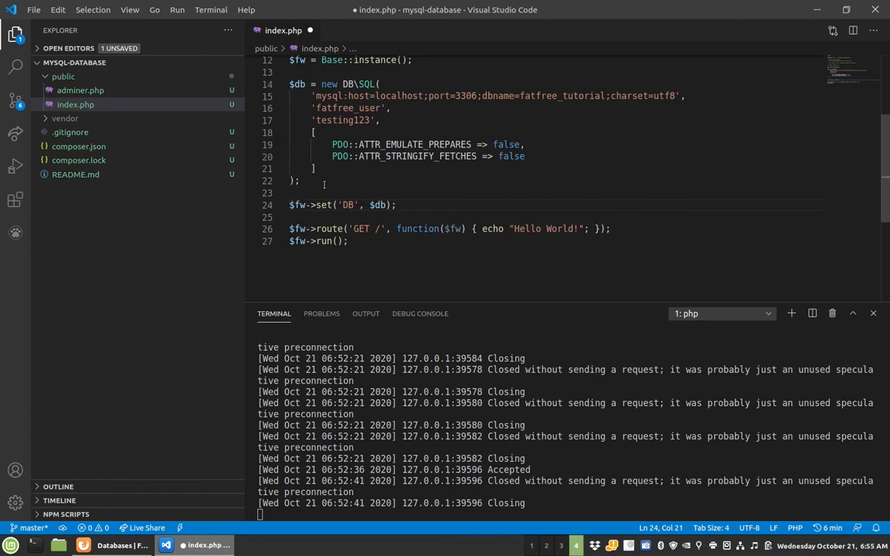
mouse_move(491, 229)
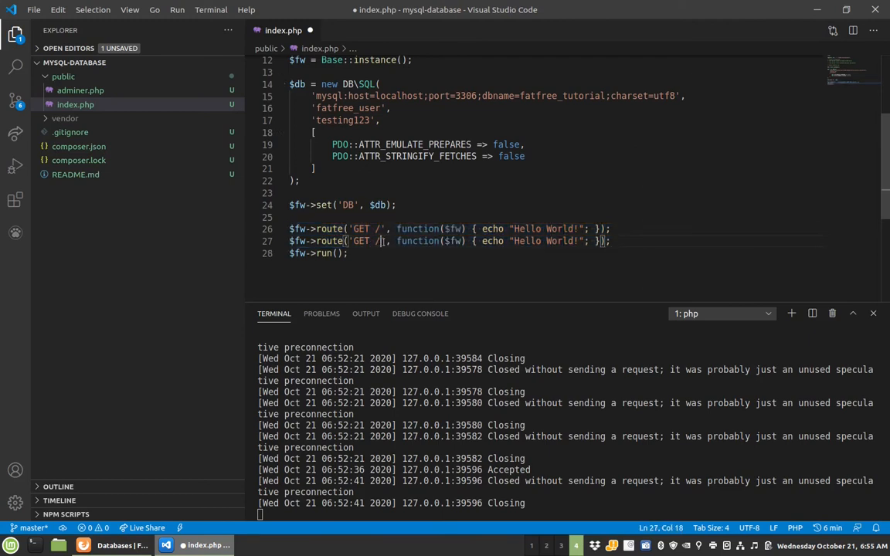
type("ar-part")
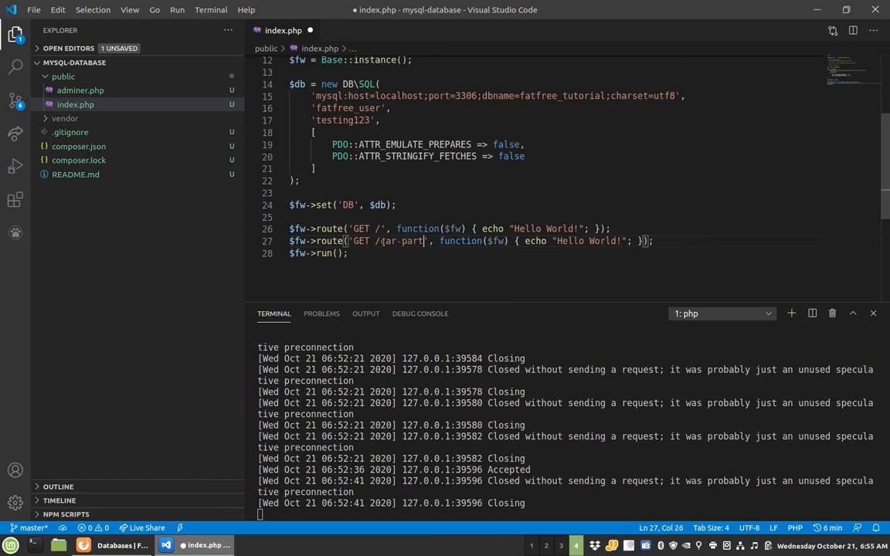
type("s")
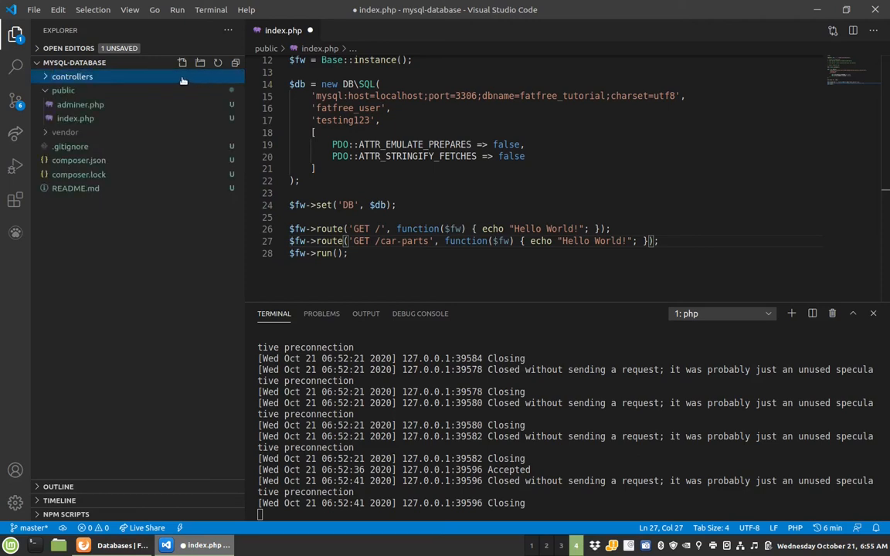
Create Car_Parts_Controller.php in the controllers folder and resume editing index.php
left_click(182, 61)
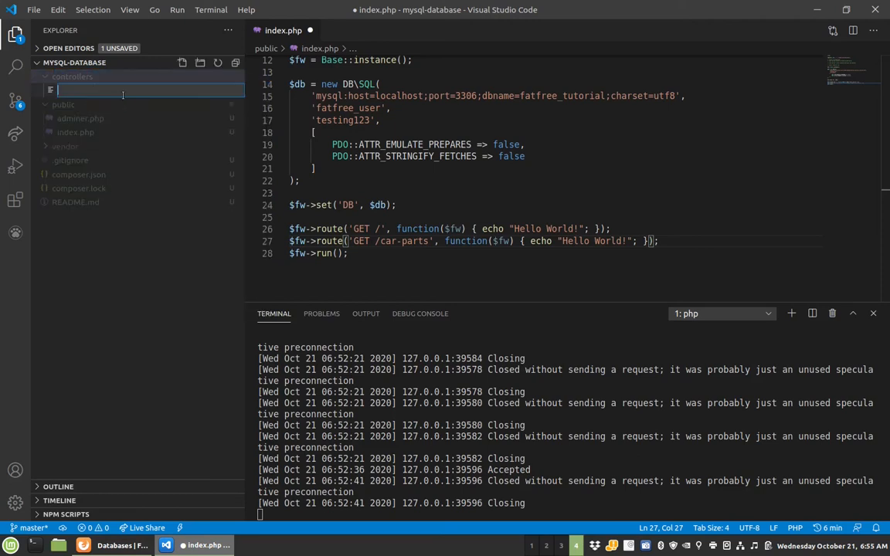
type("Car_Parts_Controller.")
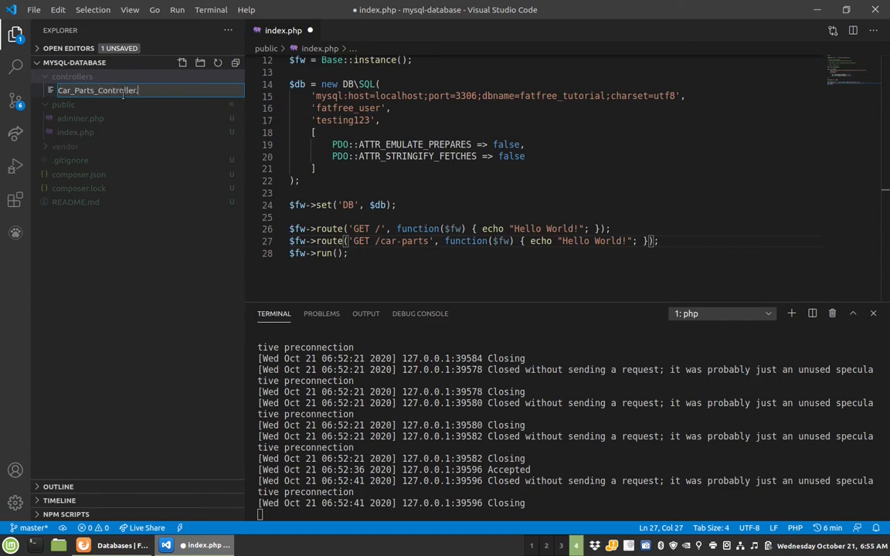
key("Return")
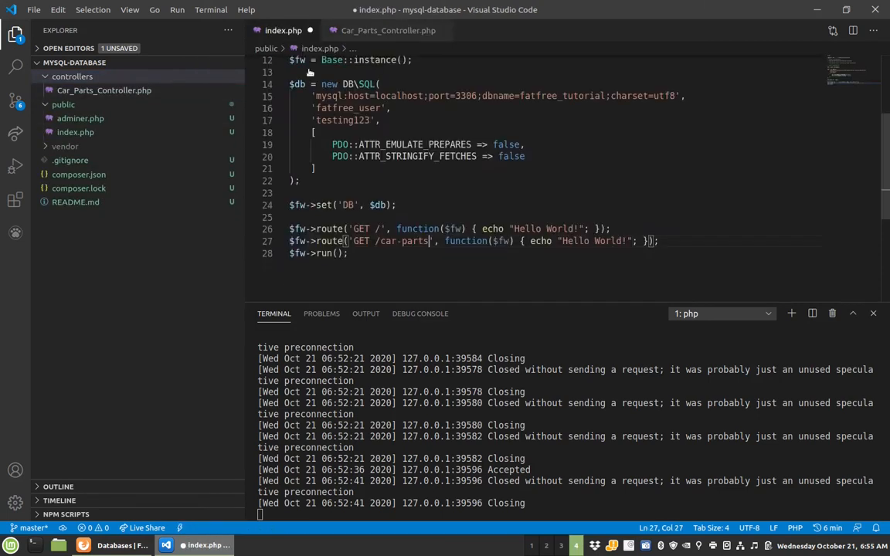
left_click(399, 204)
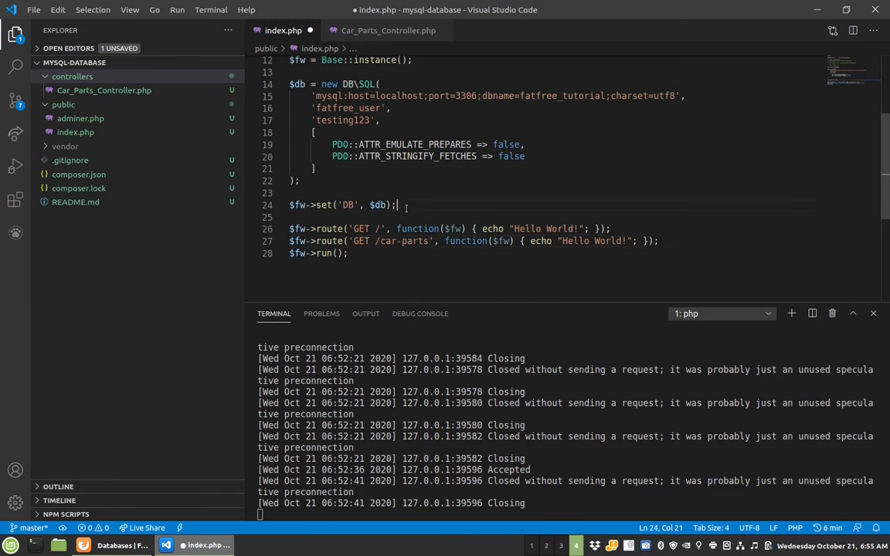
type("$f")
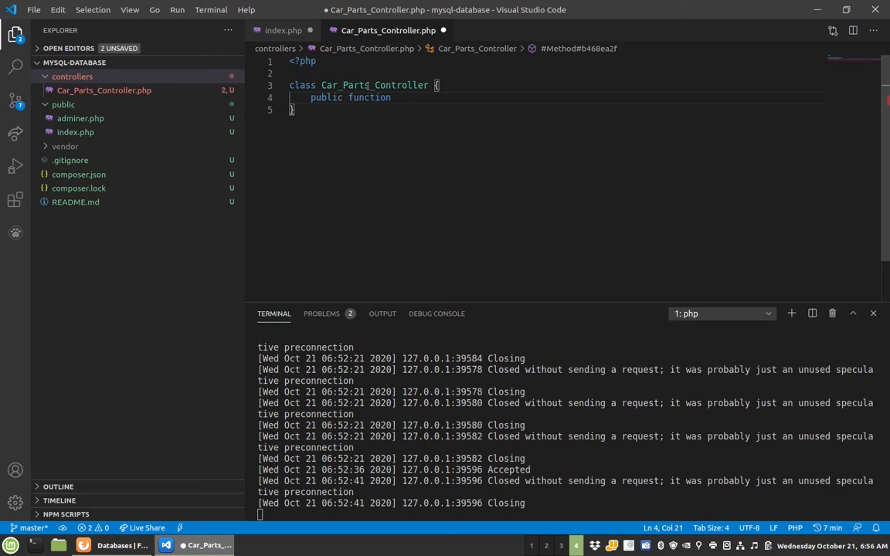
Write public function index(Base $fw, array $args = []): void {} and duplicate it as insert
type("index")
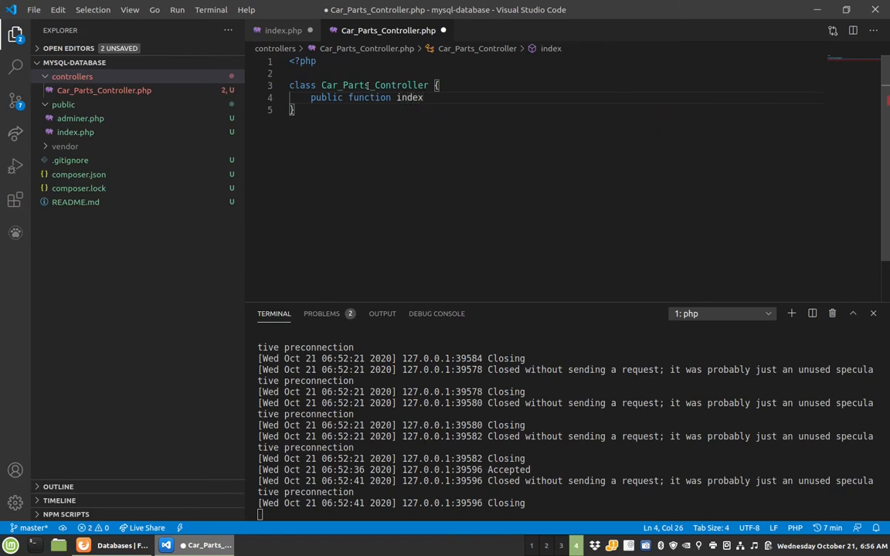
type("(Base )")
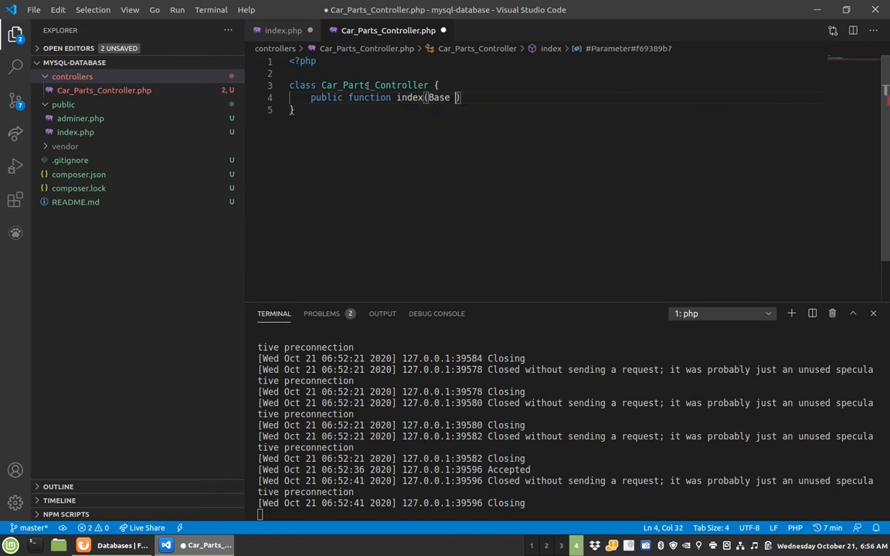
type("$fw, $a")
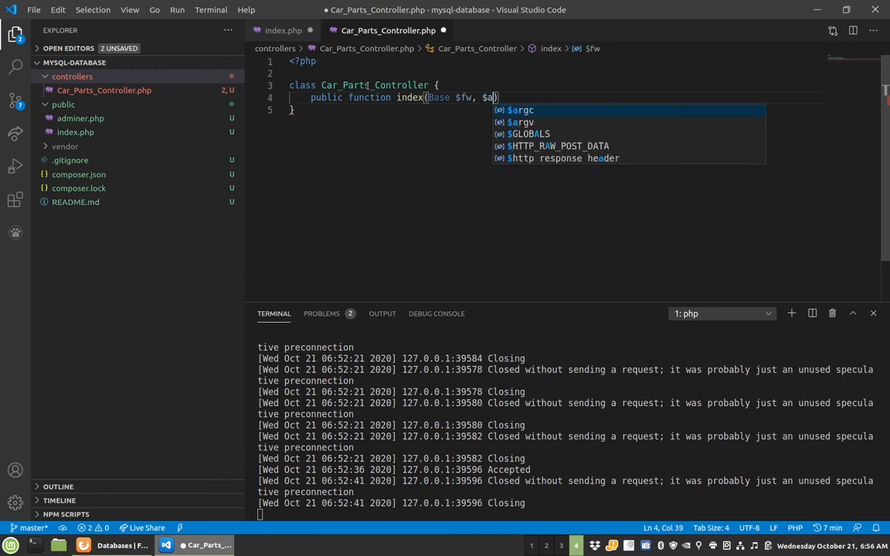
type("rray")
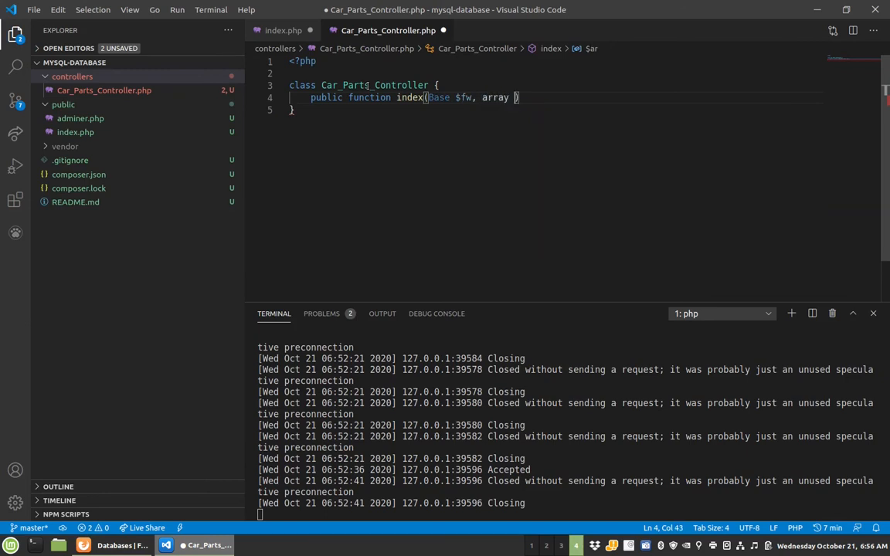
type("$args = []")
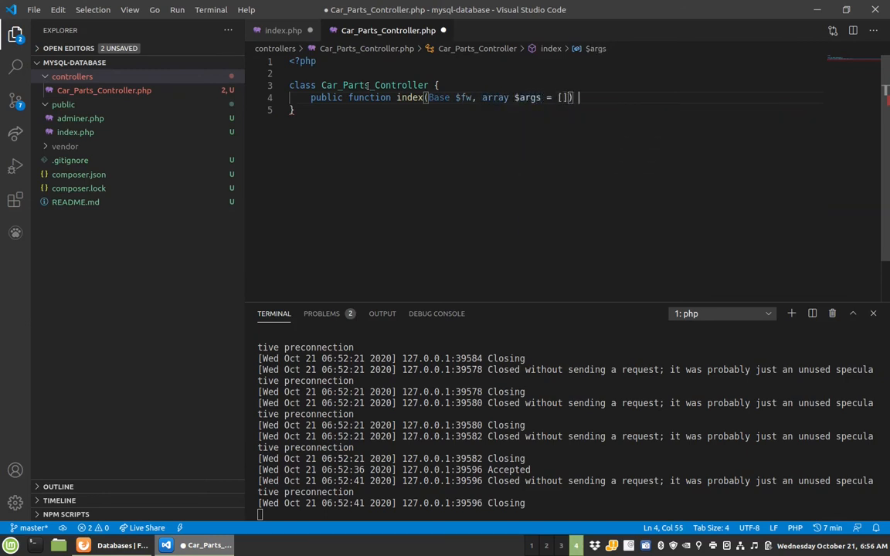
type(": void {}")
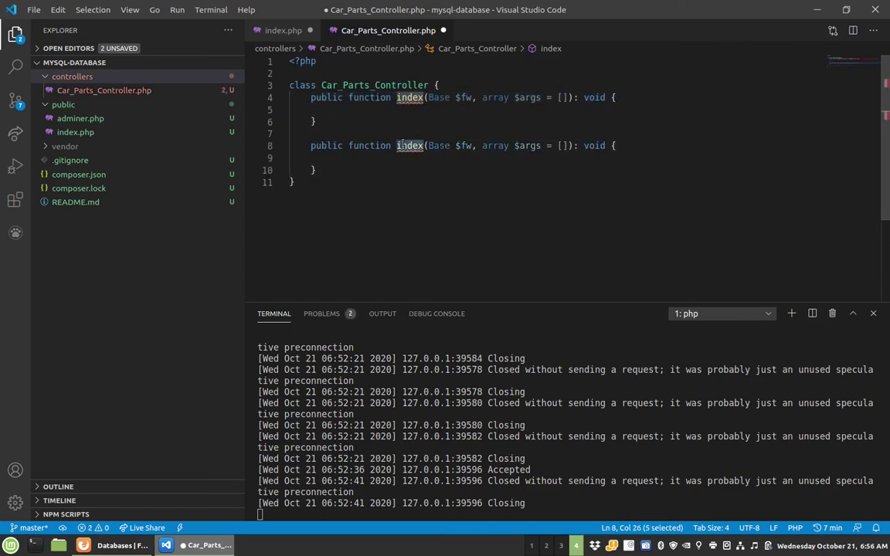
type("insert")
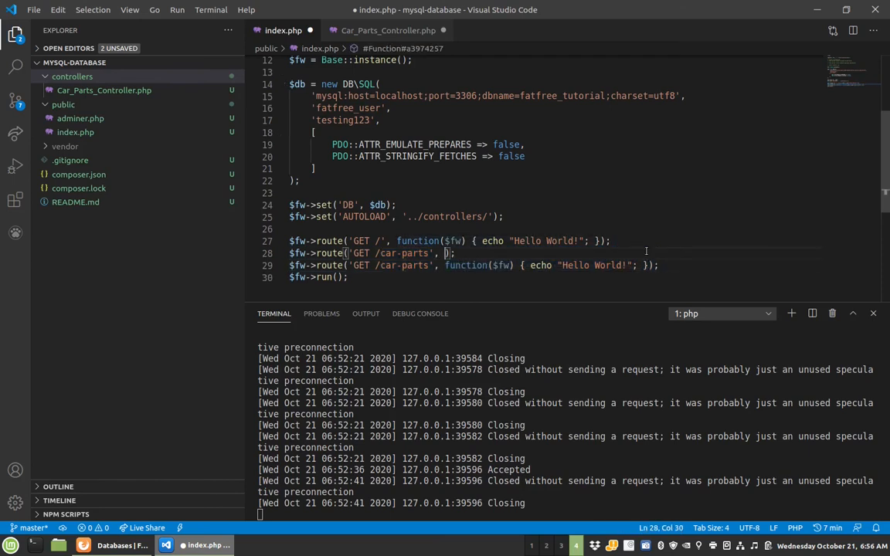
Map the GET /car-parts route to 'Car_Parts_Controller->index'
type("'Car'")
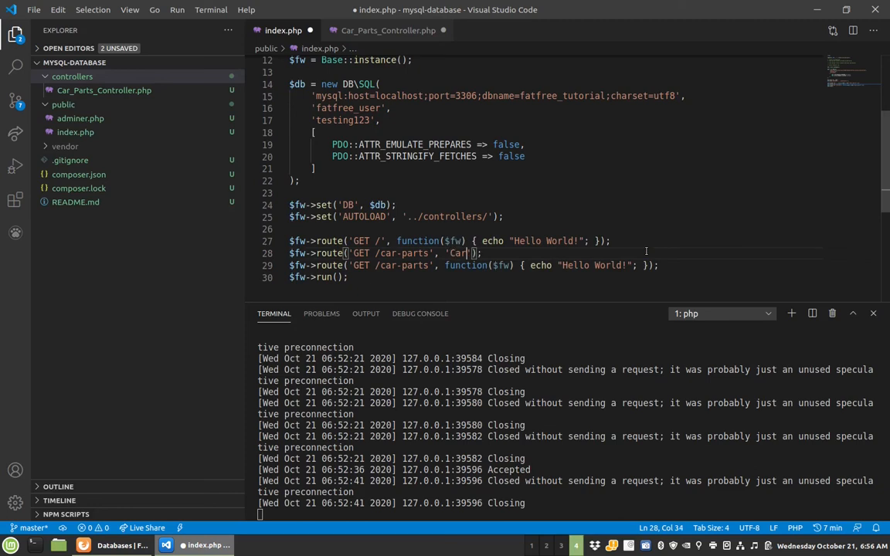
type("Parts_Contr")
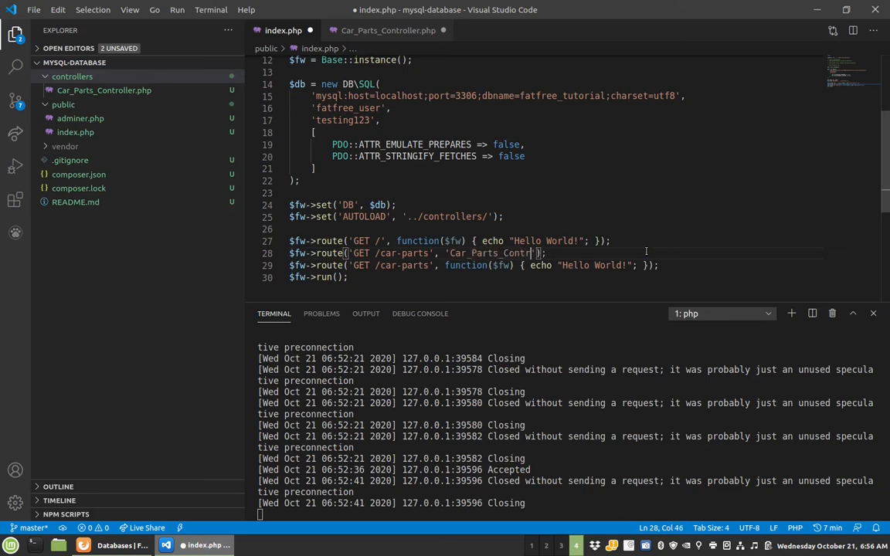
type("->index")
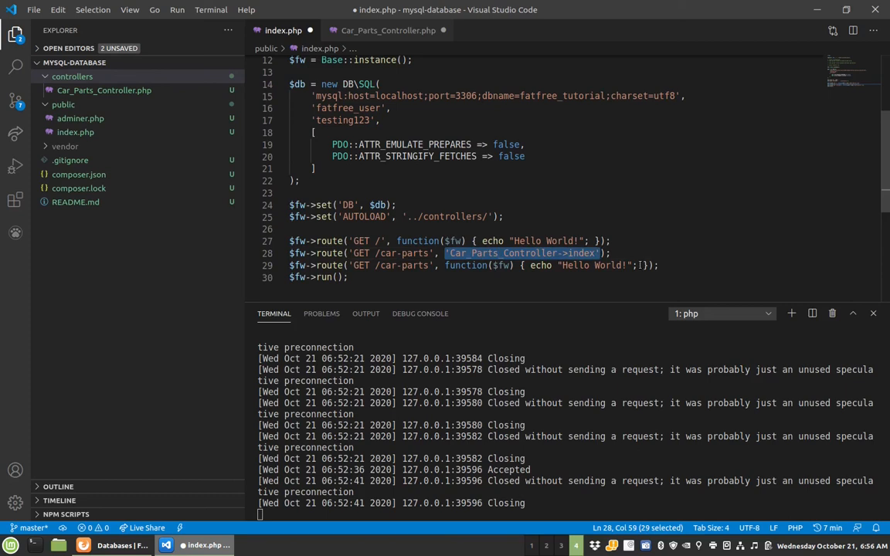
type("'Car_Parts_Controller->index'")
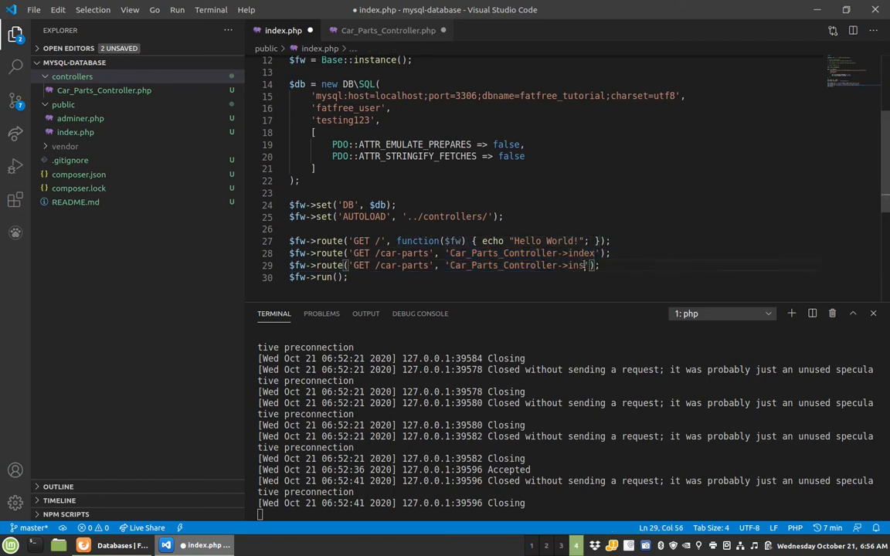
type("ert")
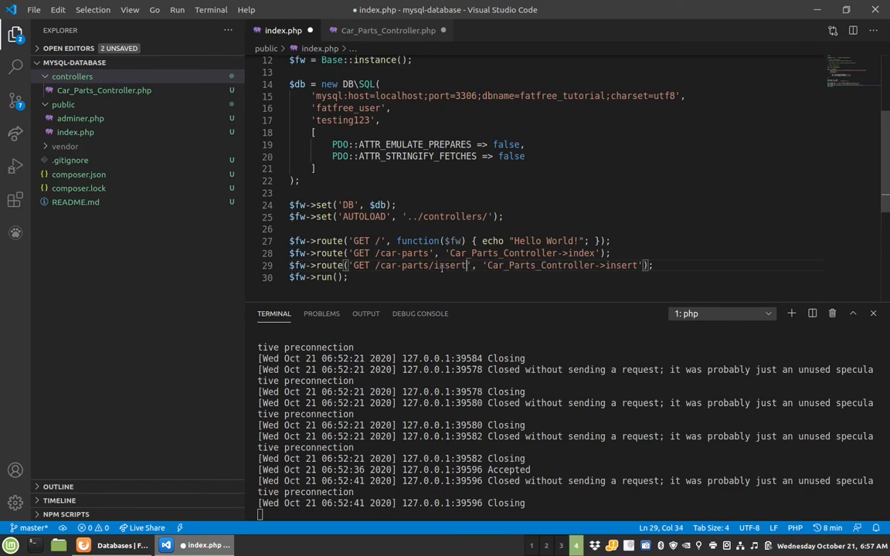
type("/@car_part_name")
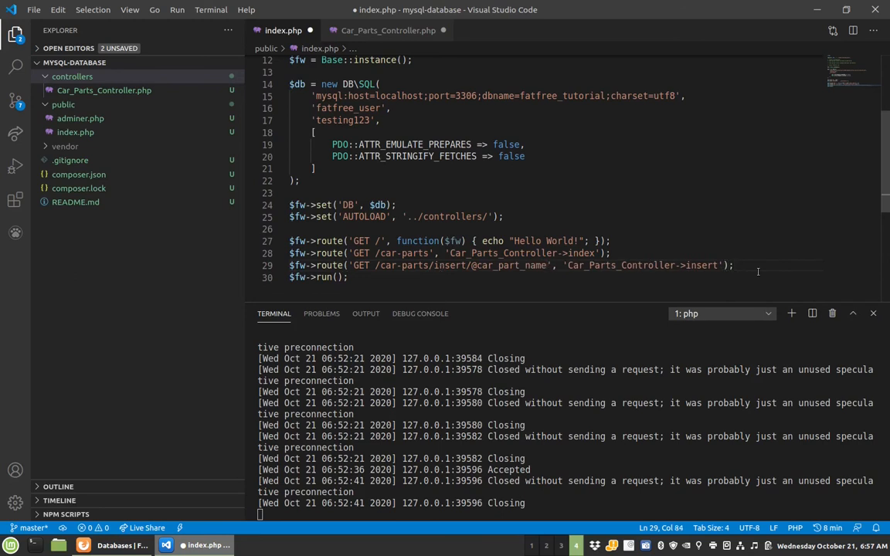
left_click(386, 31)
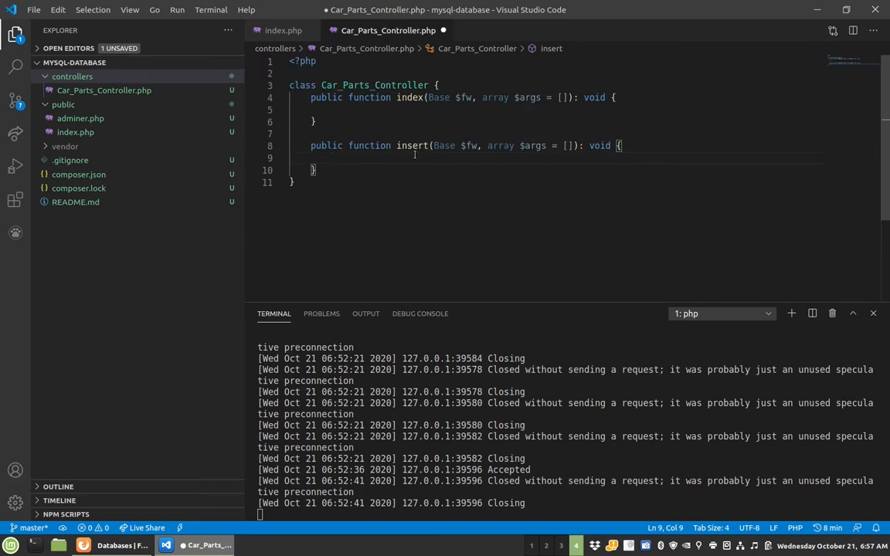
In insert(), read $car_part_name from $args['car_part_name']
type("$car_part")
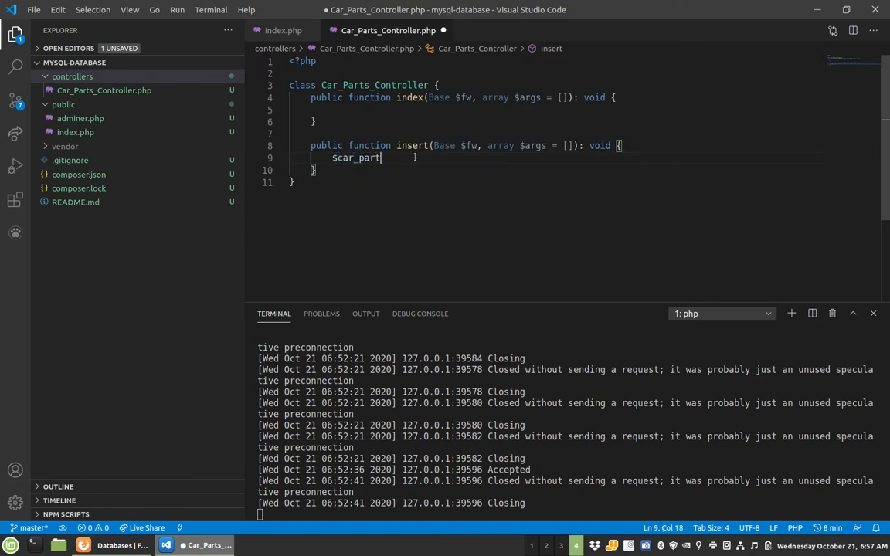
type("_name = $args")
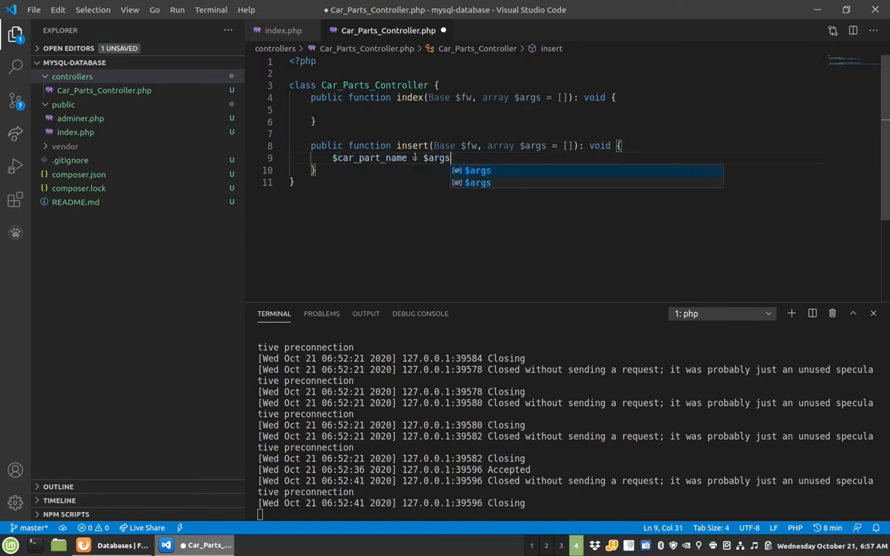
type("['car_part_")
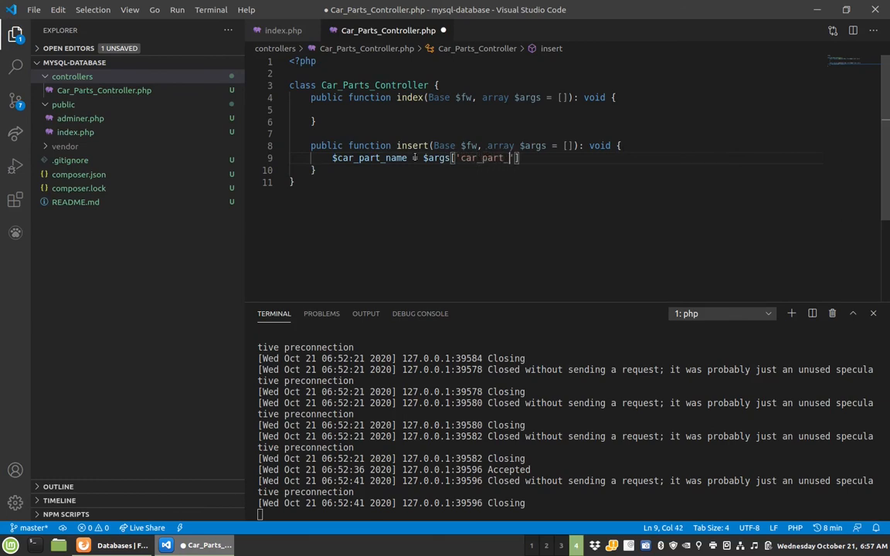
type("name'];")
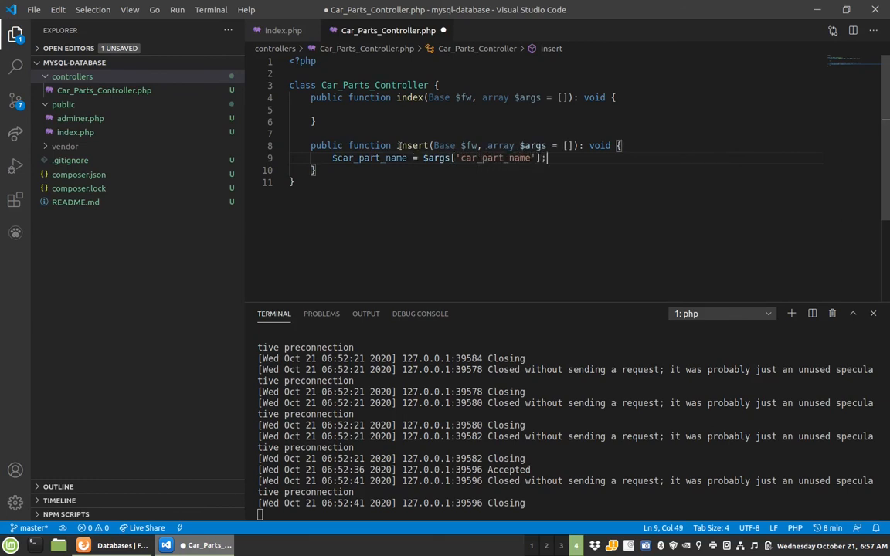
mouse_move(283, 31)
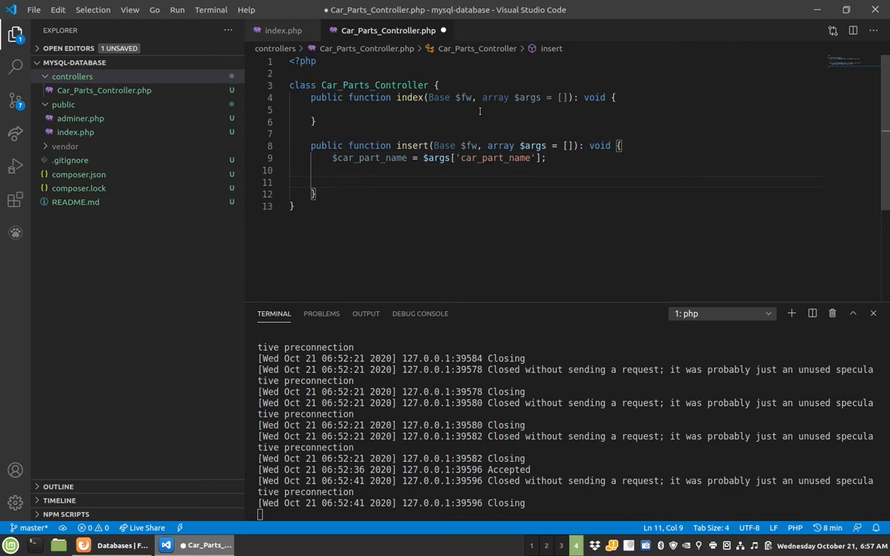
Start $fw->get('DB')->exec("INSERT INTO car_parts (name" in the insert method
type("$fw->")
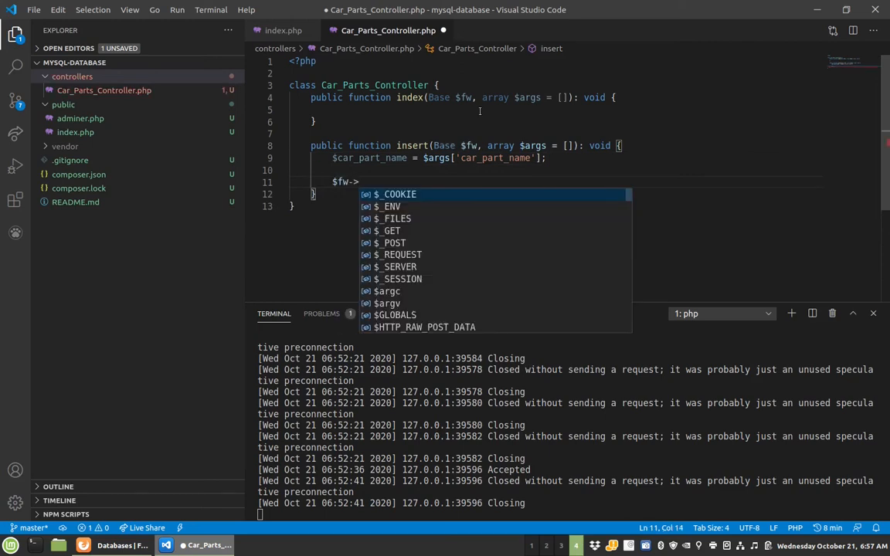
type("get('DB'")
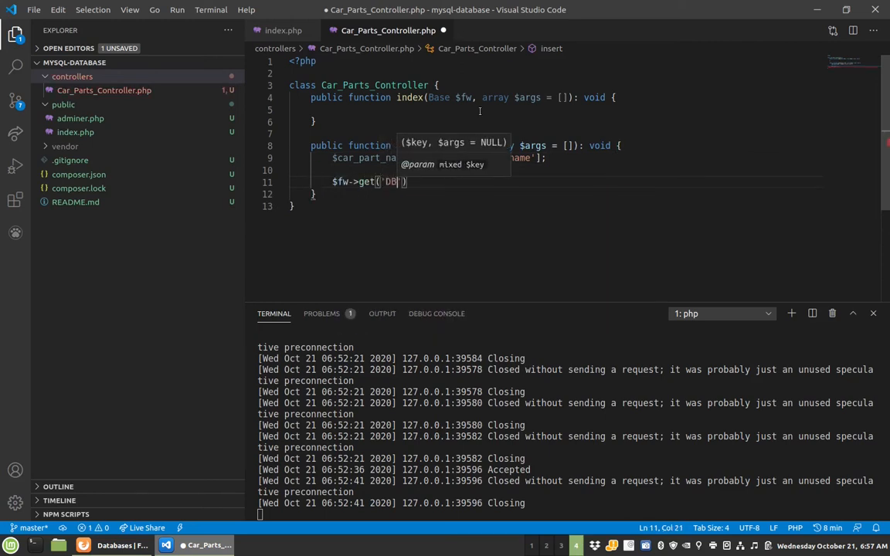
type("->")
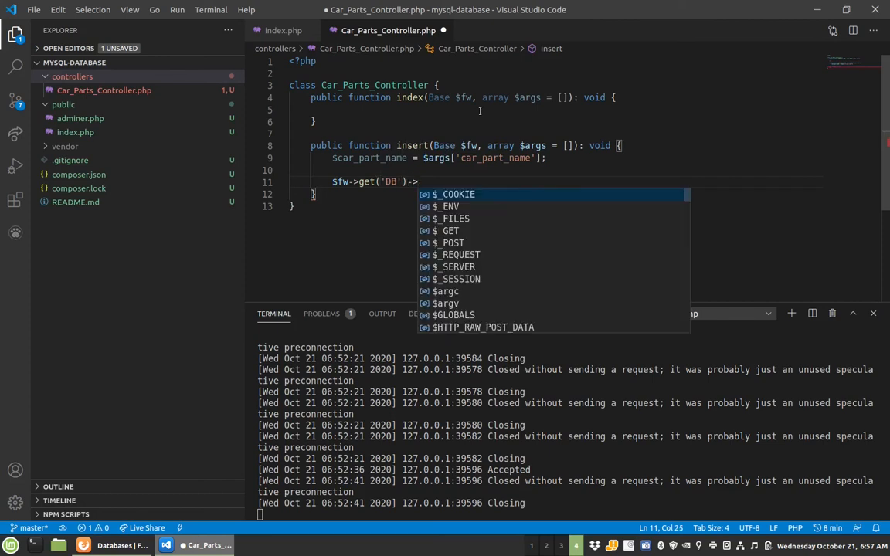
type("exec(")
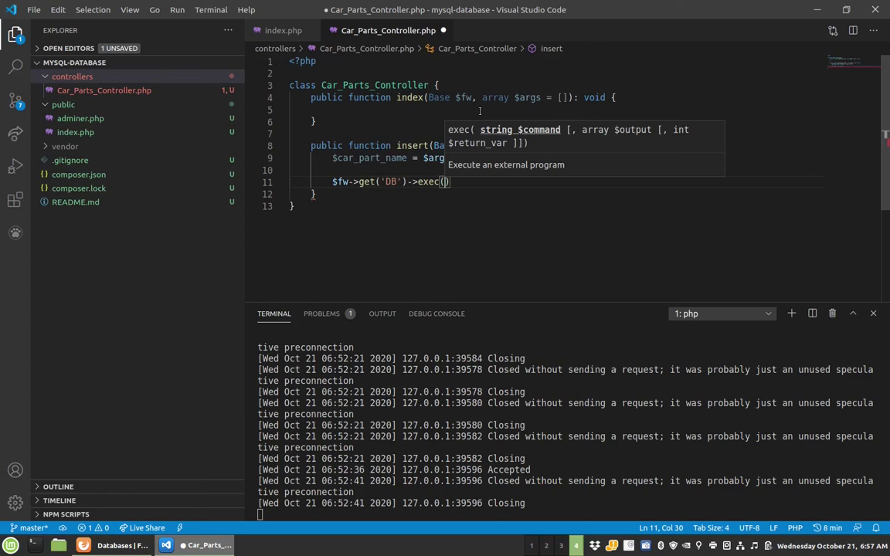
type("\"")
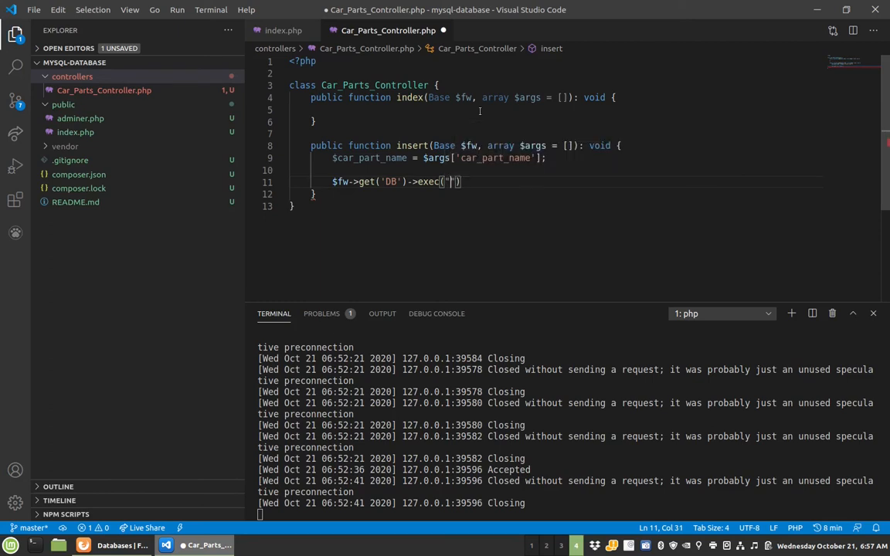
type("INSERT INTO")
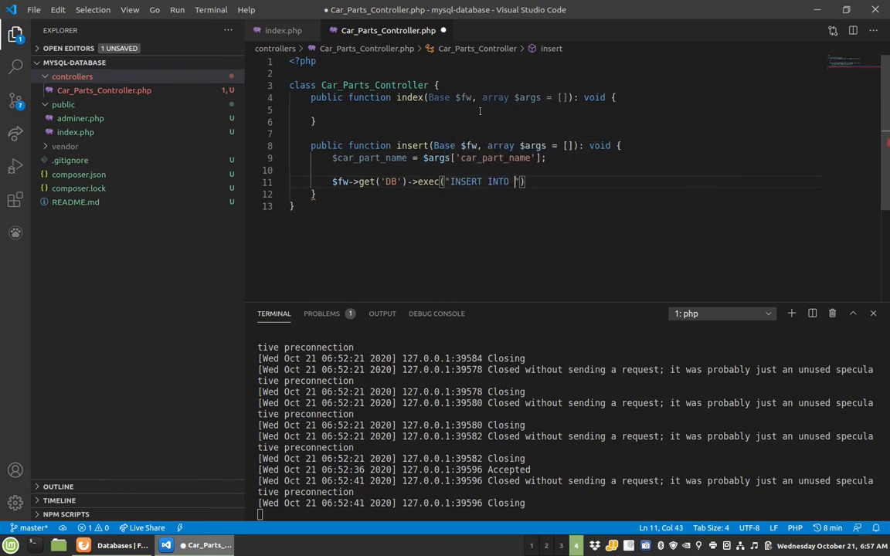
type("car_parts")
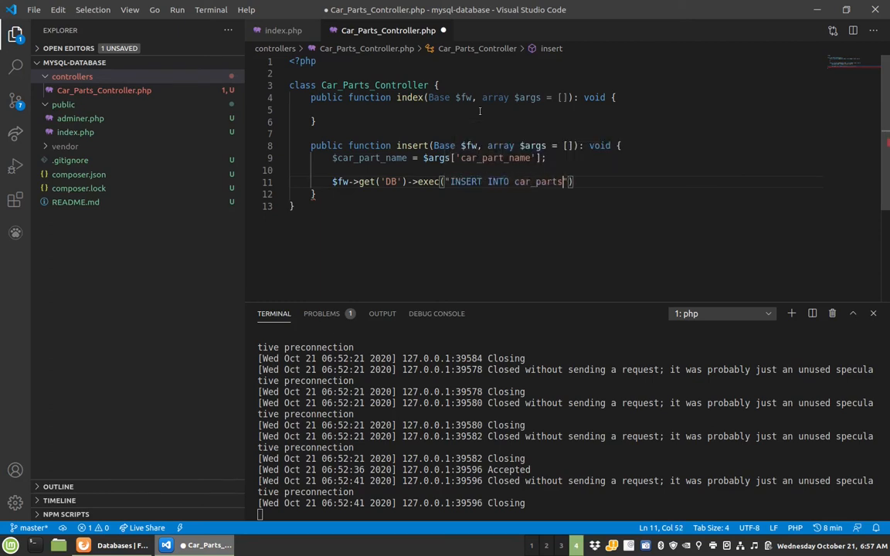
type("SE")
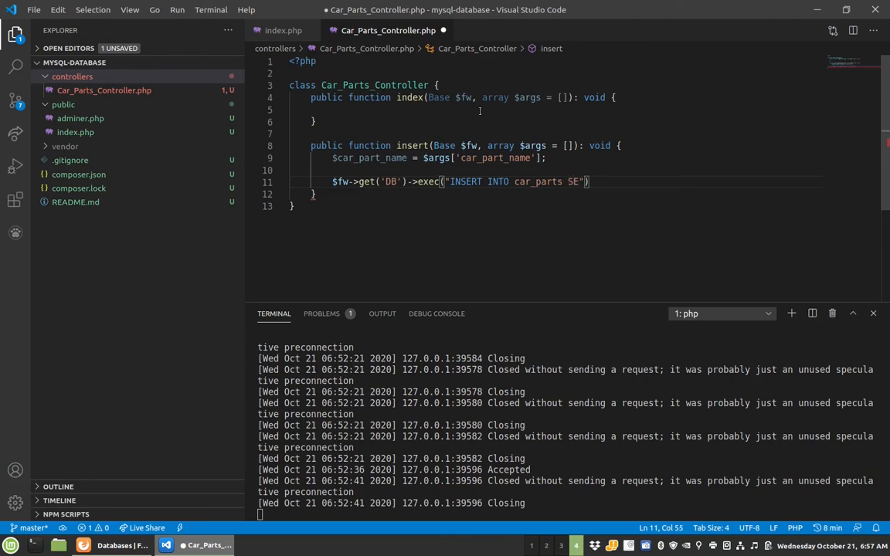
type("(")
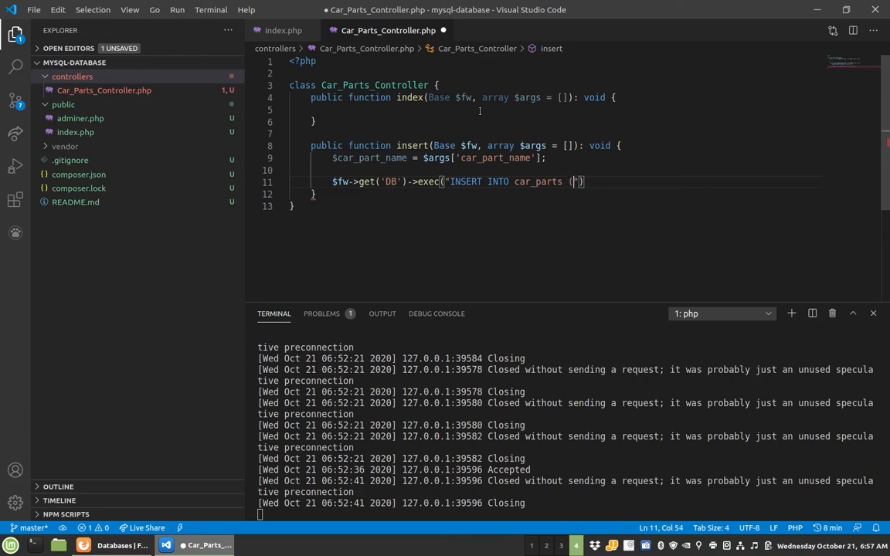
type("name) VALUES (?")
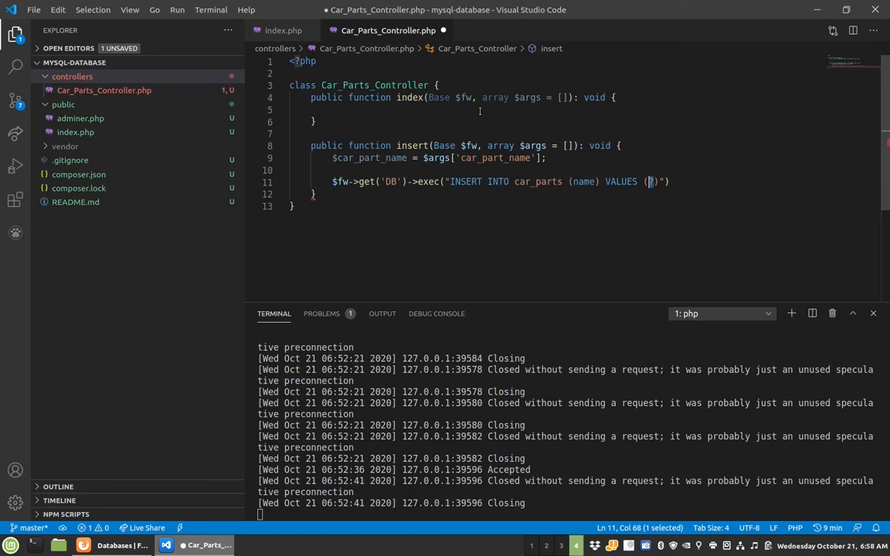
Give the insert query's VALUES a ? placeholder for the name column
type("?")
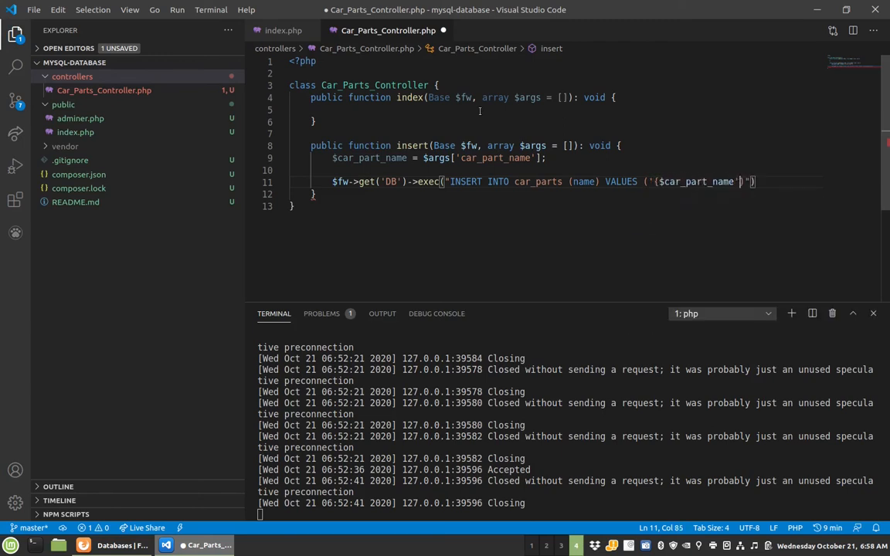
type("'")
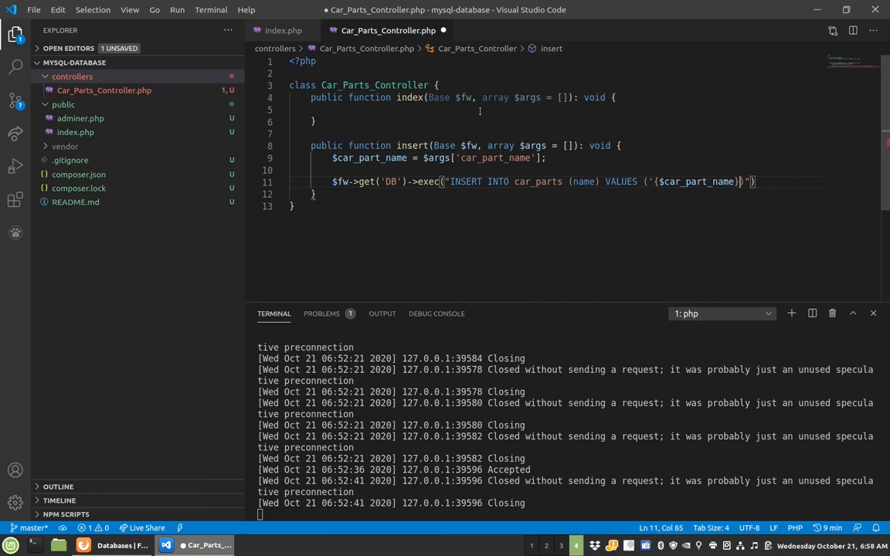
key("BackSpace")
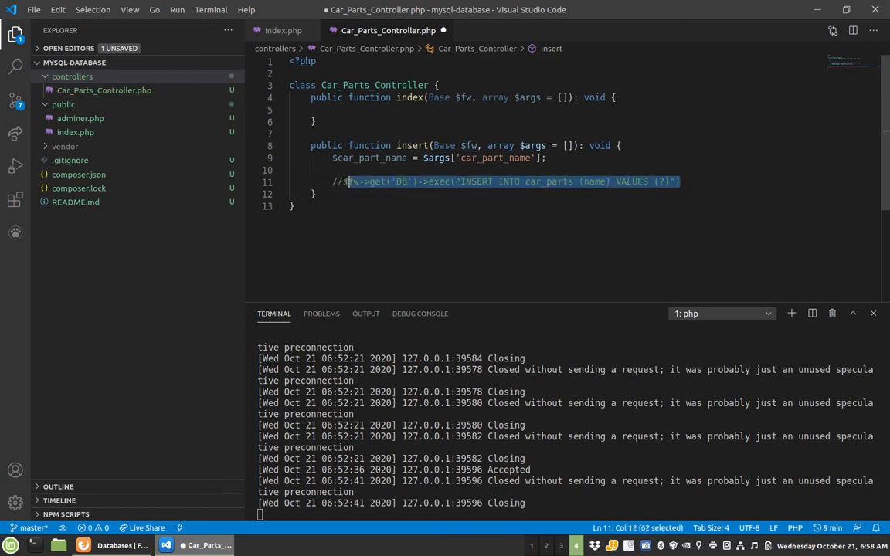
Add a new exec line "INSERT INTO car_parts SET name = ?" bound to [ $car_part_name ]
type("$fw->get('DB')->exec(\"INSERT INTO car_parts (name) VALUES (?)\")")
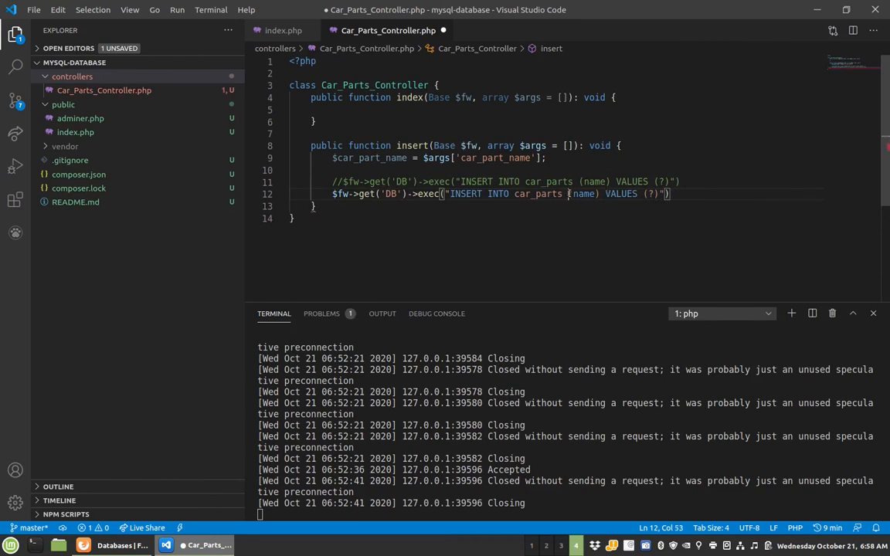
left_click_drag(568, 195, 661, 195)
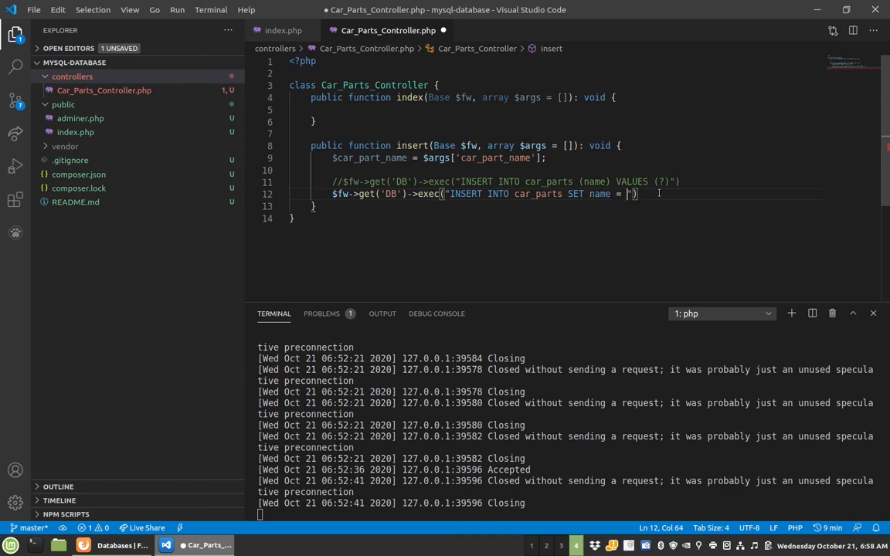
type("?")
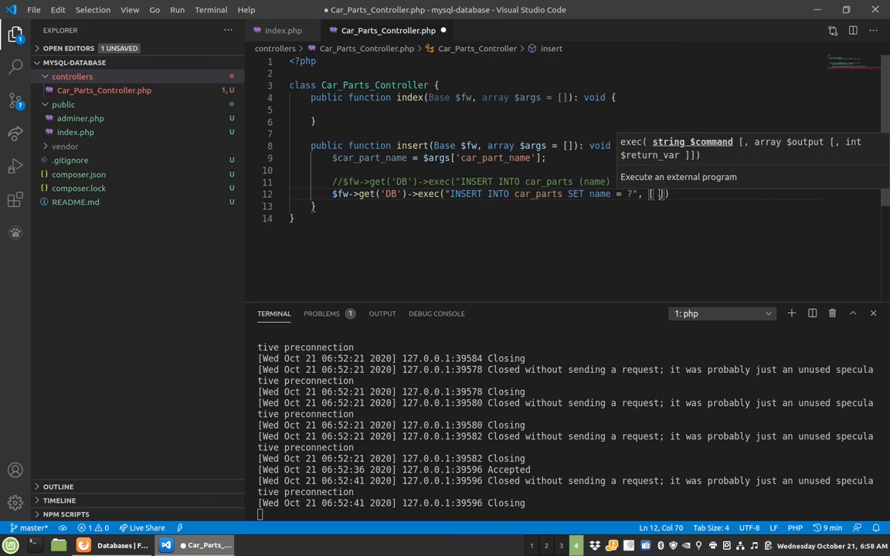
type("$car_part_name")
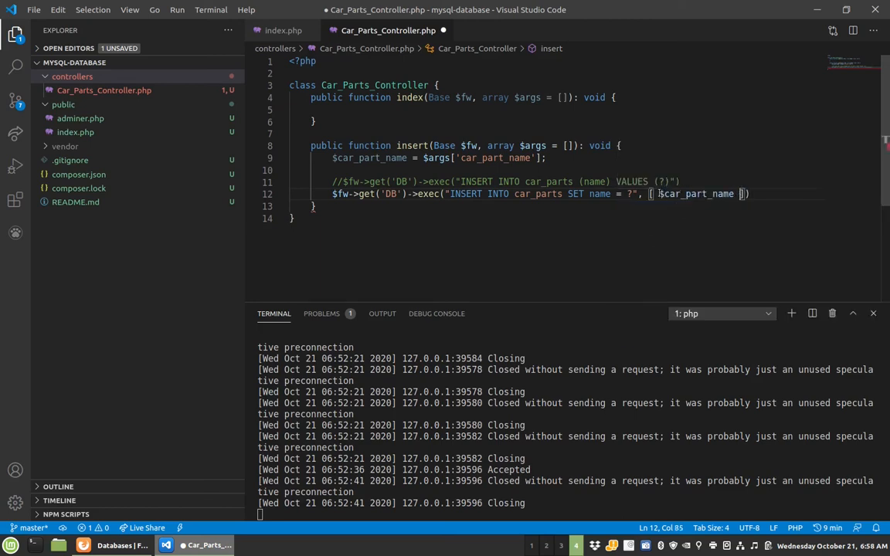
type("I")
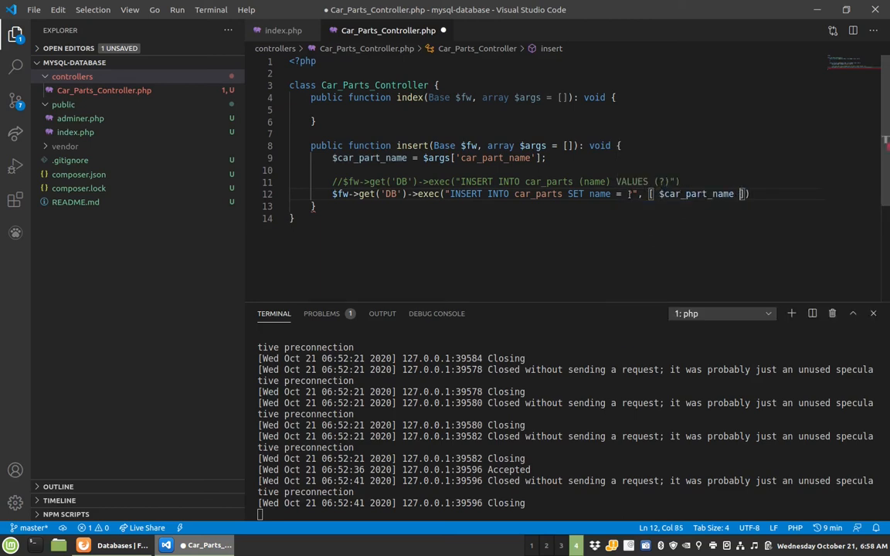
type("?")
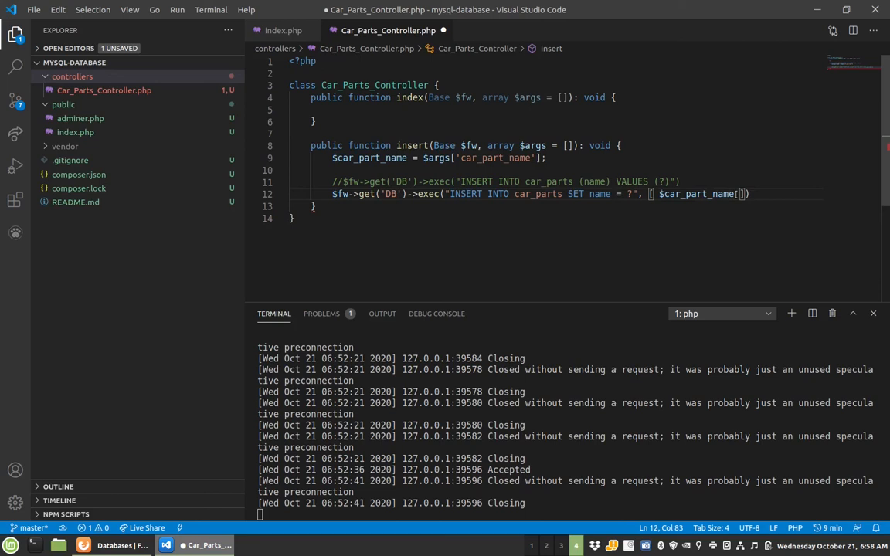
type(");")
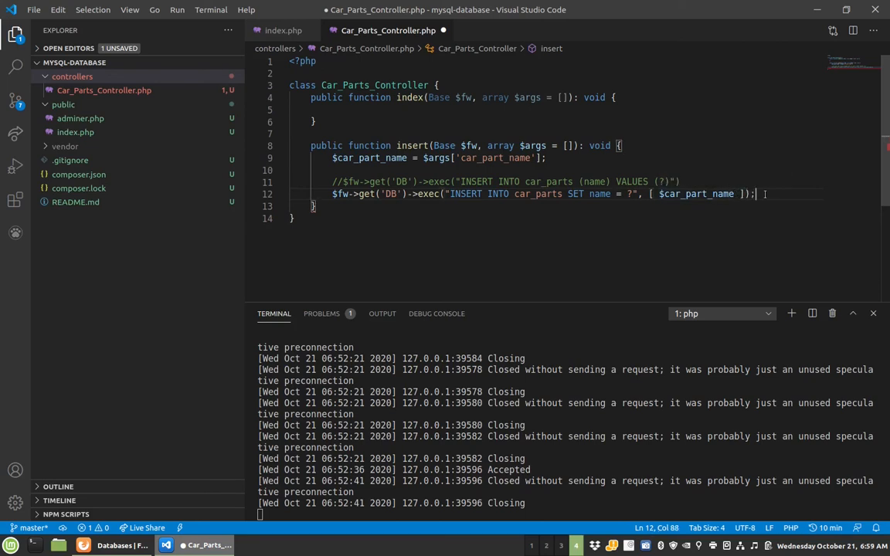
key("Enter")
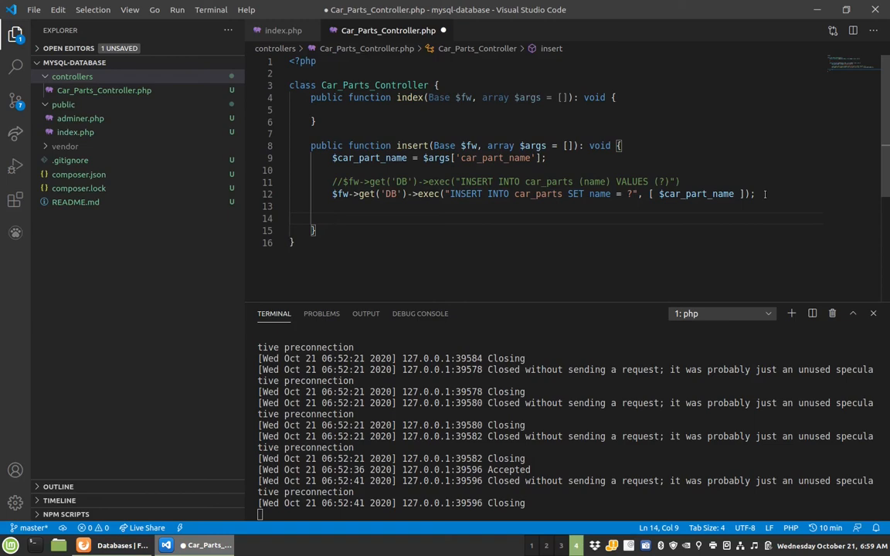
End insert() with $fw->reroute('/car-parts', false)
type("$fw->r")
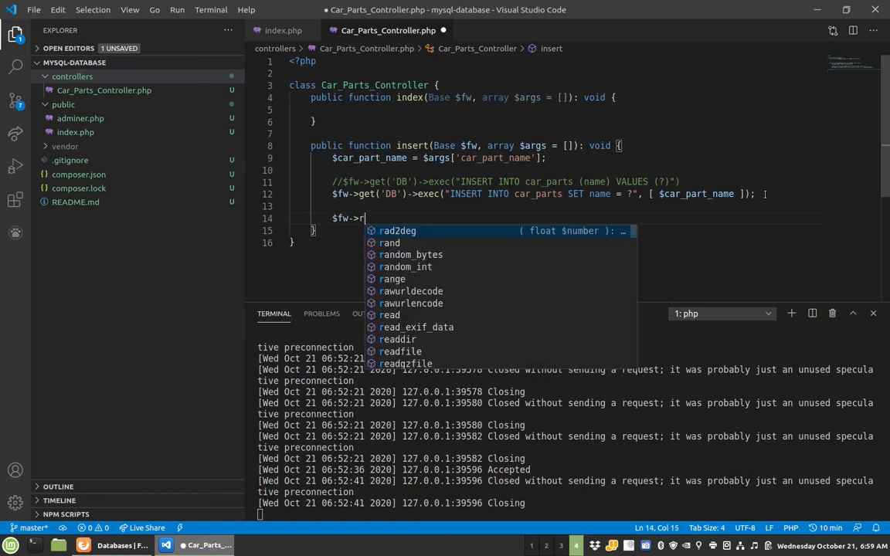
type("eroute(")
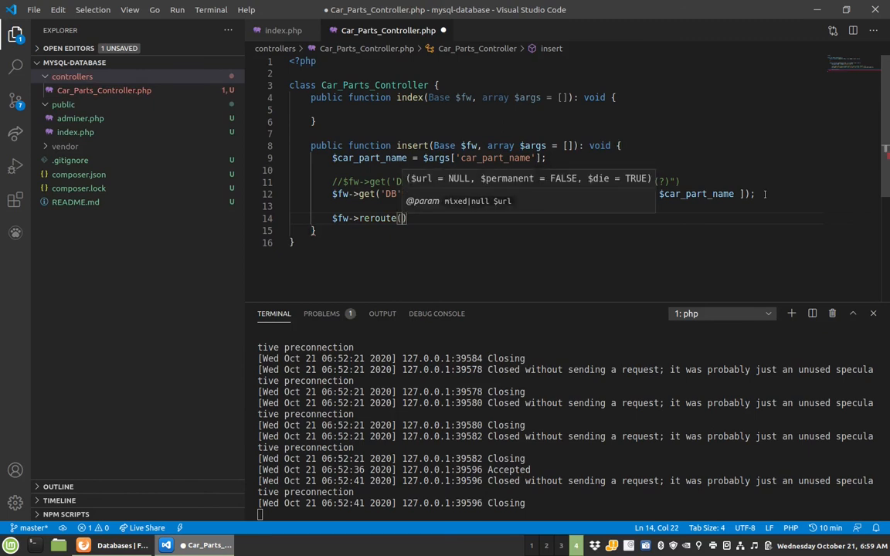
type("'/car-parts'")
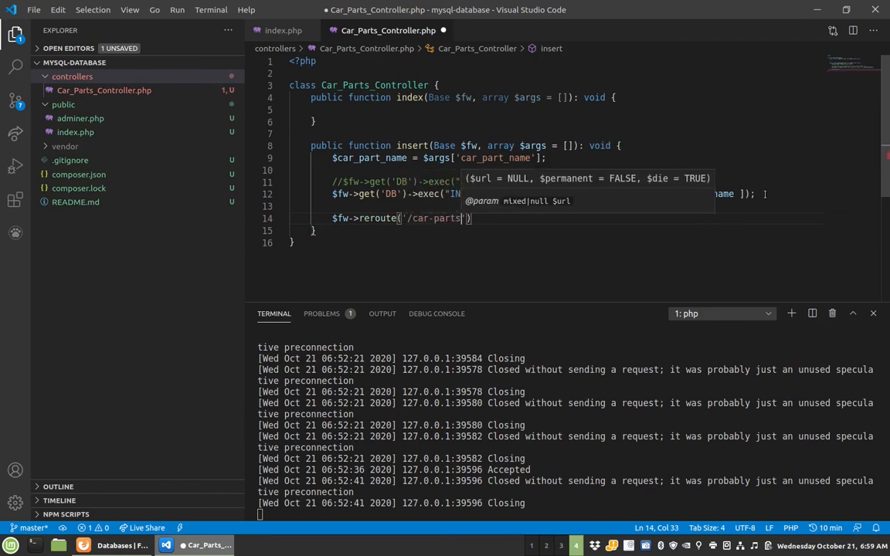
type(", false")
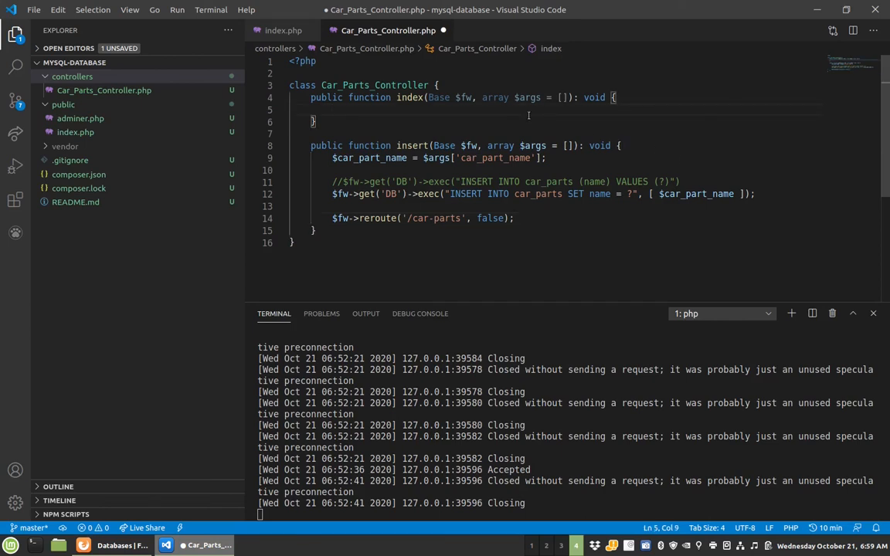
In index(), run $fw->DB->exec("SELECT * FROM car_parts") wrapped in var_dump(
type("$fw->")
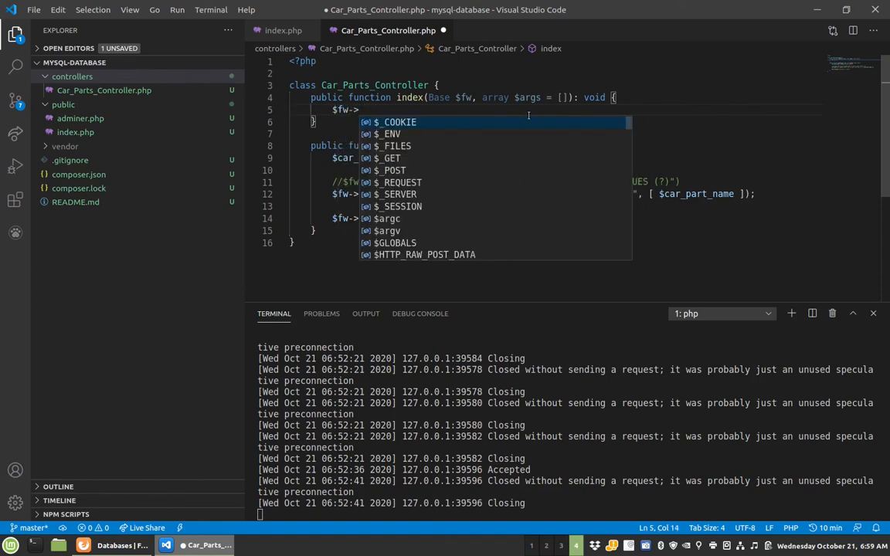
type("DB")
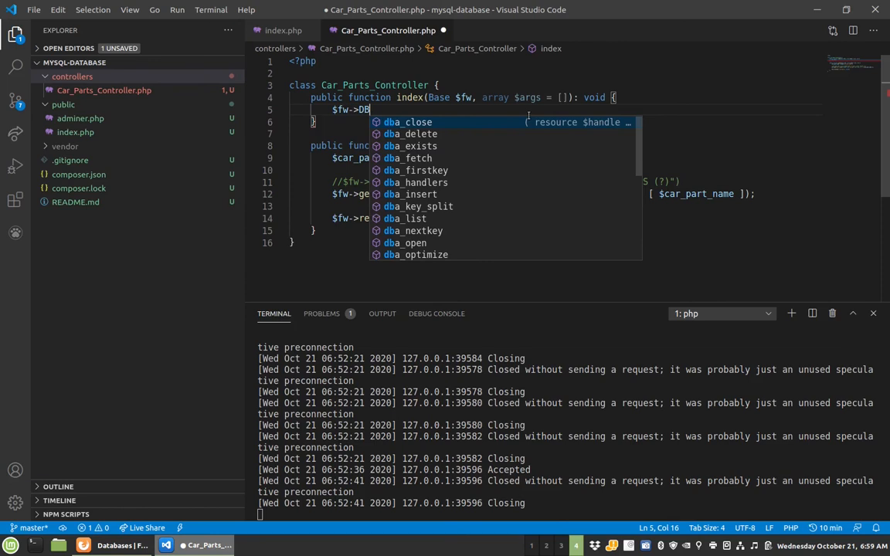
type("exec(\"SELECT * FROM")
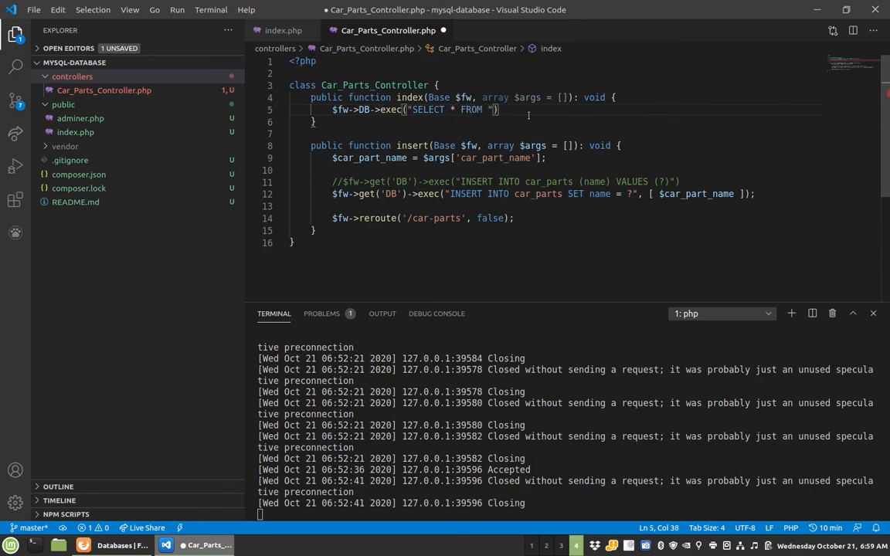
type("car_parts")
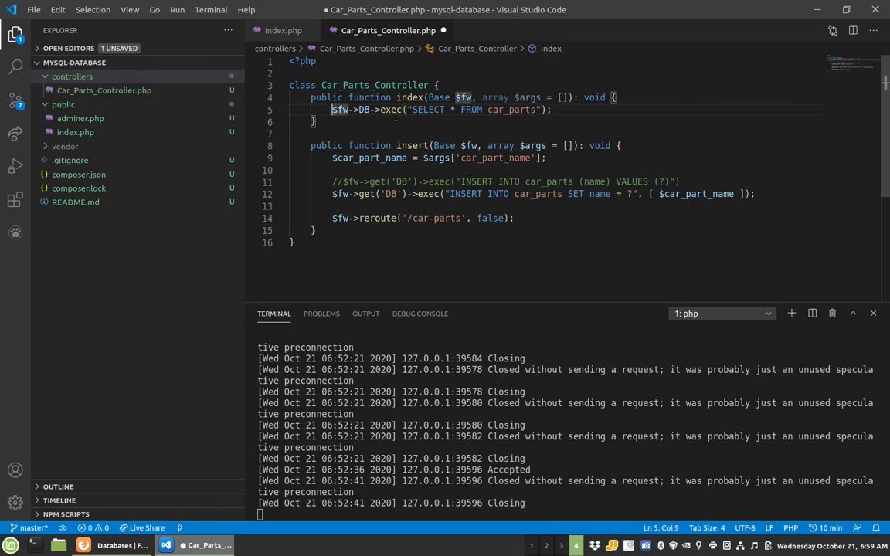
type("var_dump(")
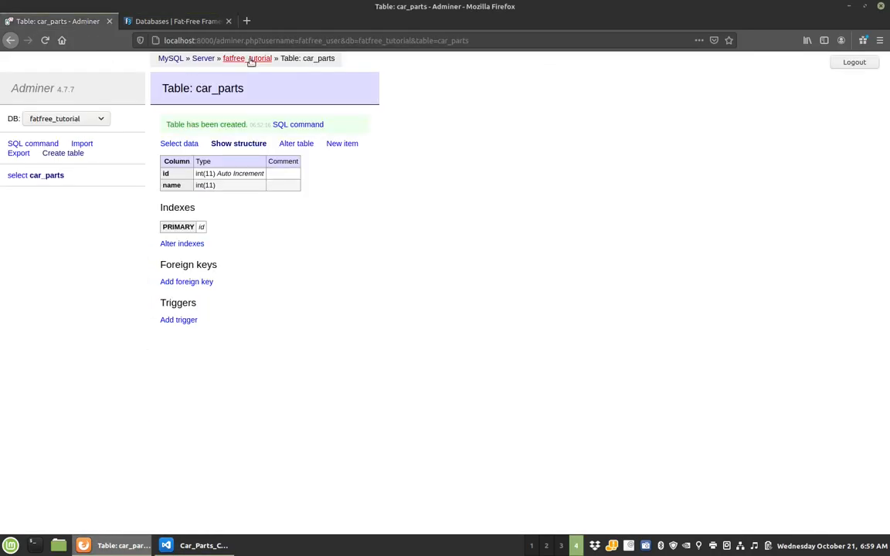
Visit localhost:8000/car-parts/insert/Engine in a new tab, which errors on the integer name column
left_click(365, 22)
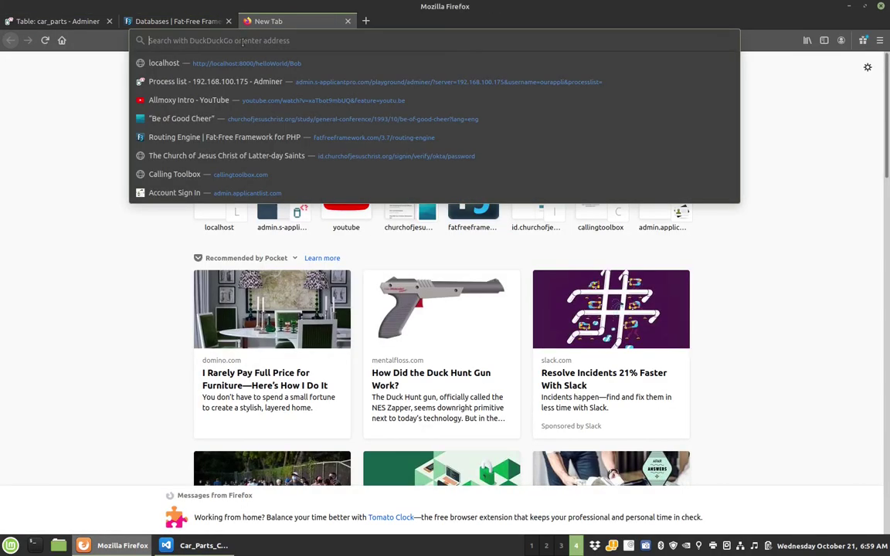
type("localhost:8000/car-parts/")
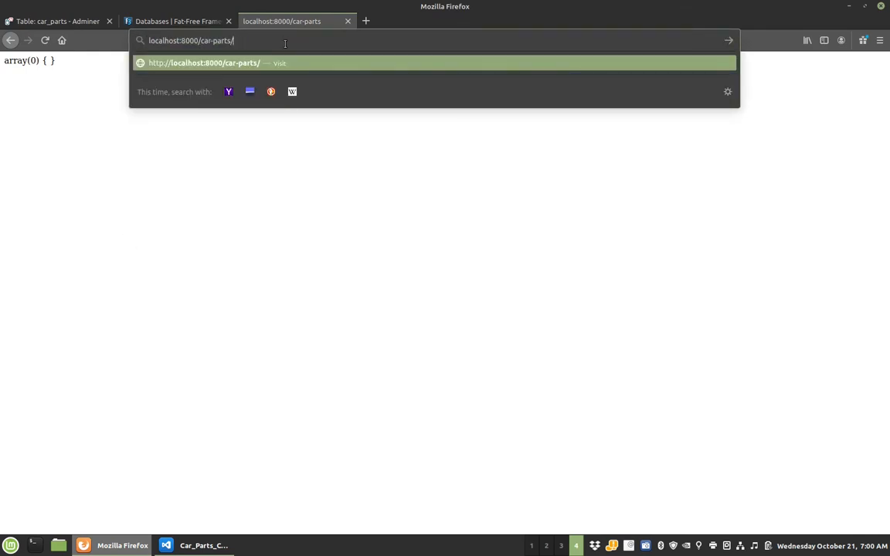
type("inser")
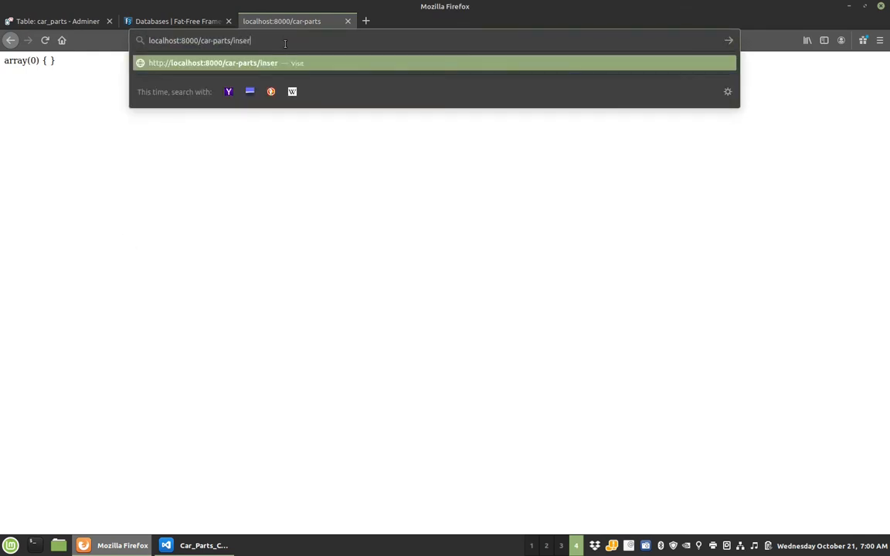
type("t/")
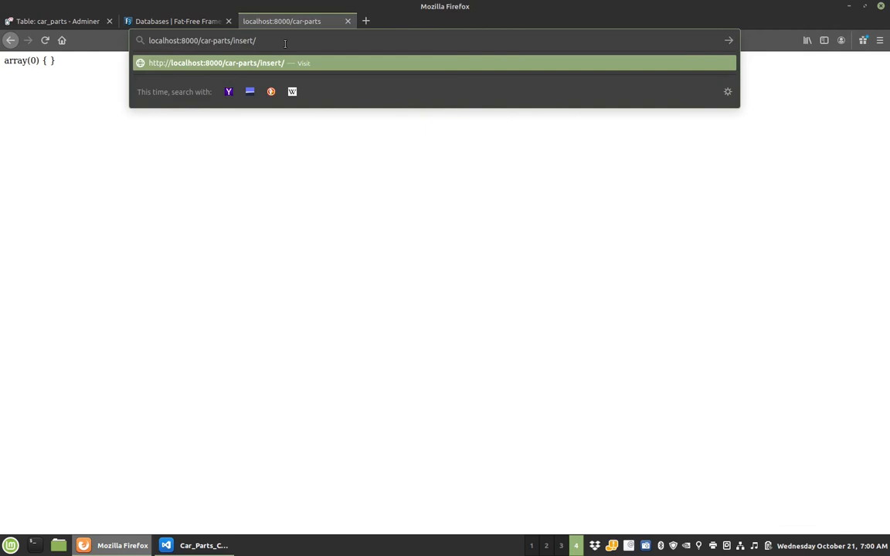
type("E")
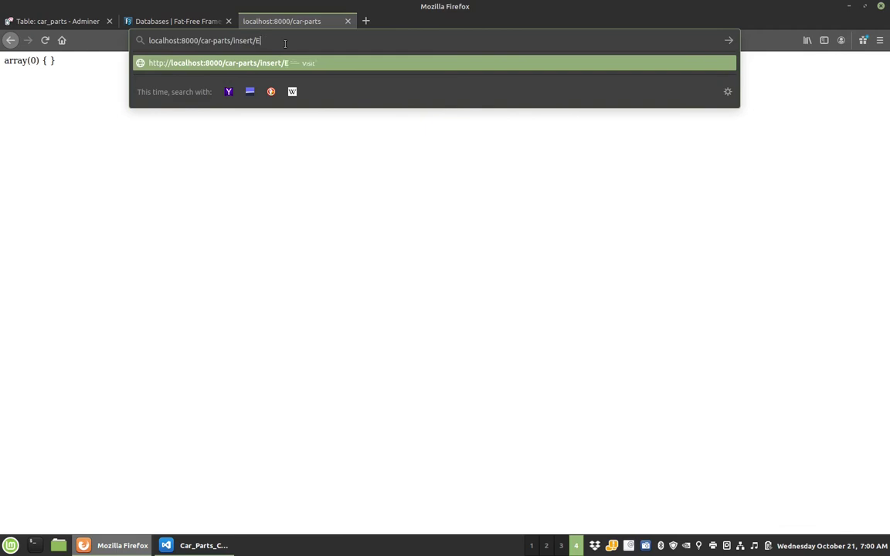
type("ngine")
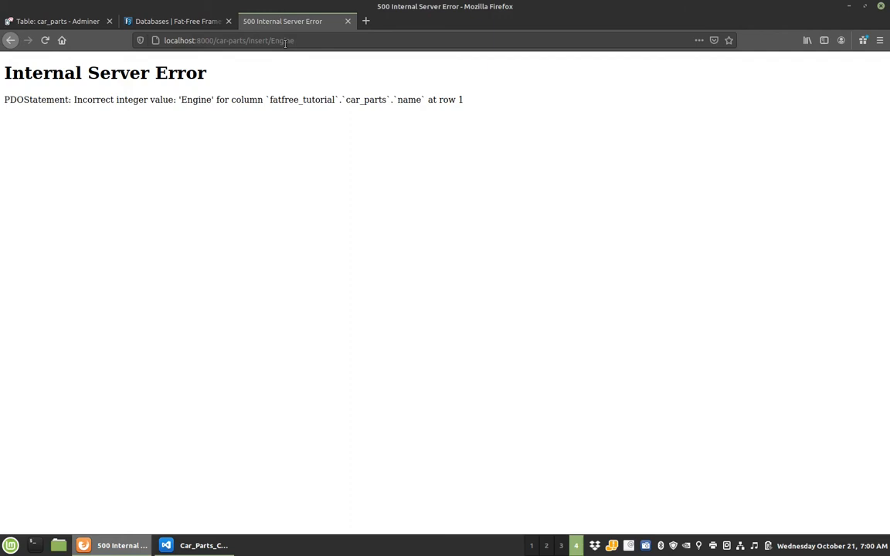
left_click(58, 21)
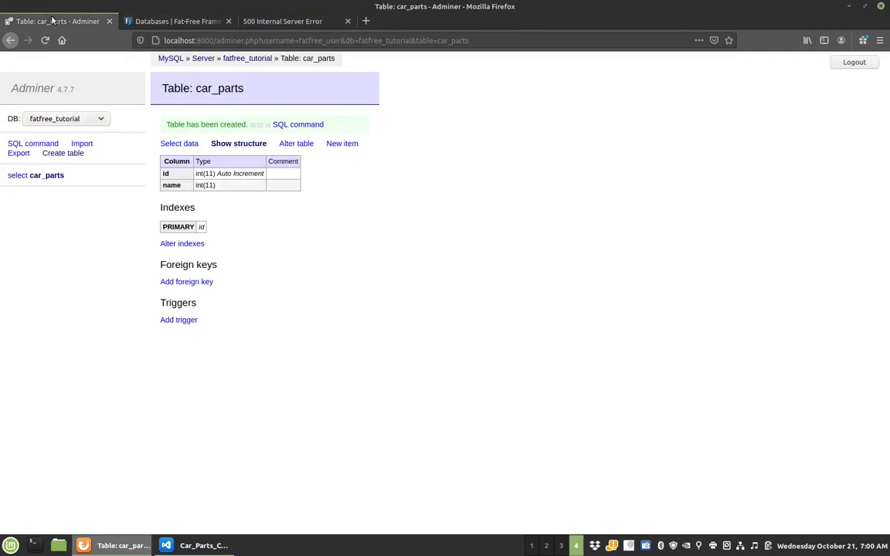
mouse_move(188, 188)
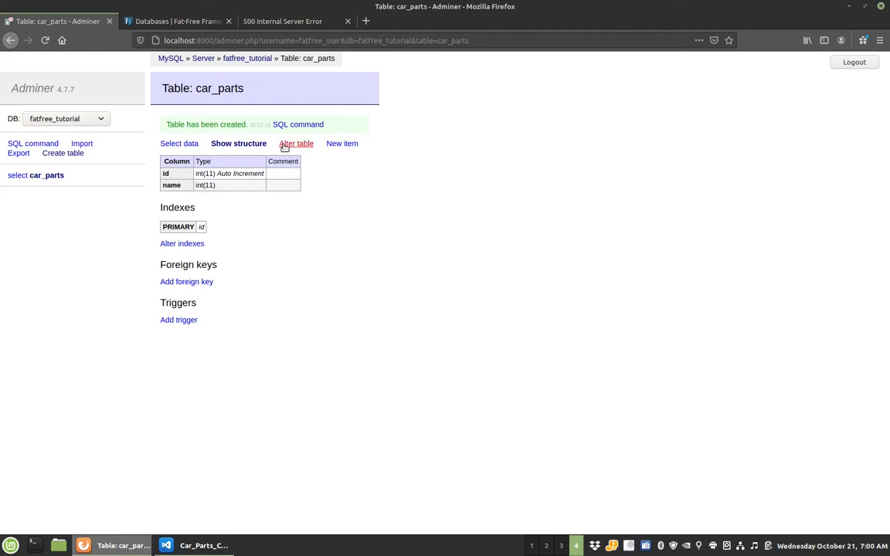
Alter car_parts so the name column is varchar with length 150
left_click(297, 142)
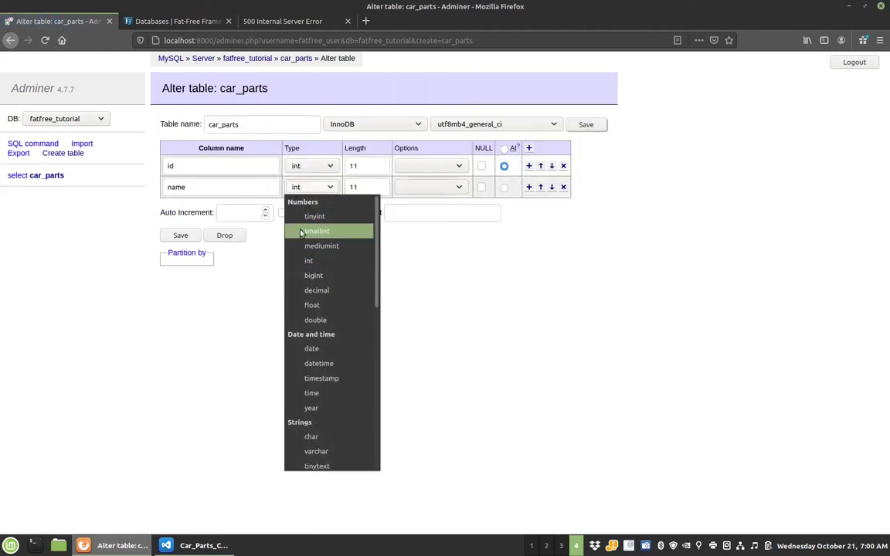
left_click(315, 452)
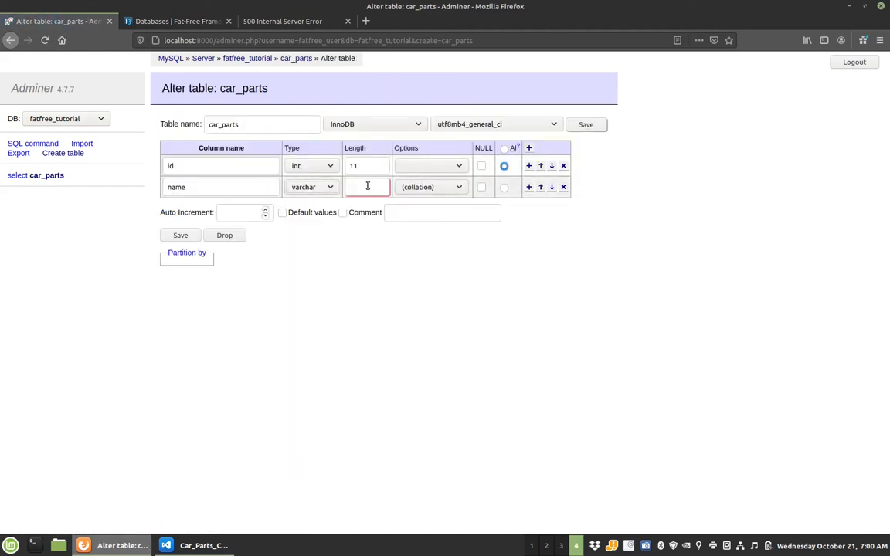
type("150")
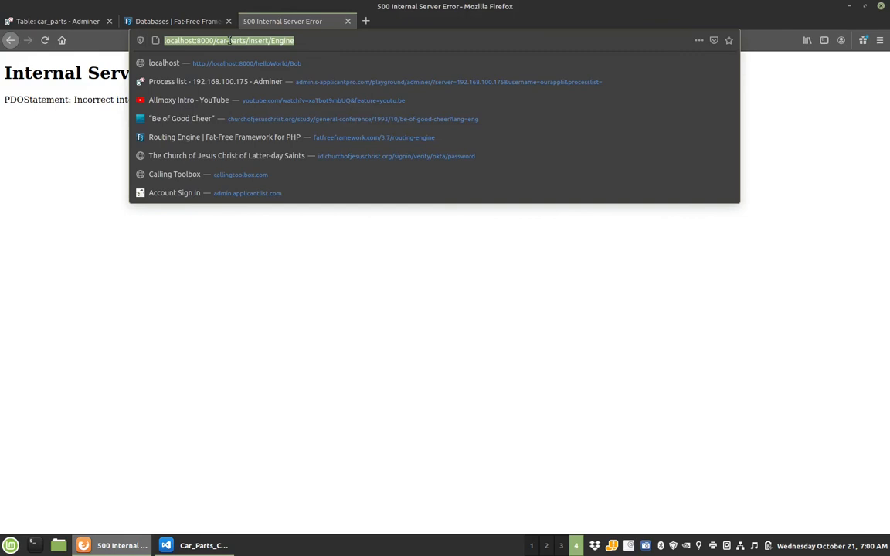
Resubmit the Engine insert and confirm the row in Adminer's Select data
key("Return")
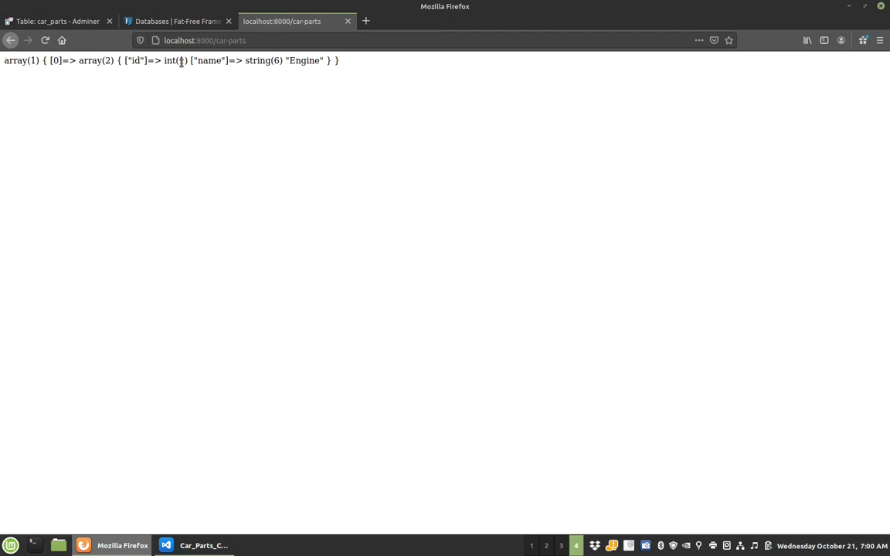
left_click(59, 22)
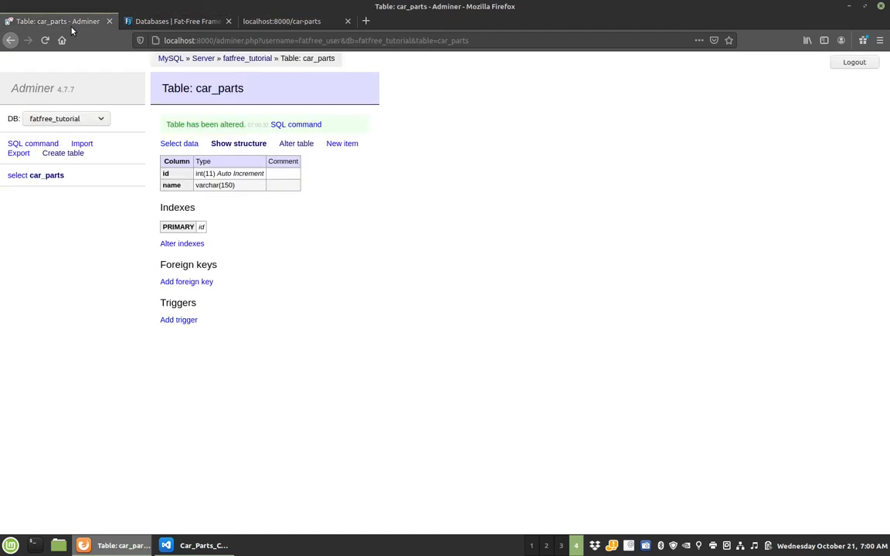
left_click(179, 142)
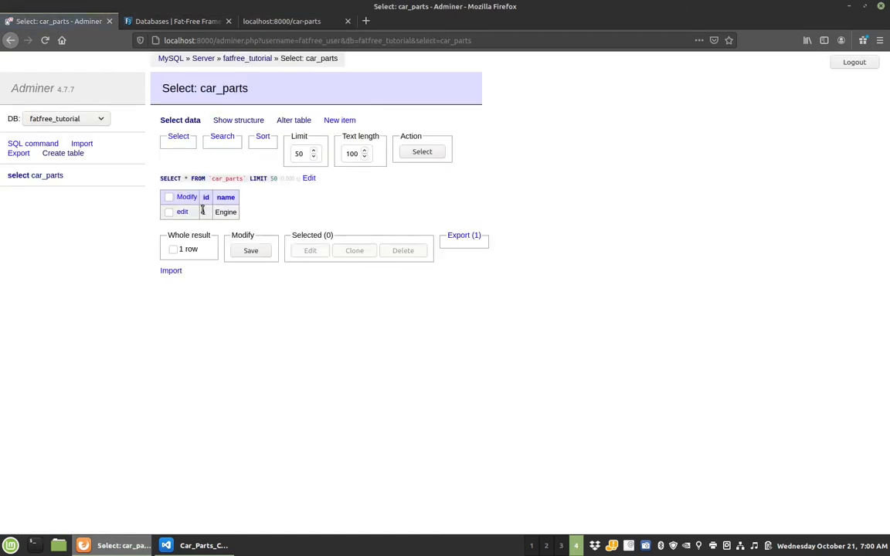
Insert a Muffler part through localhost:8000/car-parts/insert/Muffler
left_click(281, 22)
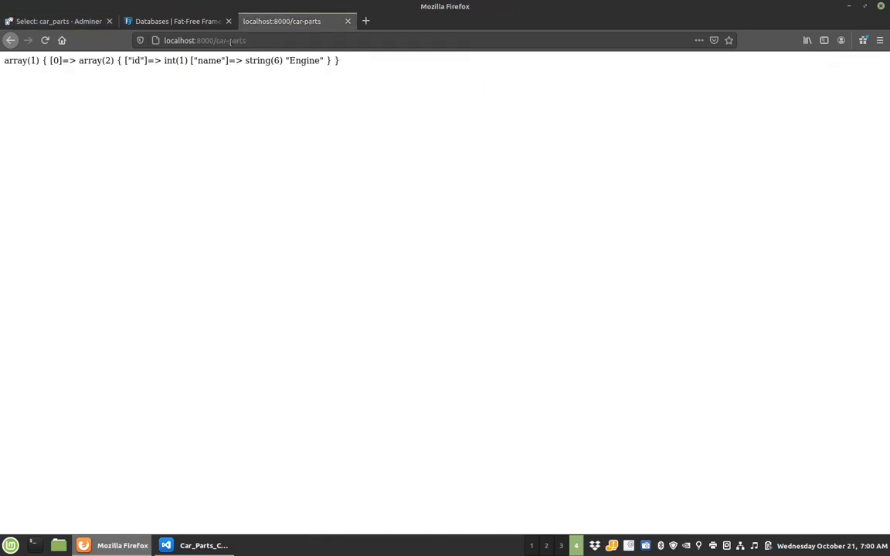
left_click(216, 41)
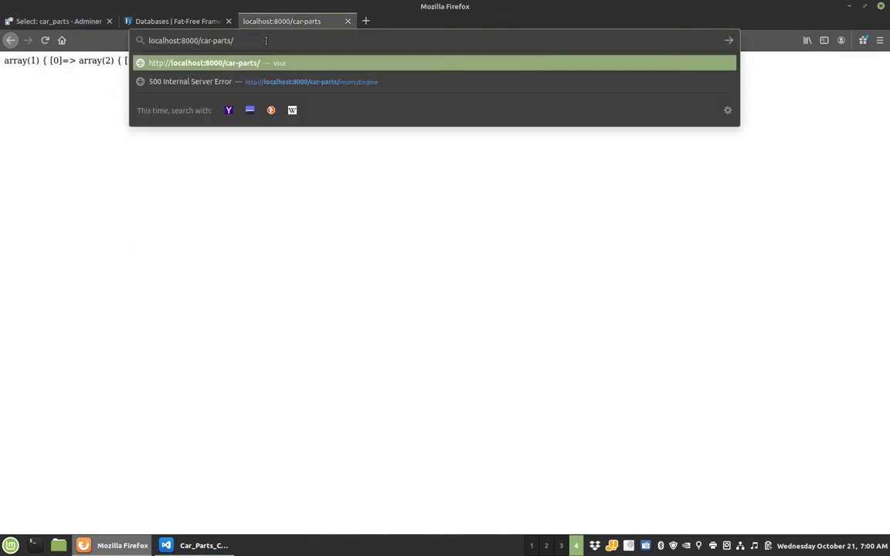
type("insert/muffle")
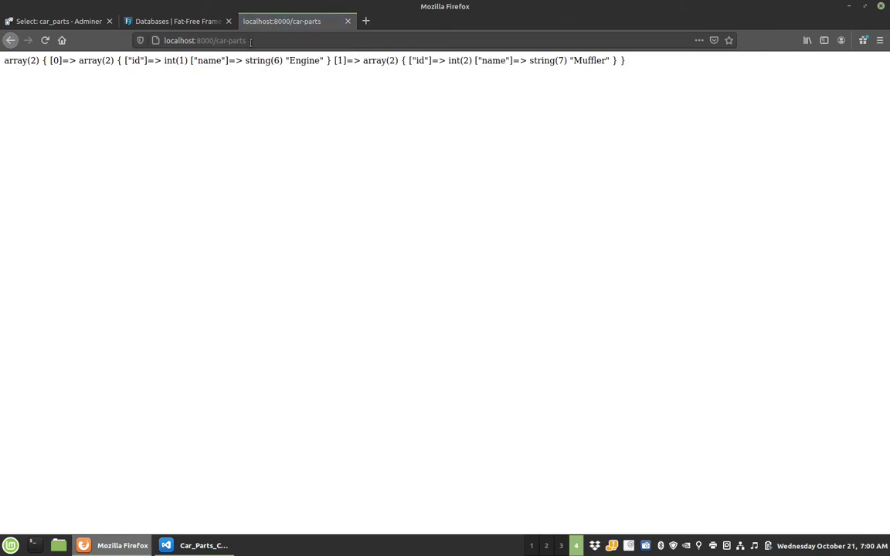
Insert a Gas Tank part through localhost:8000/car-parts/insert/Gas Tank
left_click(204, 41)
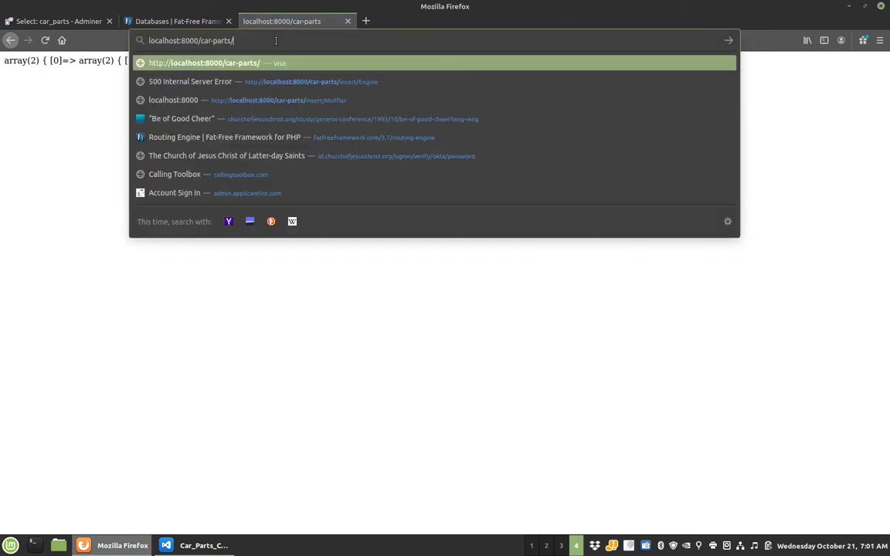
type("insert/")
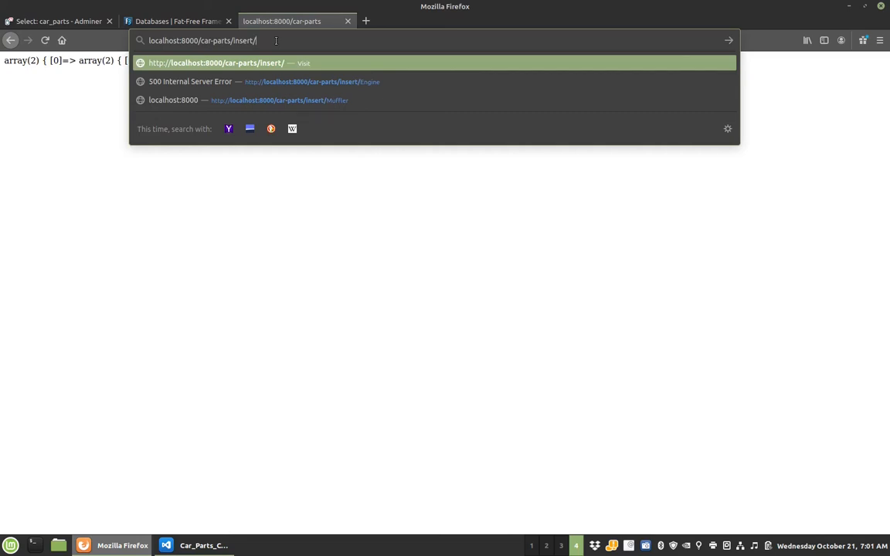
type("Gas Tank")
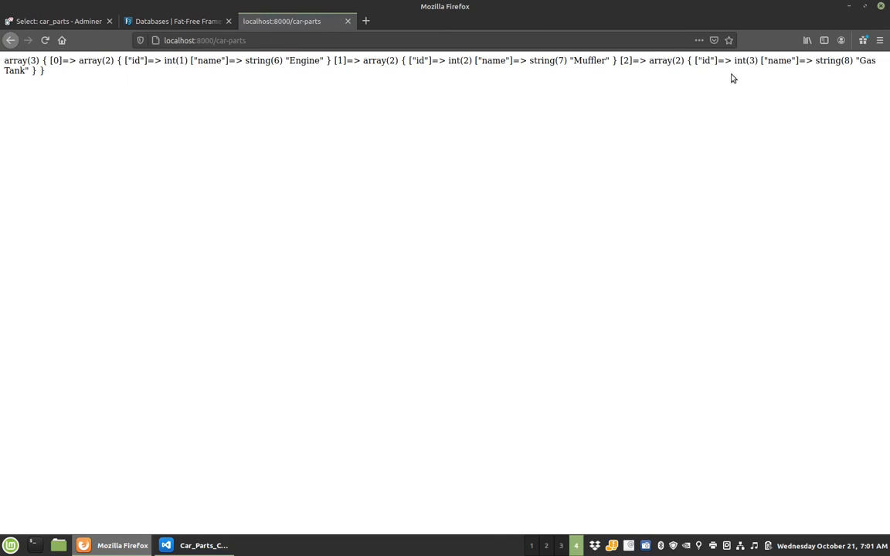
mouse_move(195, 89)
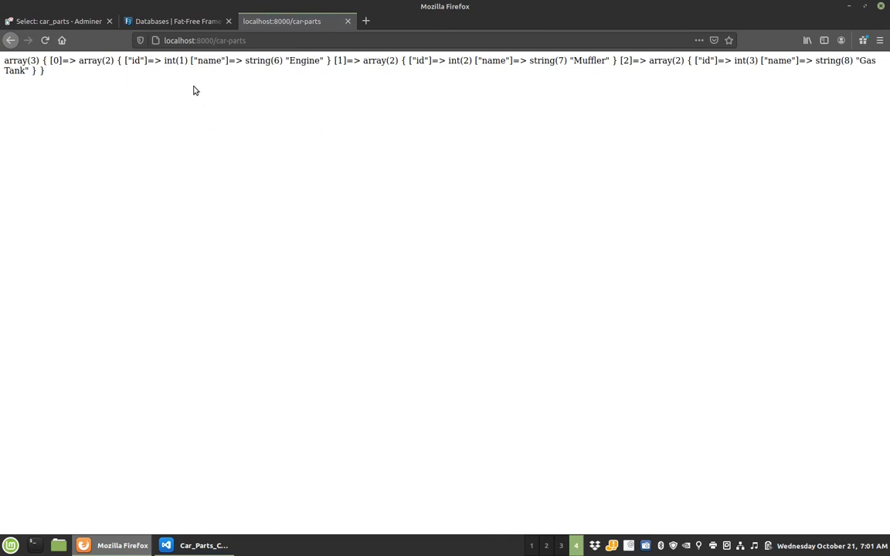
Add echo '<pre>'; and echo '</pre>'; around the var_dump in Car_Parts_Controller.php's index method
left_click(204, 546)
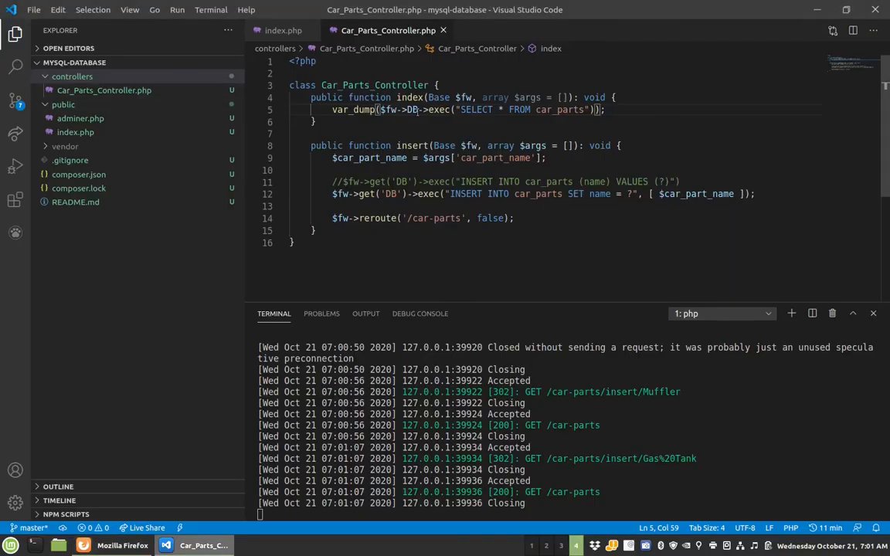
type("echo")
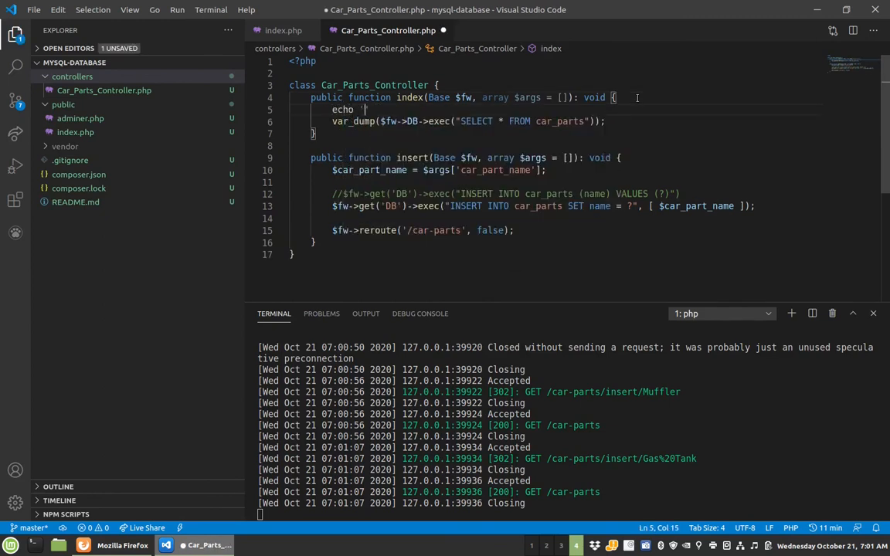
type("'<pre>';")
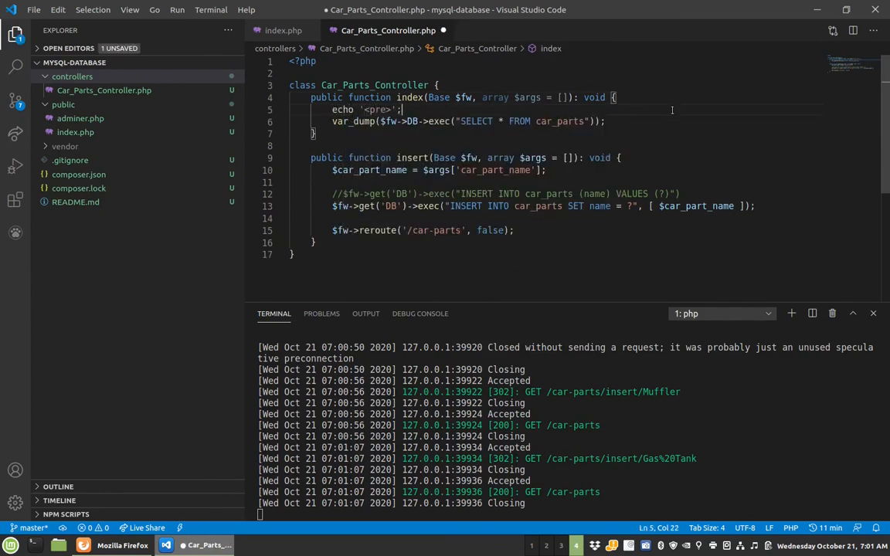
type("<")
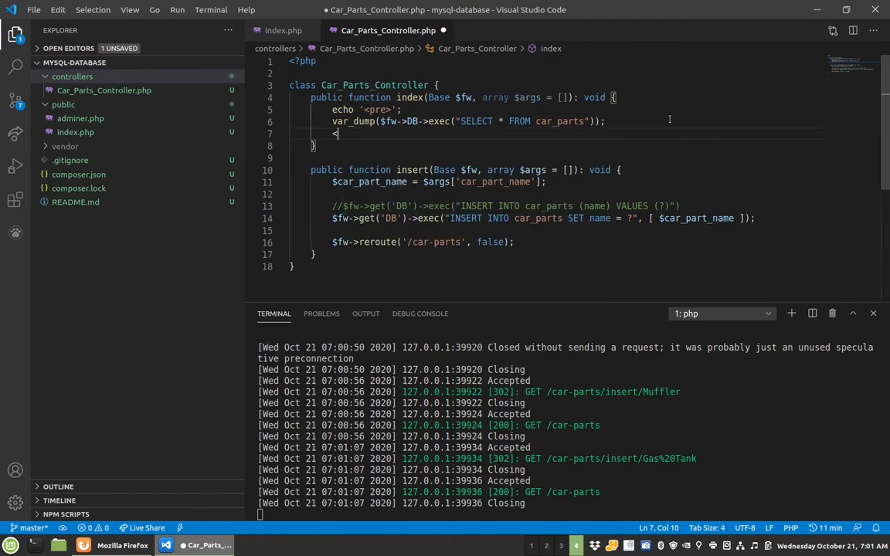
type("echo '</pre>';")
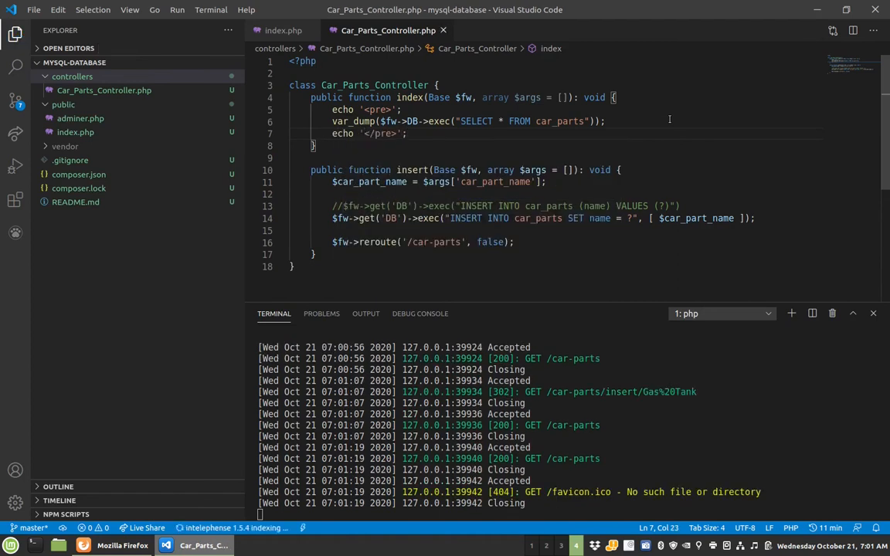
left_click(99, 545)
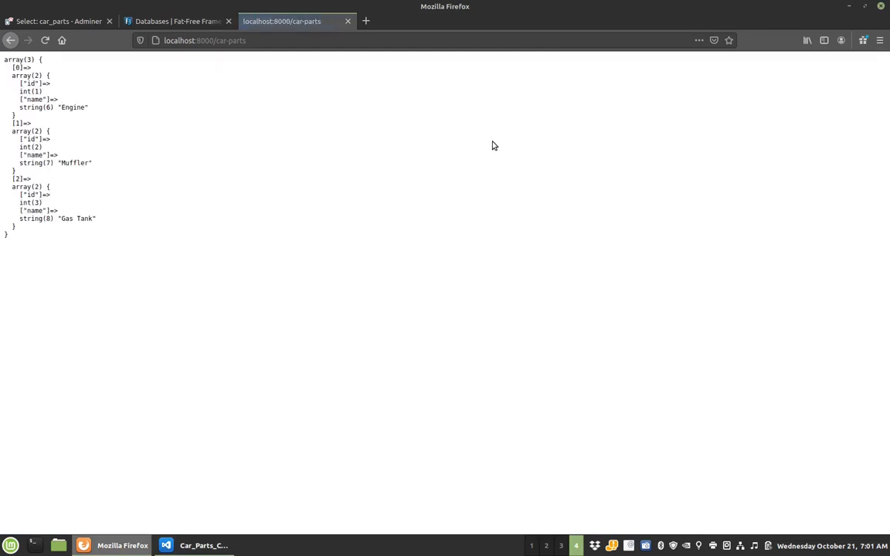
mouse_move(32, 235)
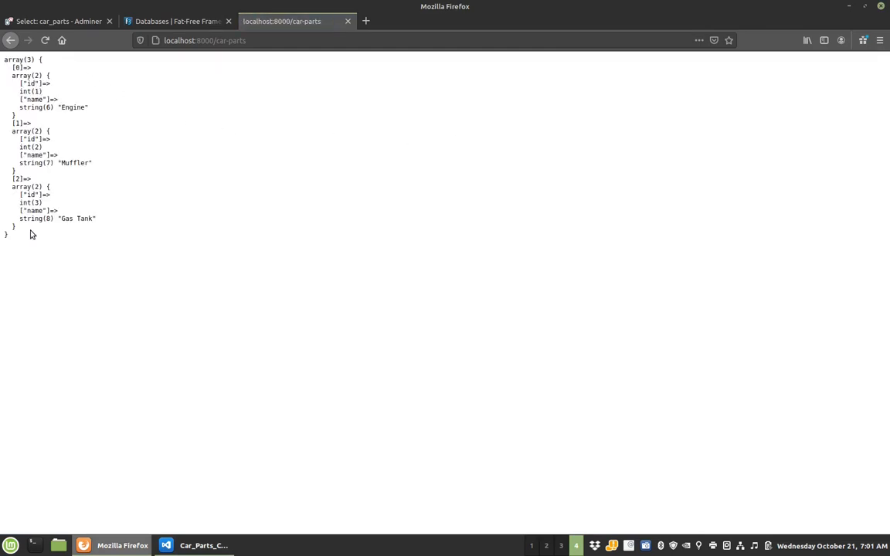